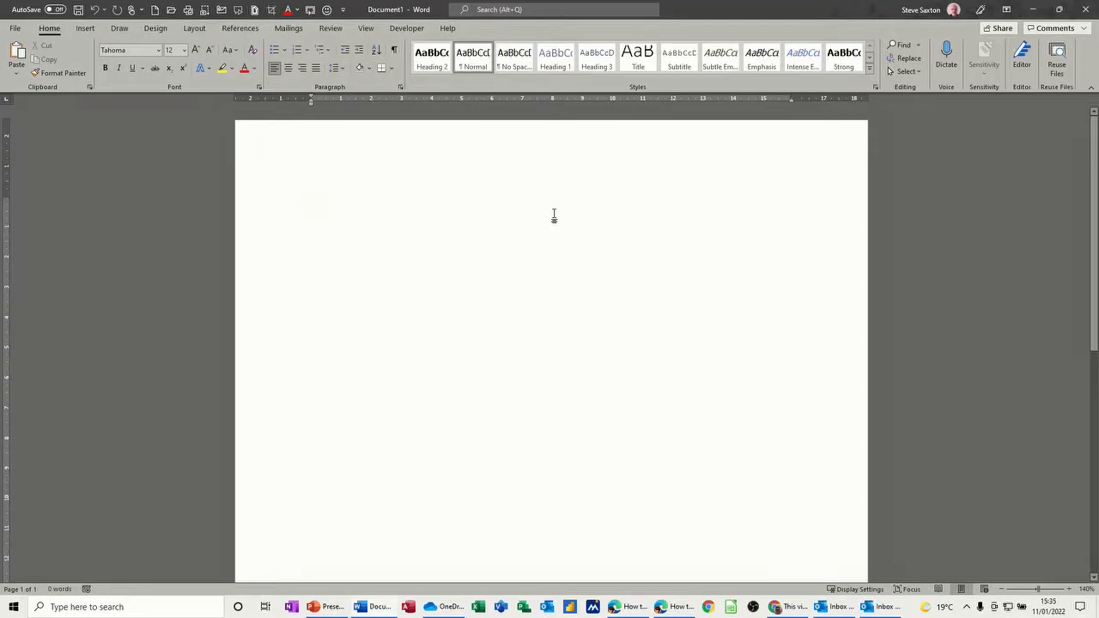
Step: Place the cursor in the blank document and expand the full quick styles gallery
left_click(310, 204)
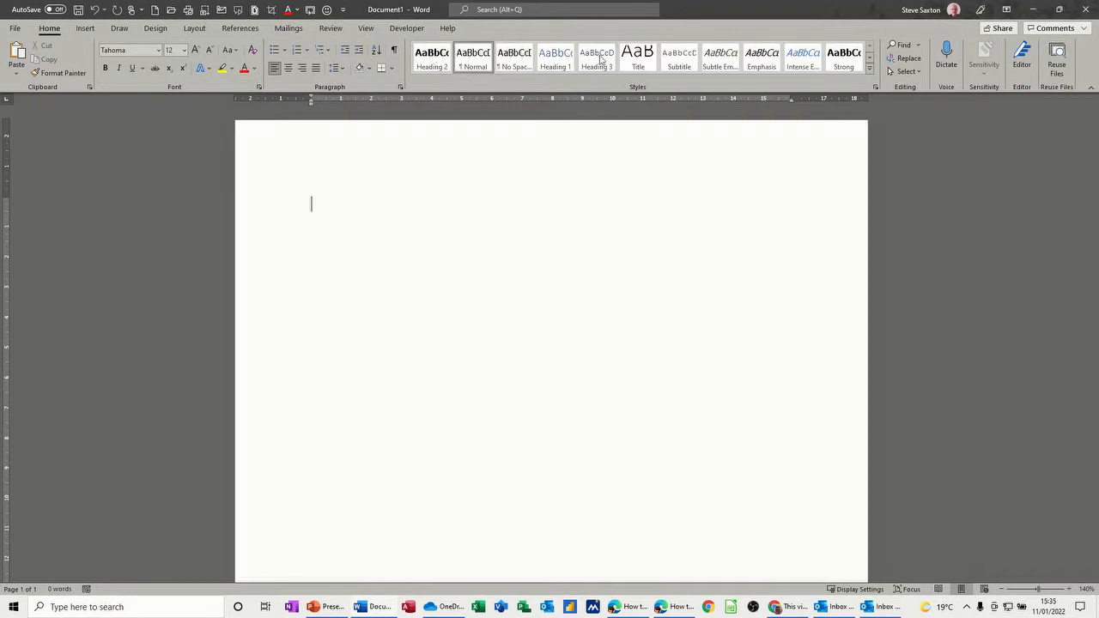
mouse_move(636, 58)
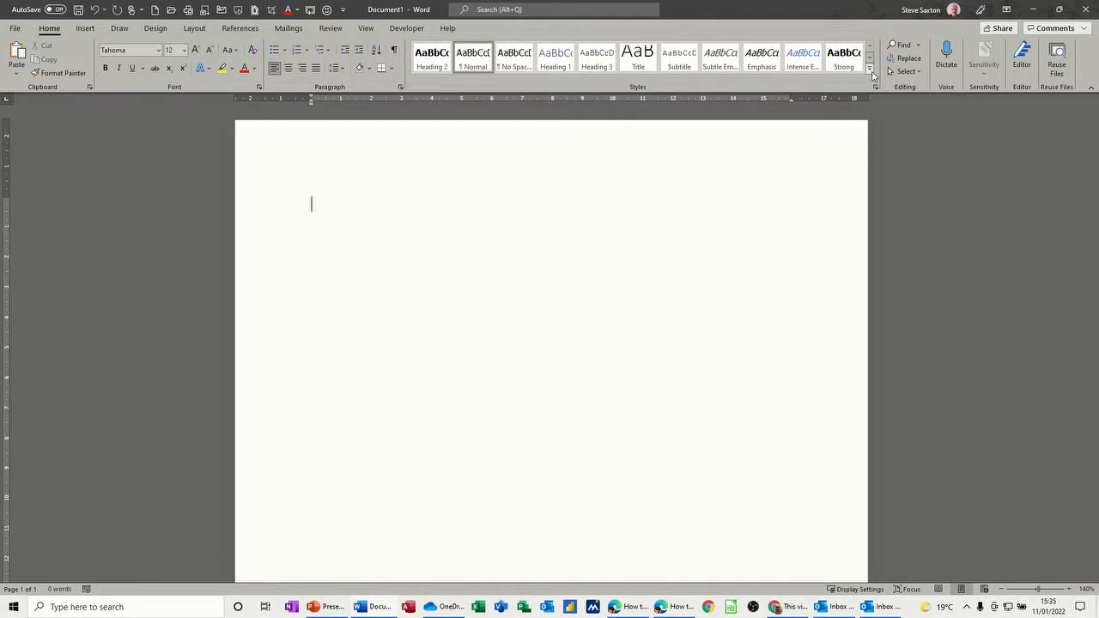
left_click(869, 69)
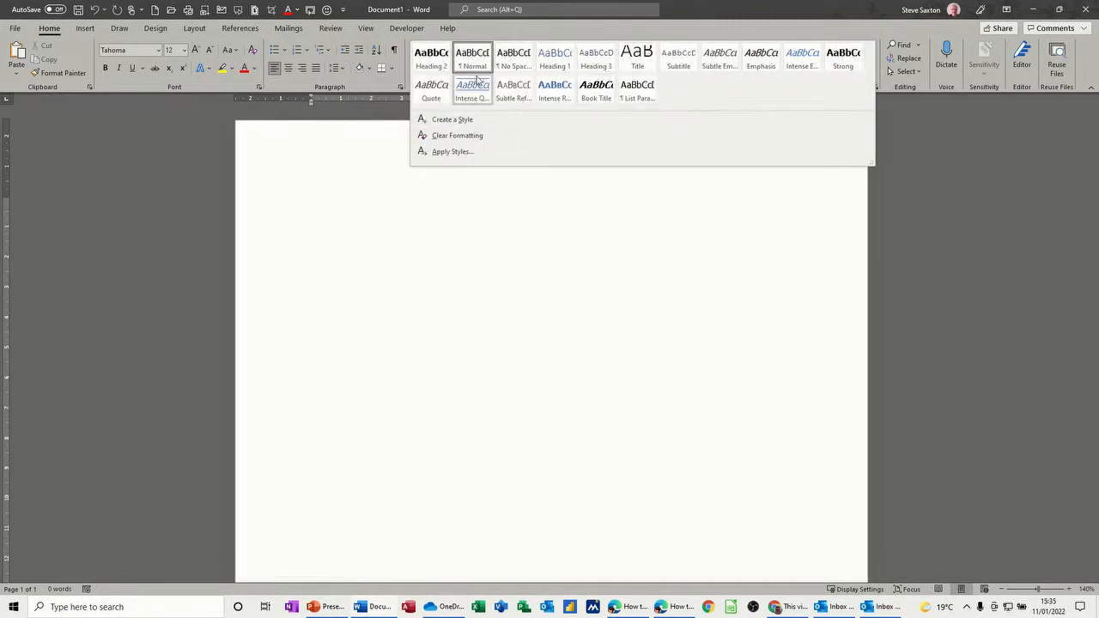
mouse_move(471, 58)
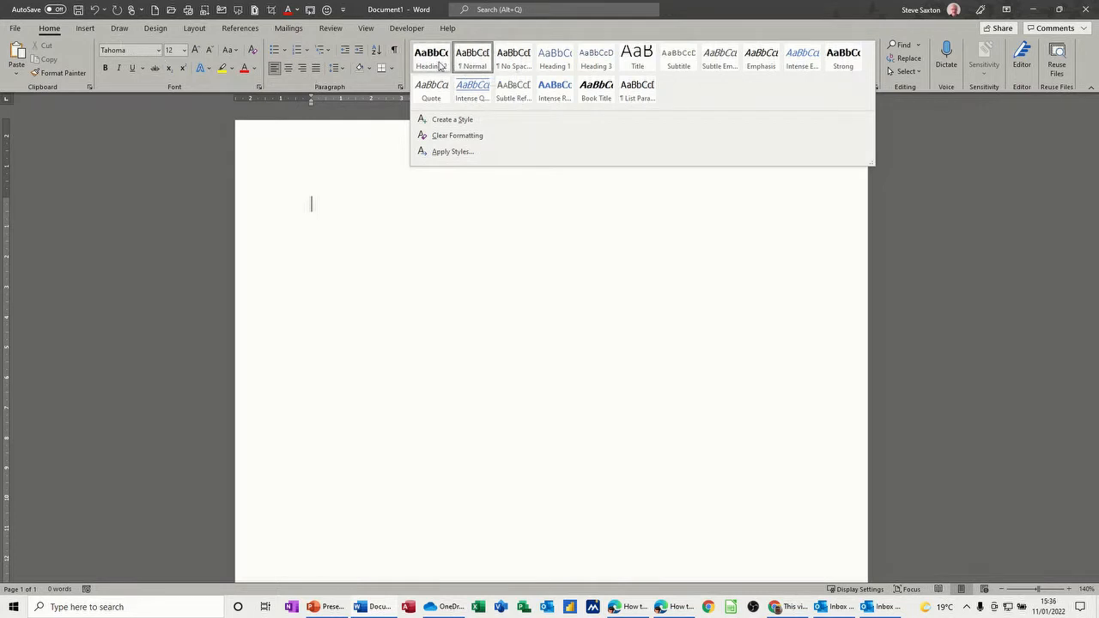
mouse_move(472, 59)
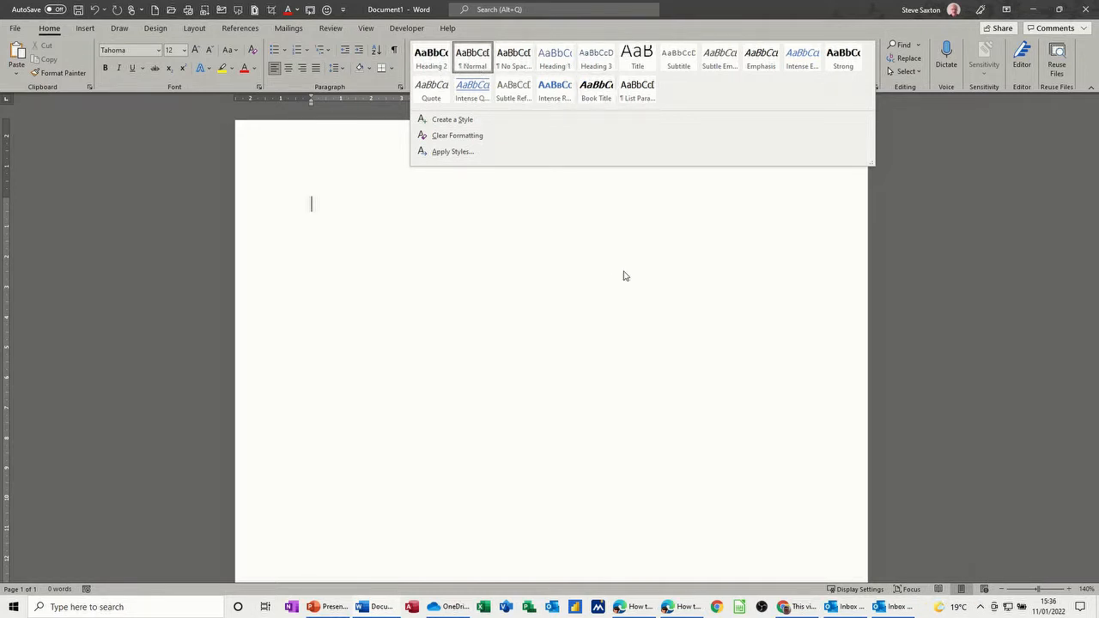
mouse_move(431, 59)
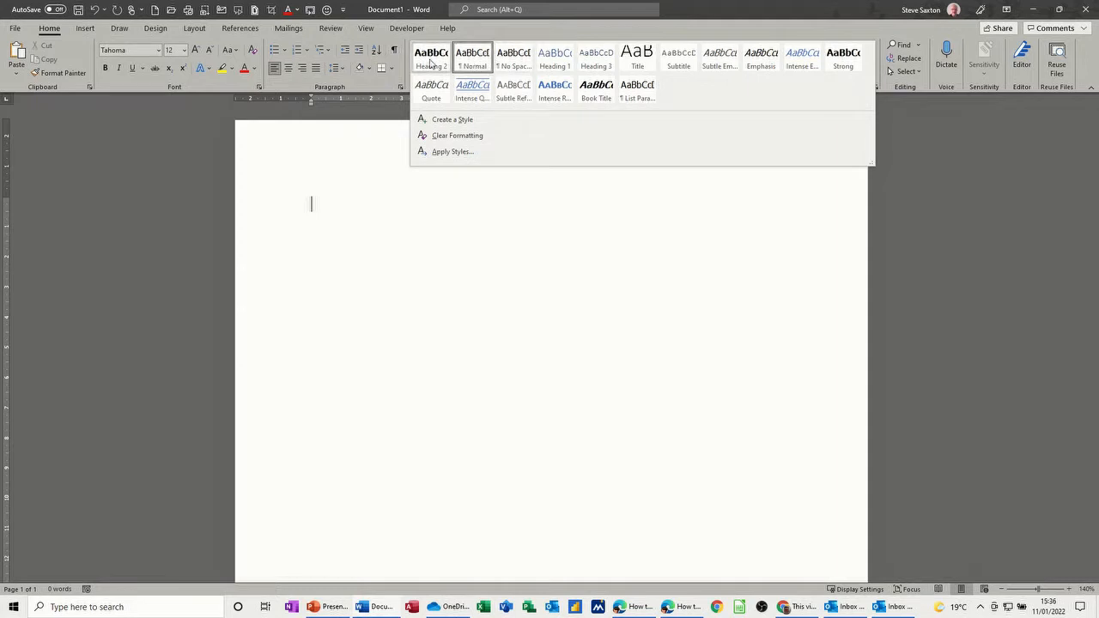
mouse_move(431, 56)
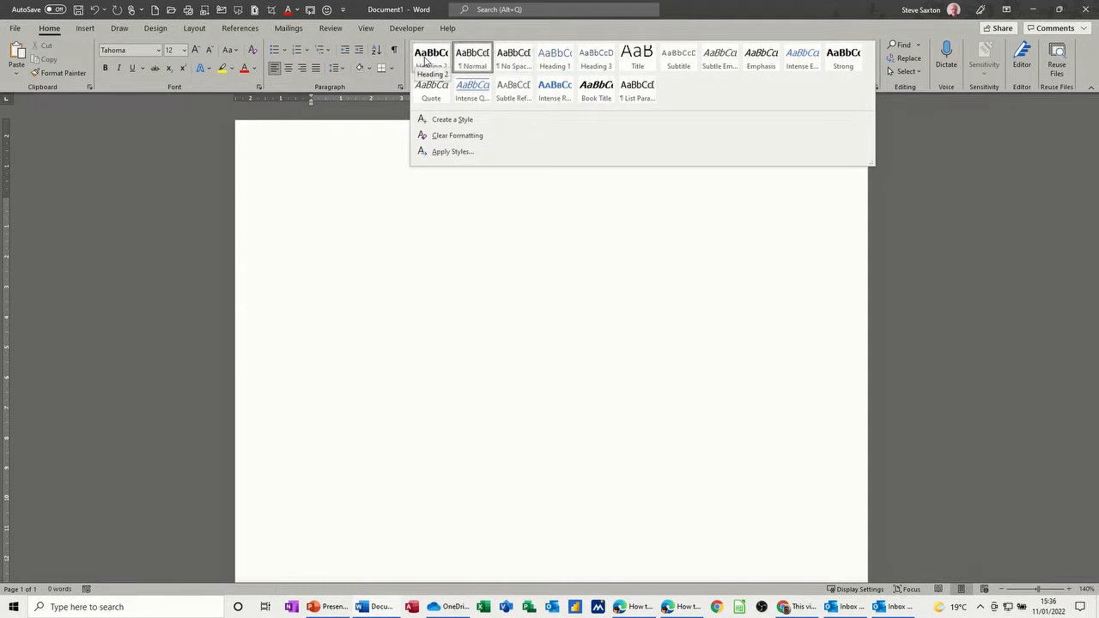
Step: Modify the Heading 2 style, toggling the automatic-update and new-documents options, and confirm
right_click(471, 56)
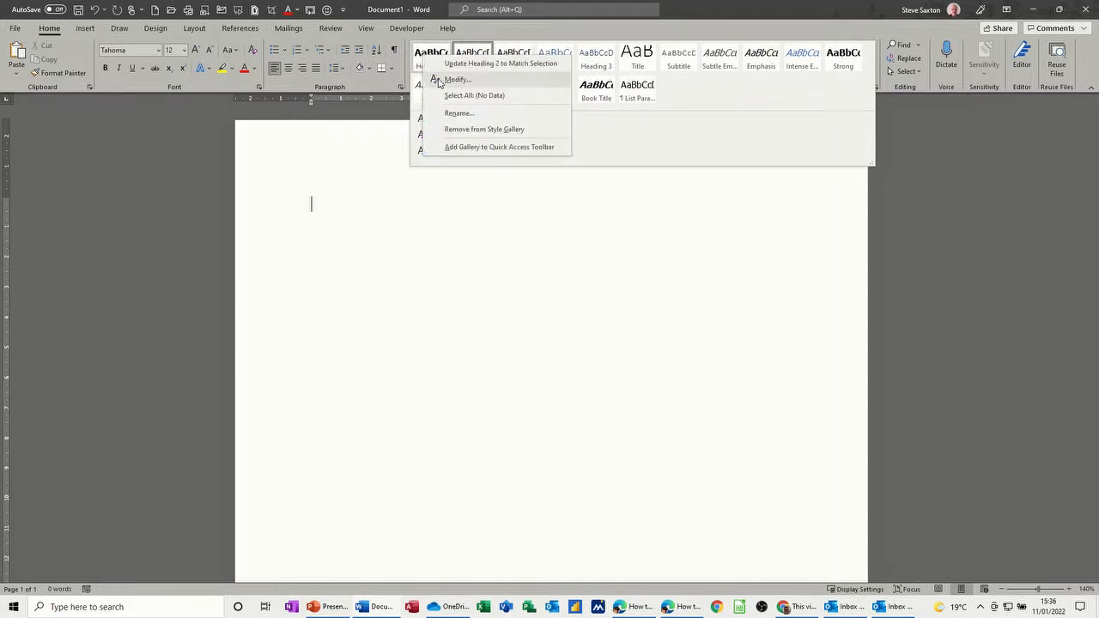
left_click(456, 79)
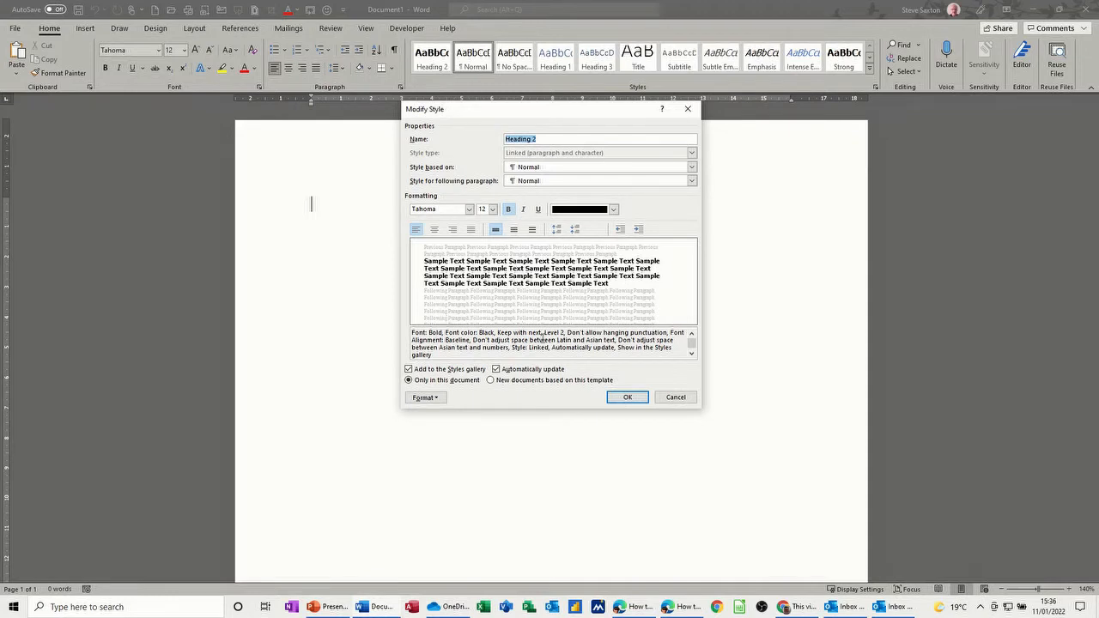
left_click(409, 369)
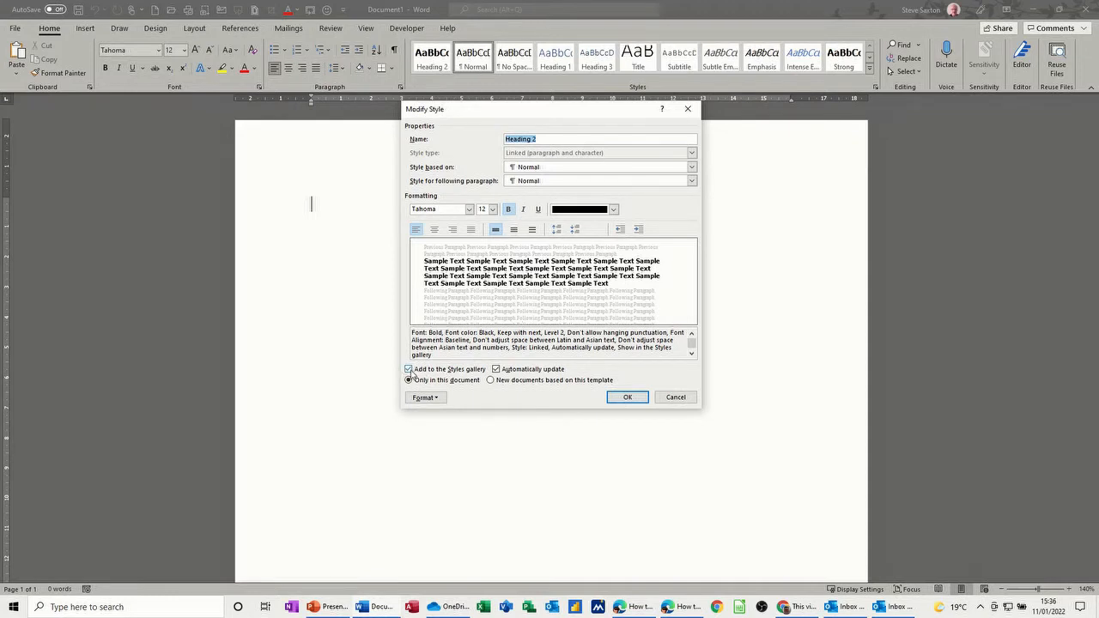
left_click(409, 380)
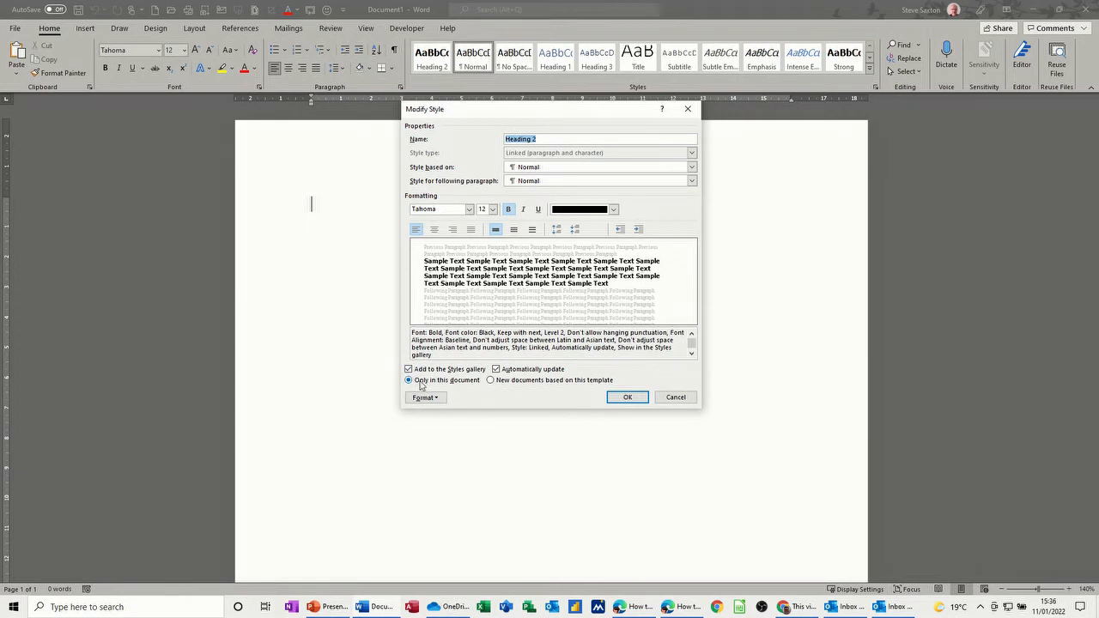
left_click(407, 380)
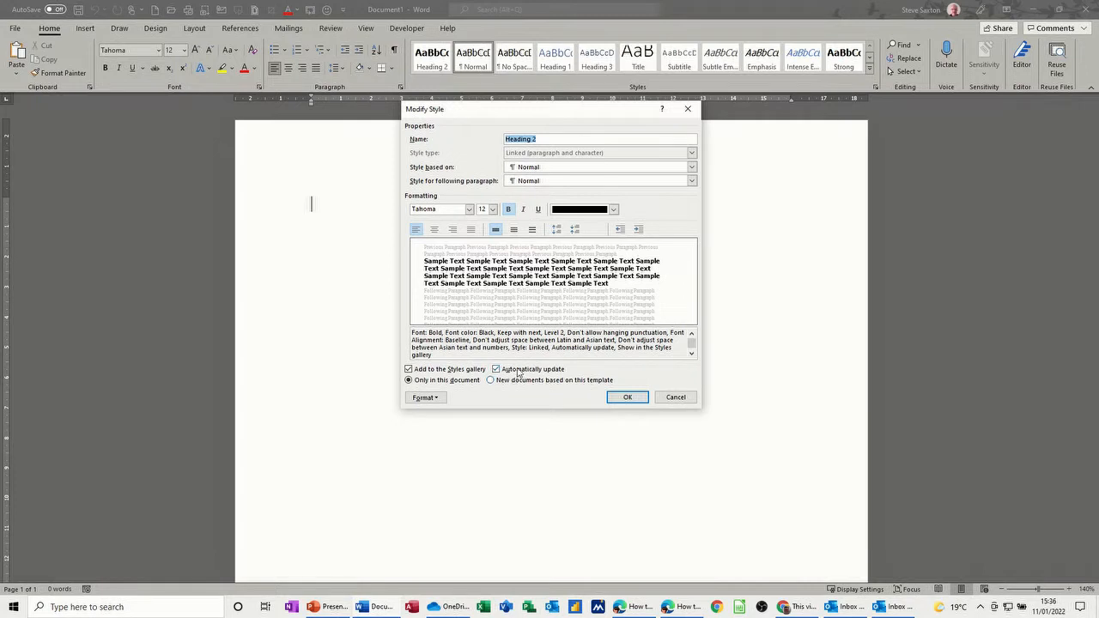
mouse_move(477, 159)
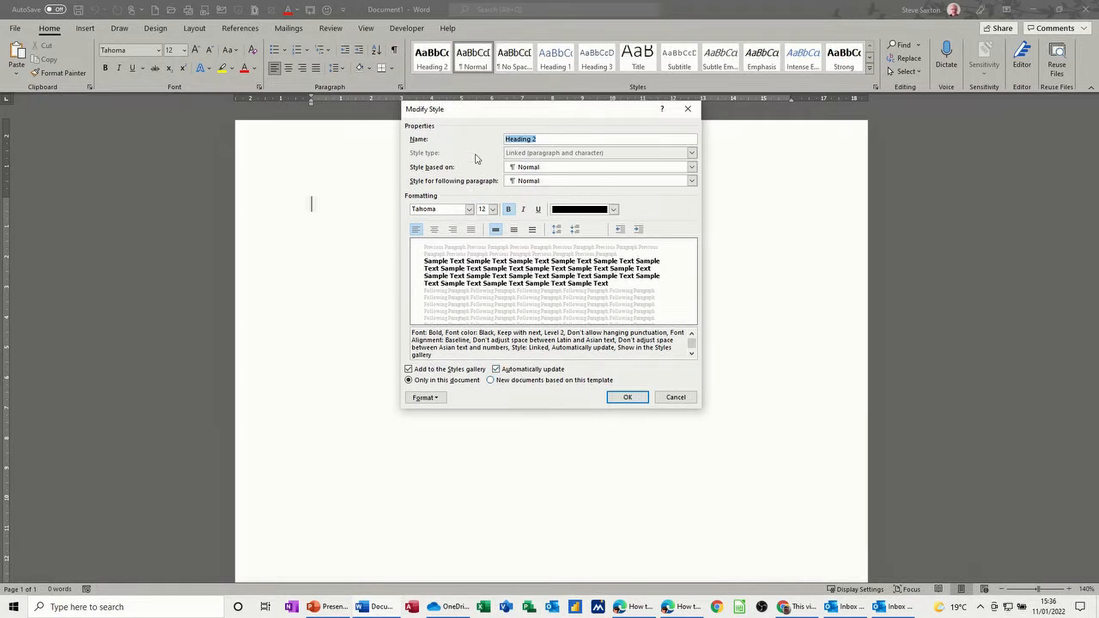
left_click(626, 397)
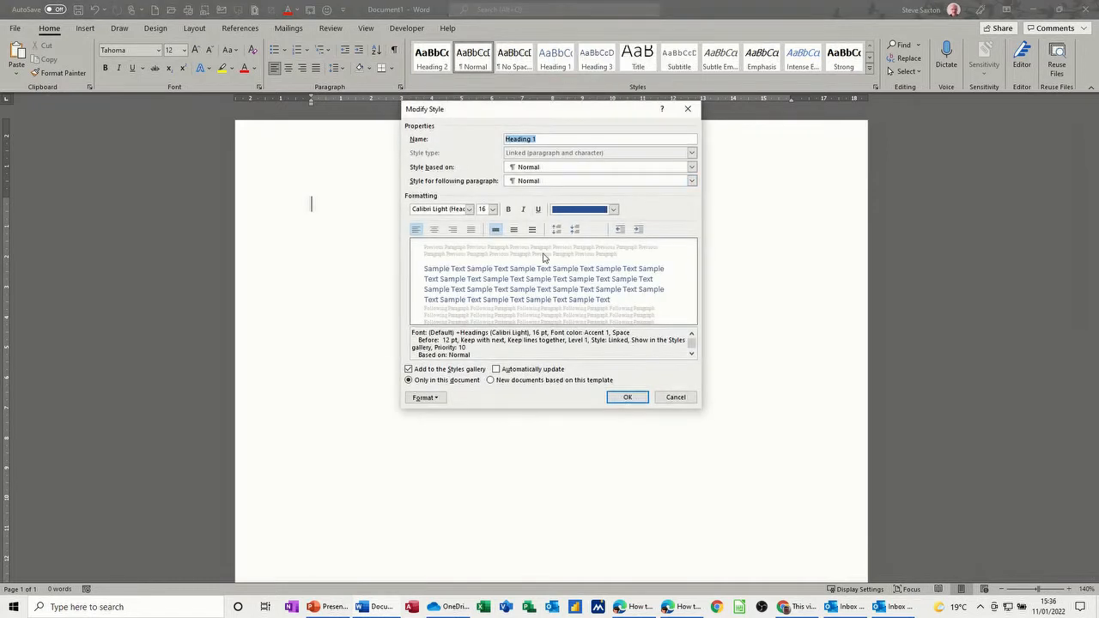
Step: Set Heading 1 to Tahoma 12 pt bold with Automatic colour
left_click(611, 209)
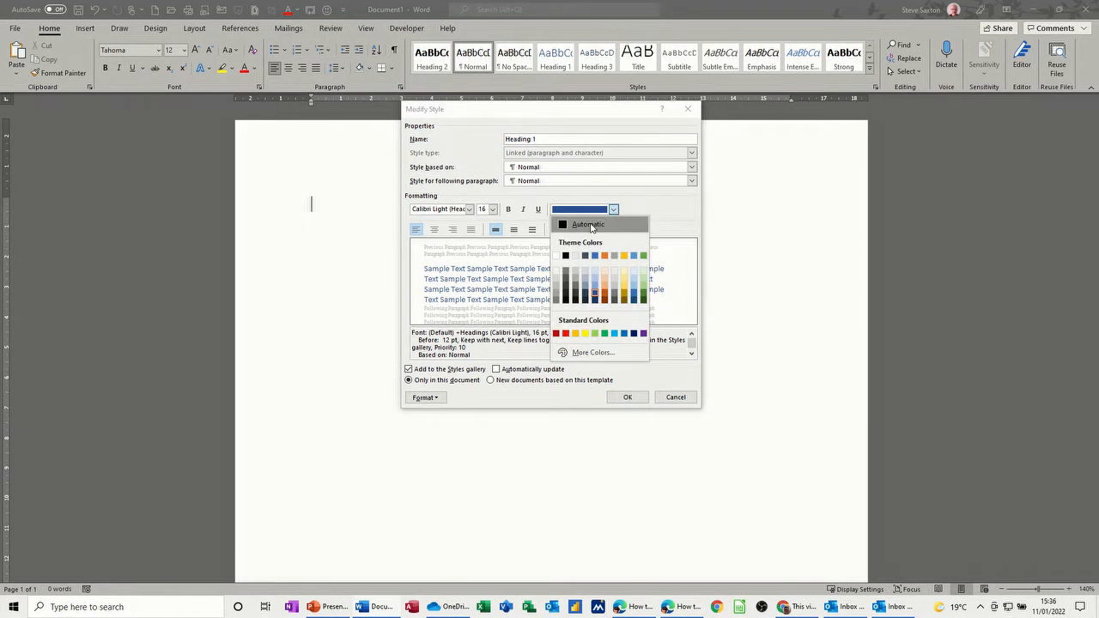
left_click(588, 224)
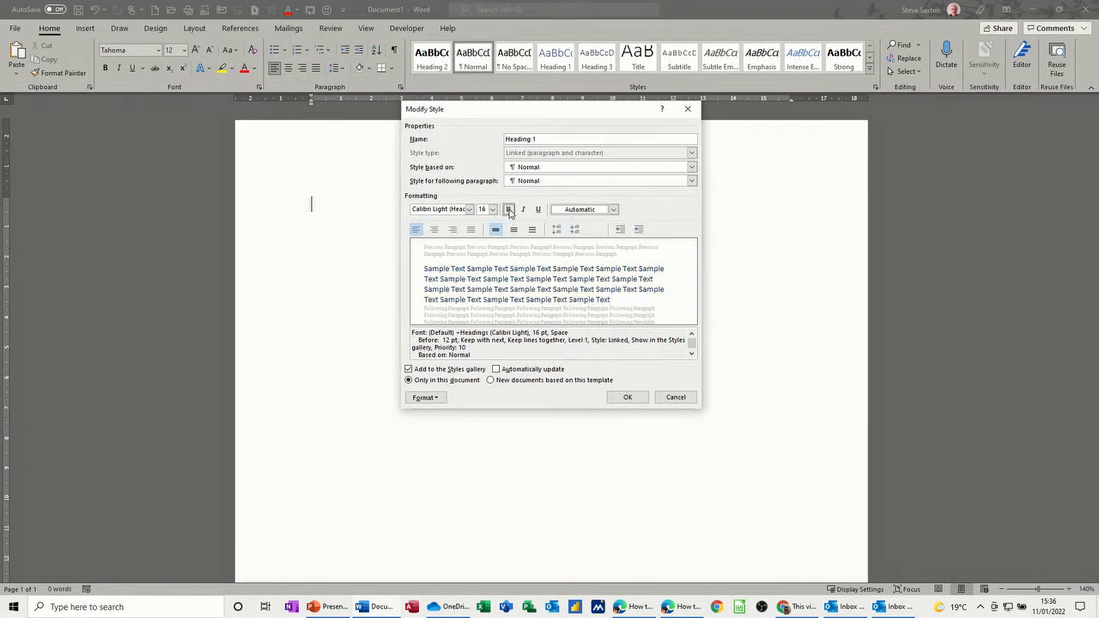
left_click(491, 209)
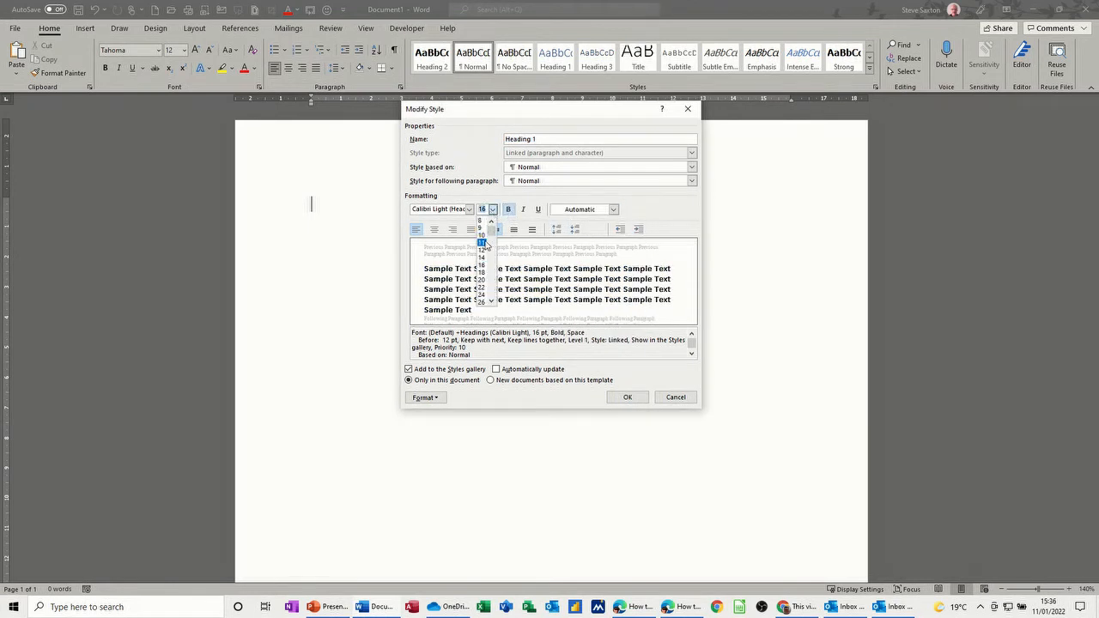
left_click(482, 234)
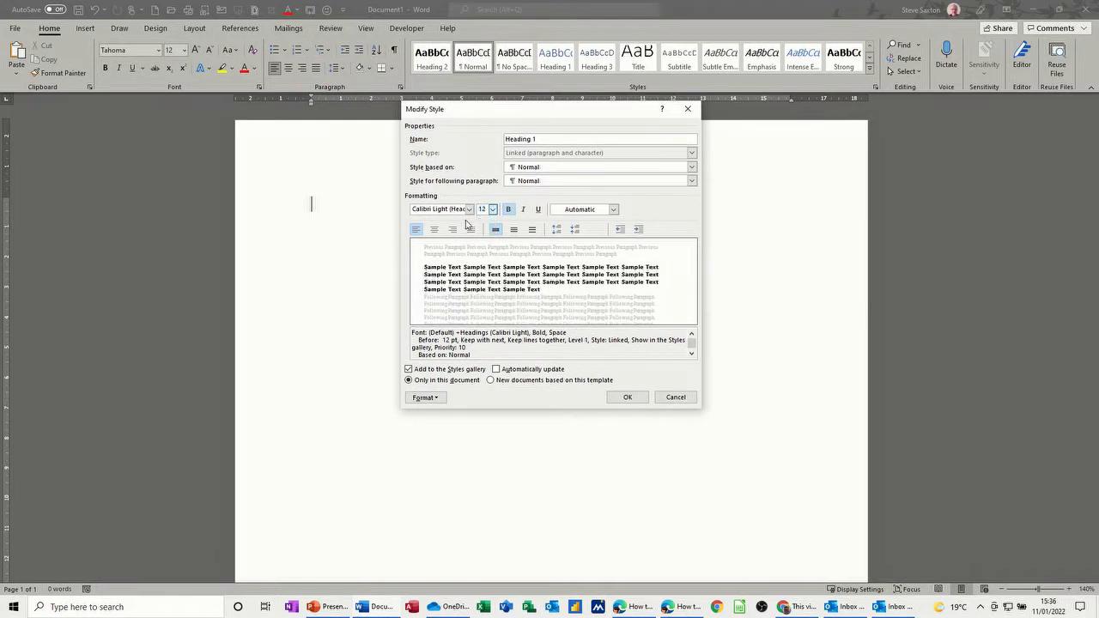
left_click(468, 209)
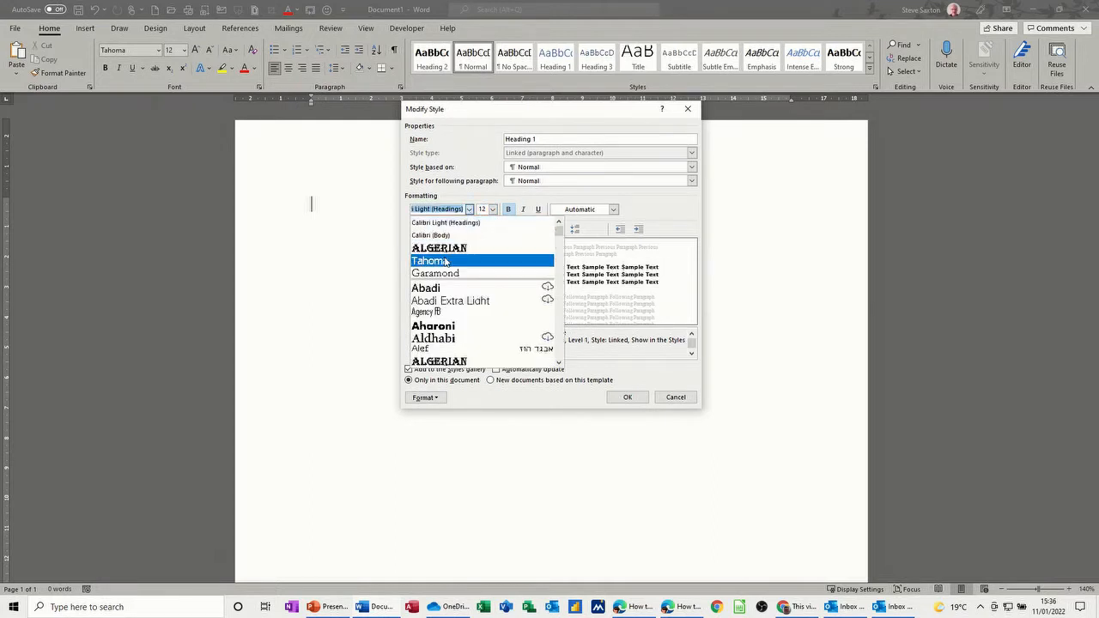
left_click(430, 261)
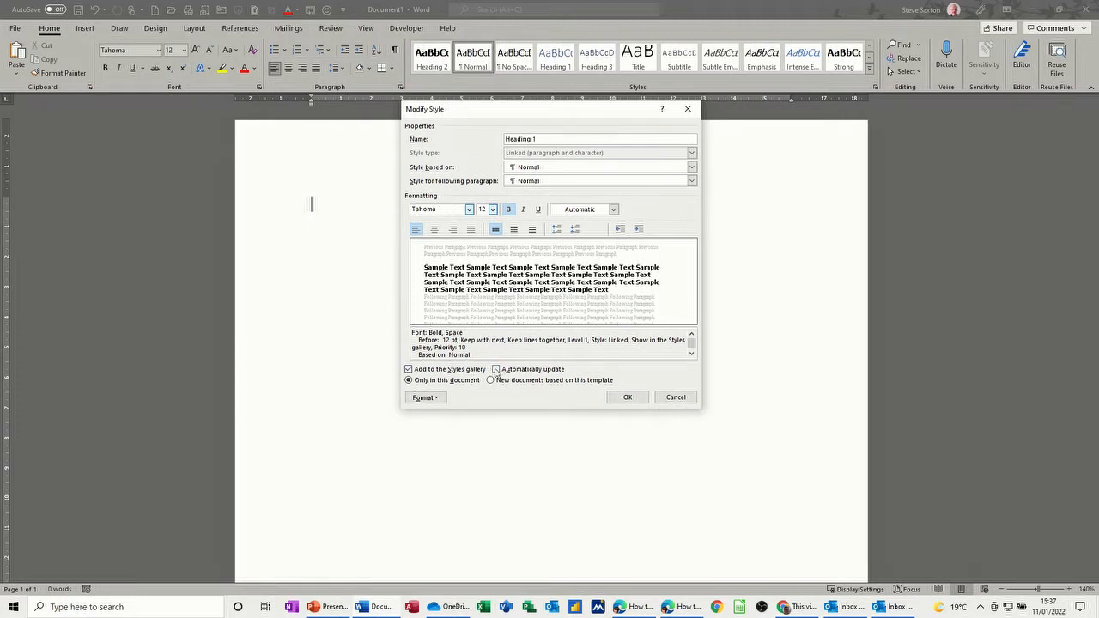
Step: Make Heading 1 update automatically and apply to new documents, then save the changes
left_click(494, 369)
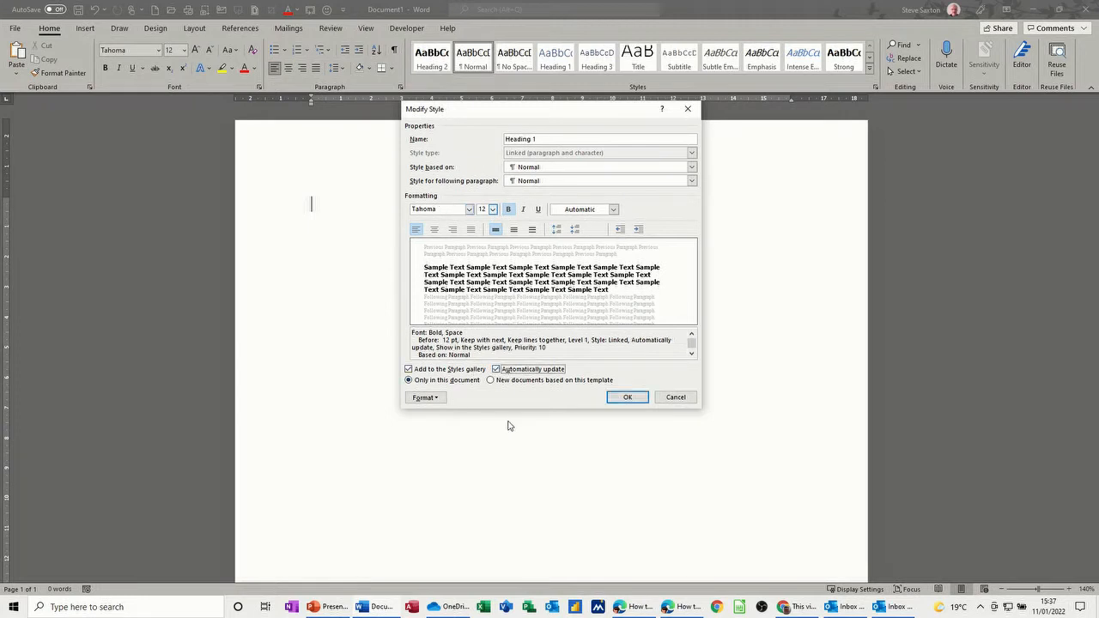
mouse_move(538, 393)
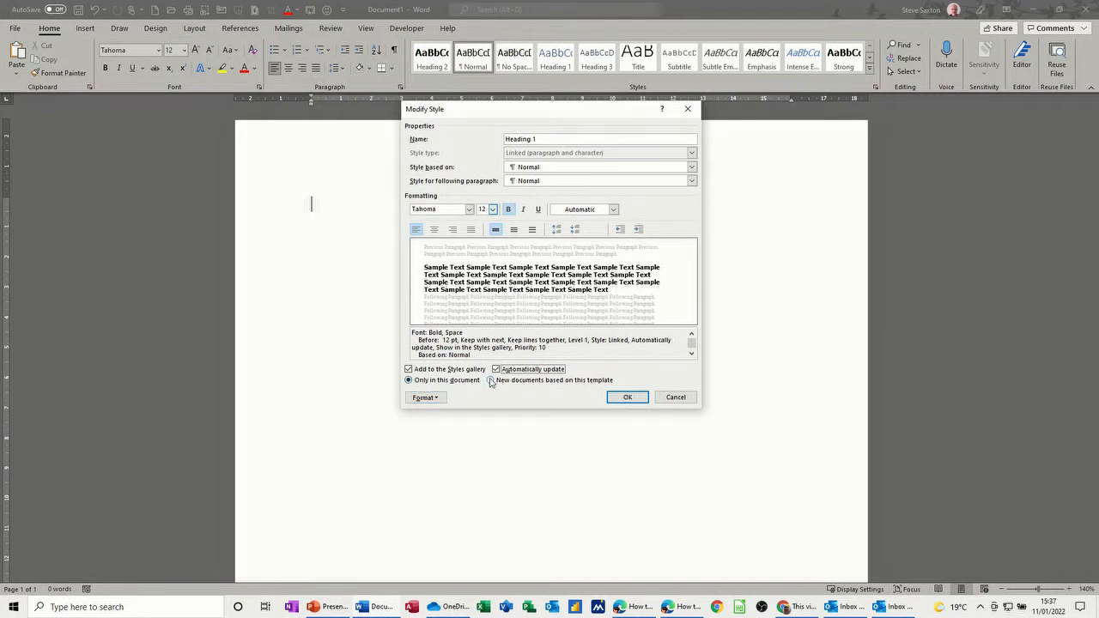
left_click(490, 380)
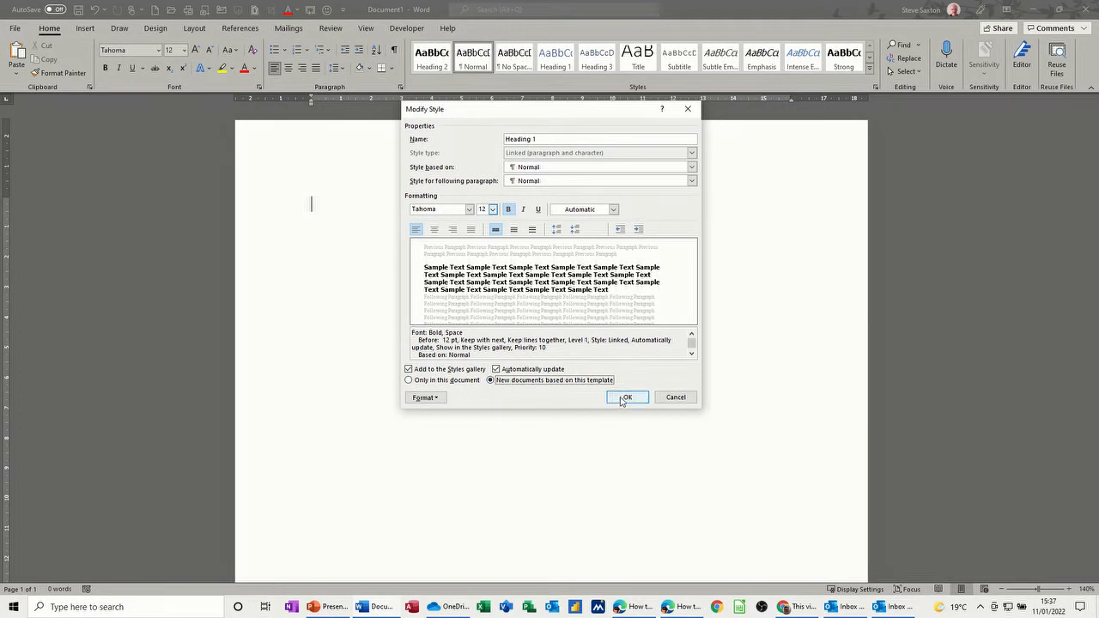
left_click(626, 397)
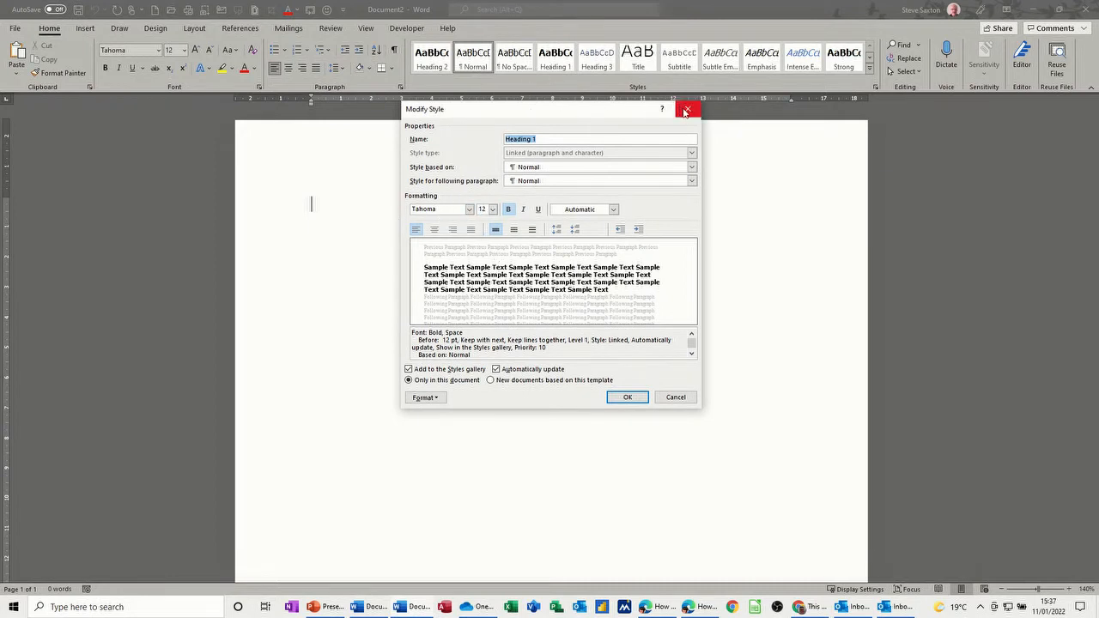
left_click(687, 109)
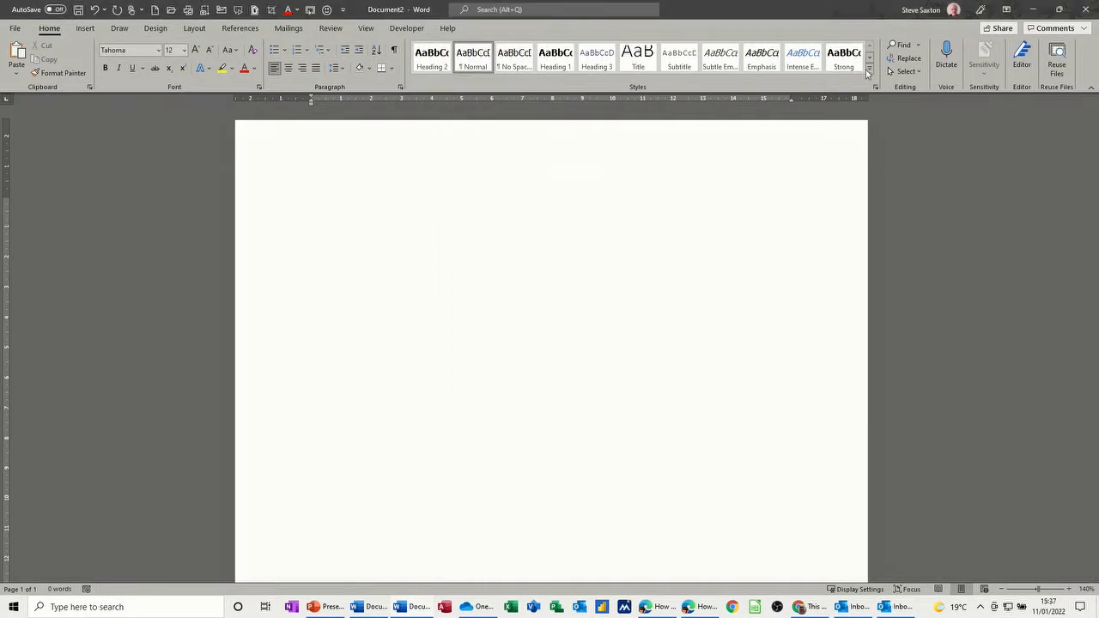
left_click(869, 76)
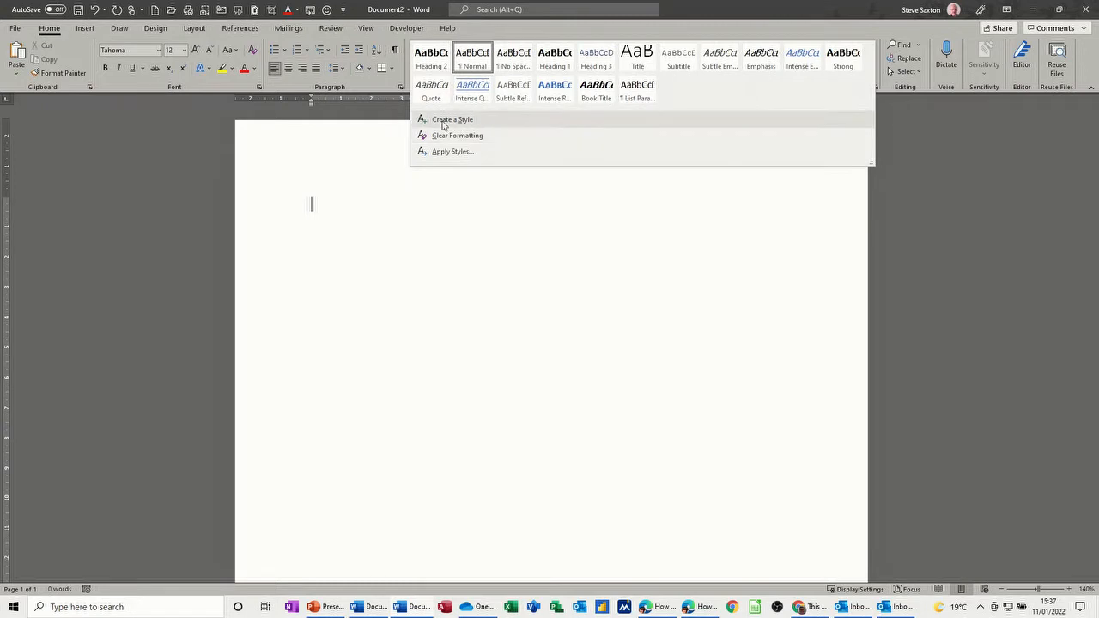
mouse_move(445, 163)
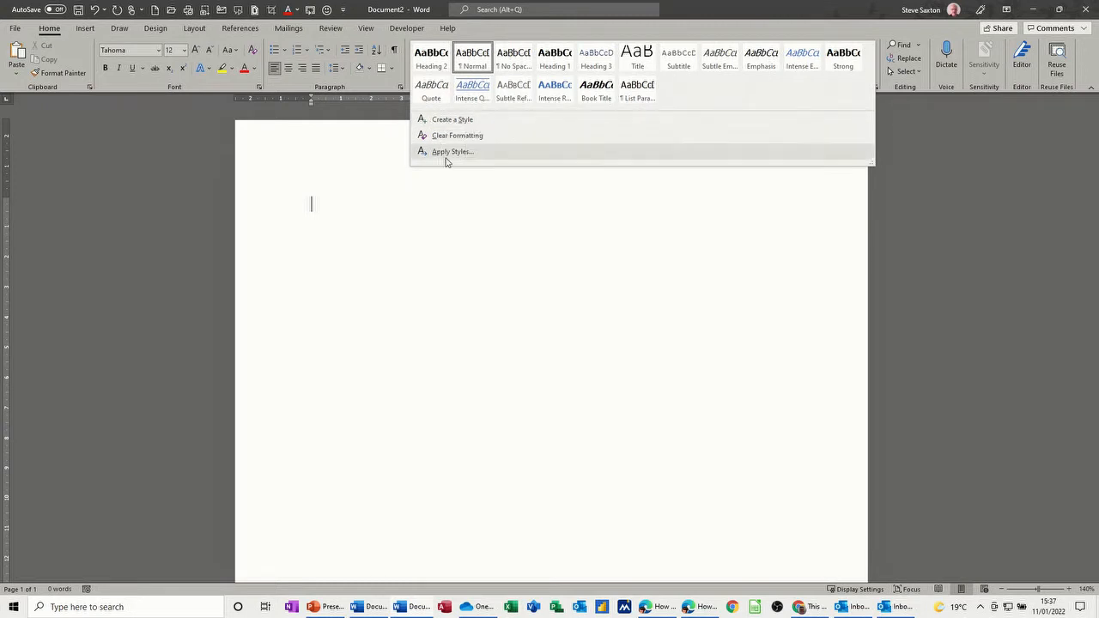
mouse_move(440, 120)
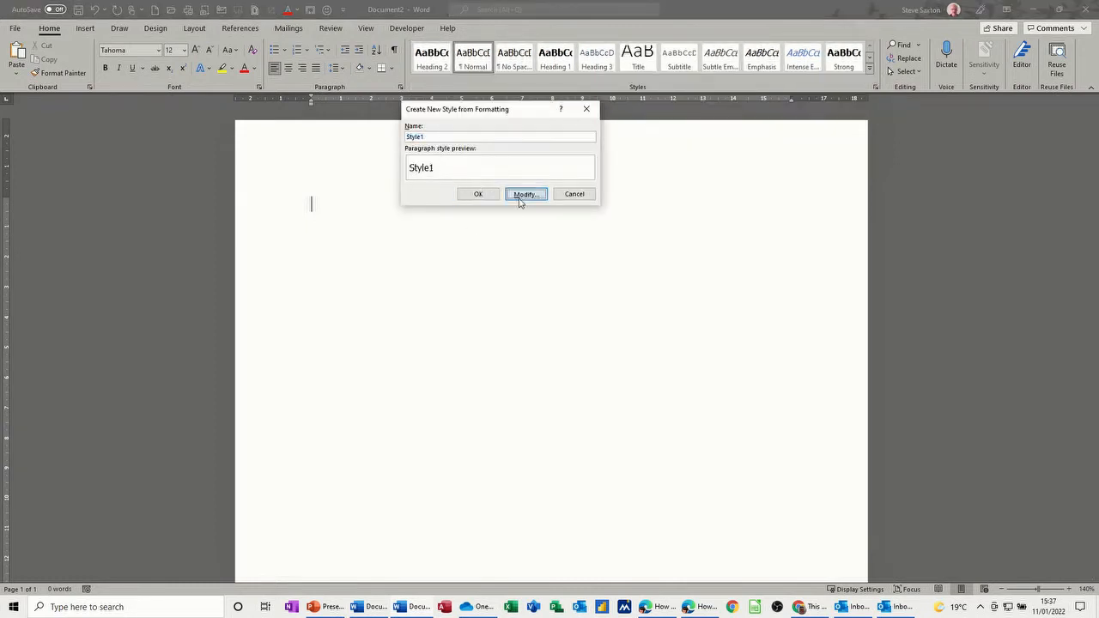
left_click(524, 193)
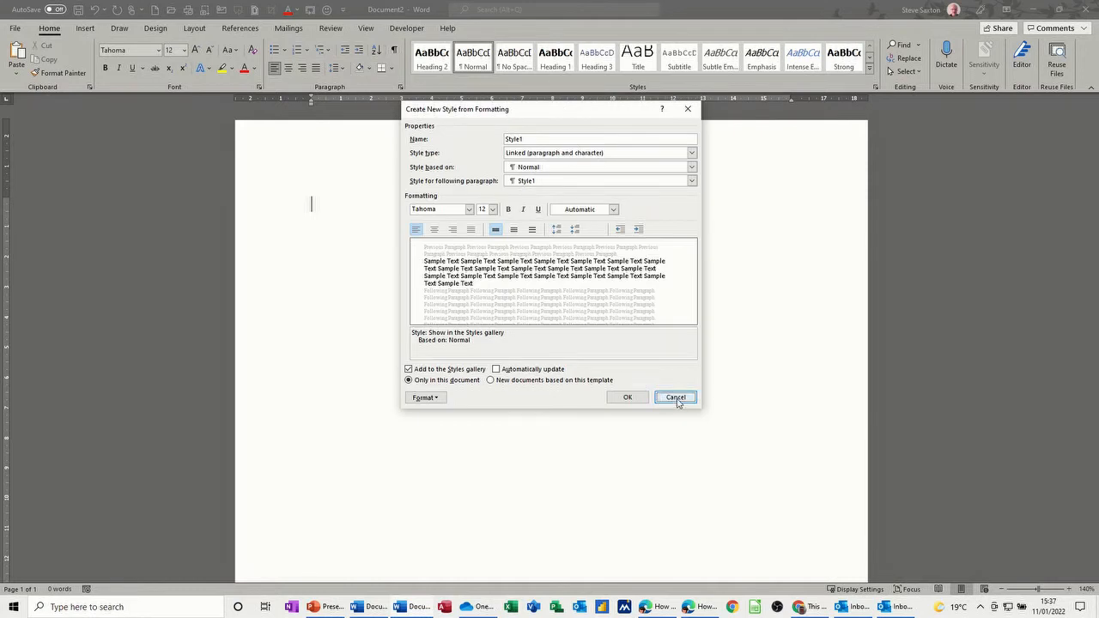
left_click(674, 397)
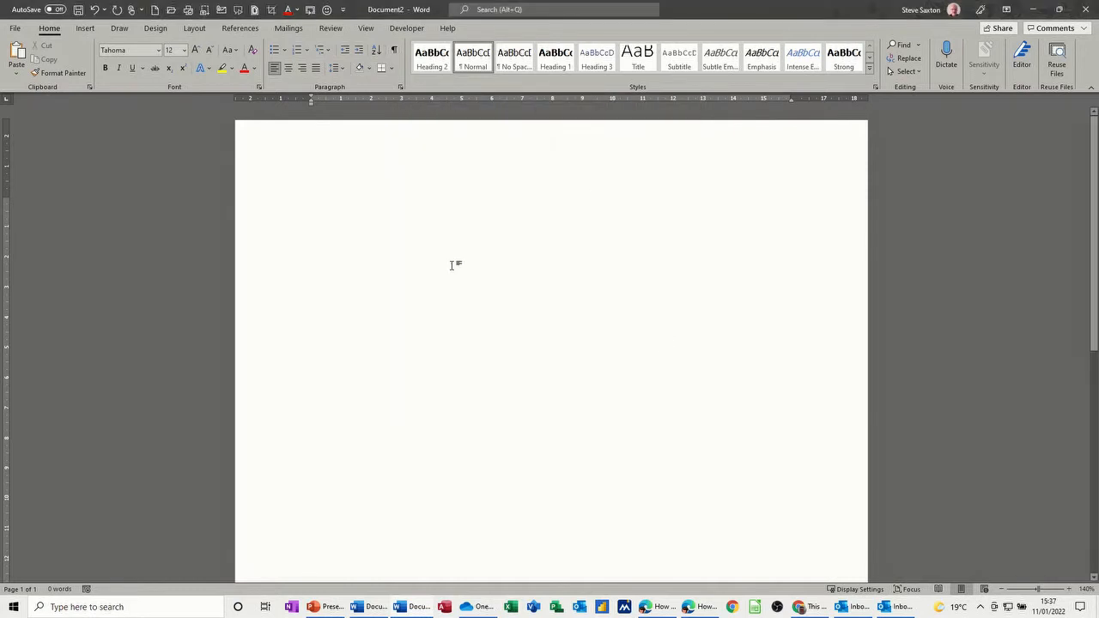
Step: Type Steve, make it red, and save its formatting as a new style 'steve'
type("Steve")
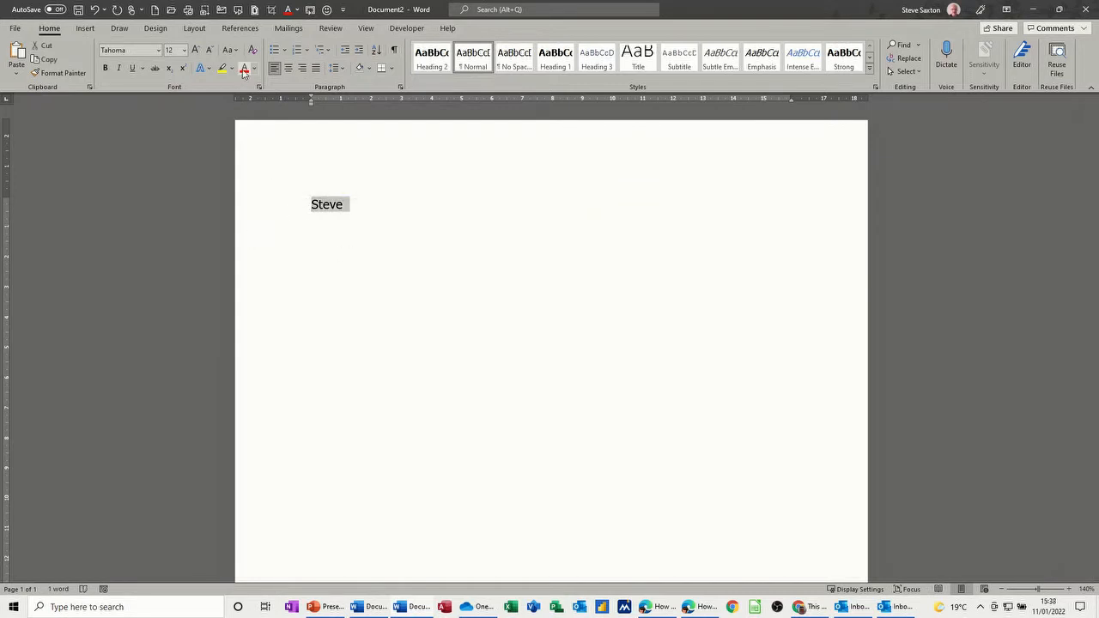
left_click(244, 68)
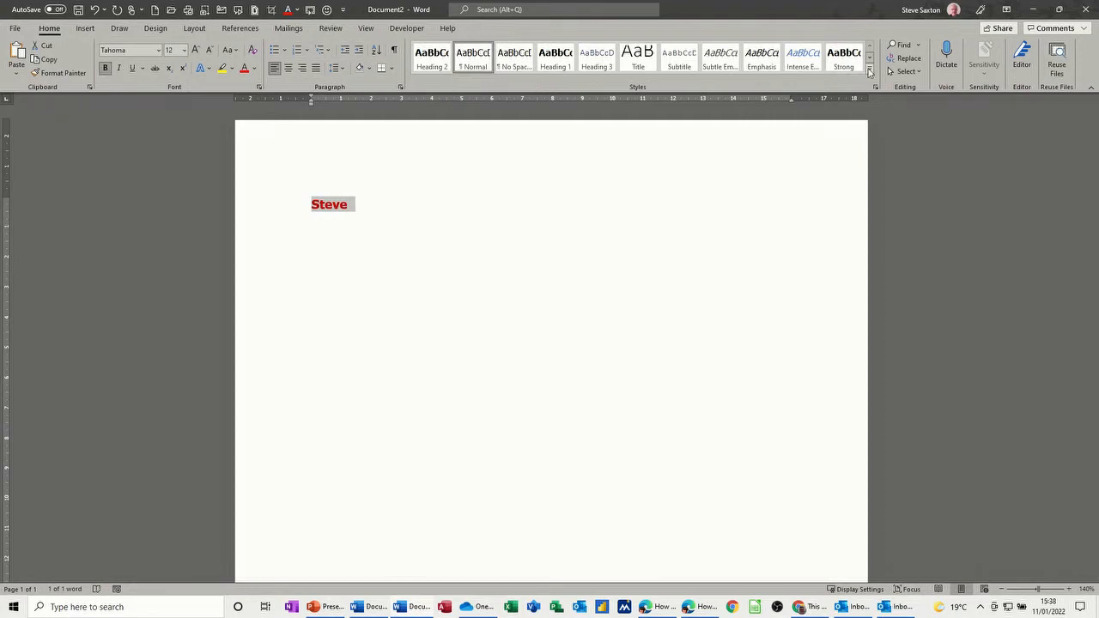
left_click(869, 70)
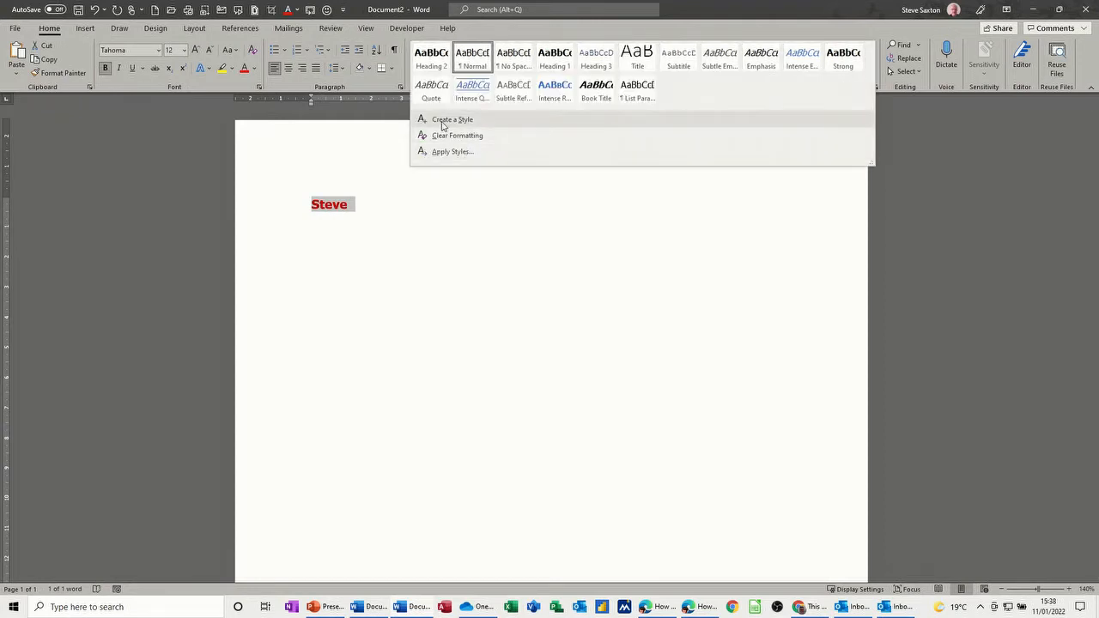
left_click(451, 119)
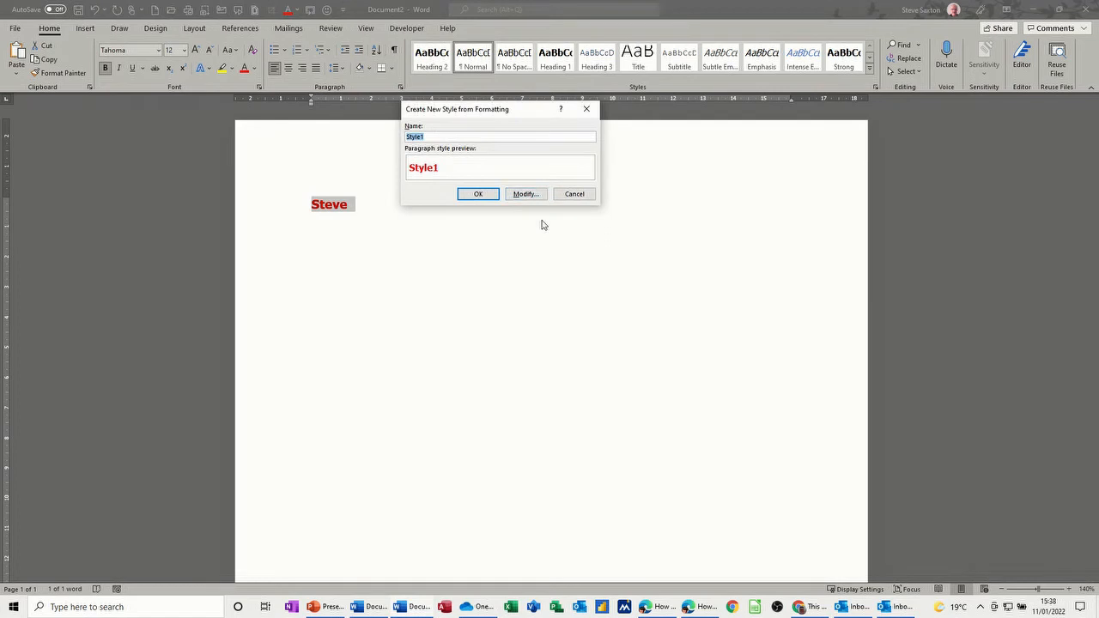
type("steve")
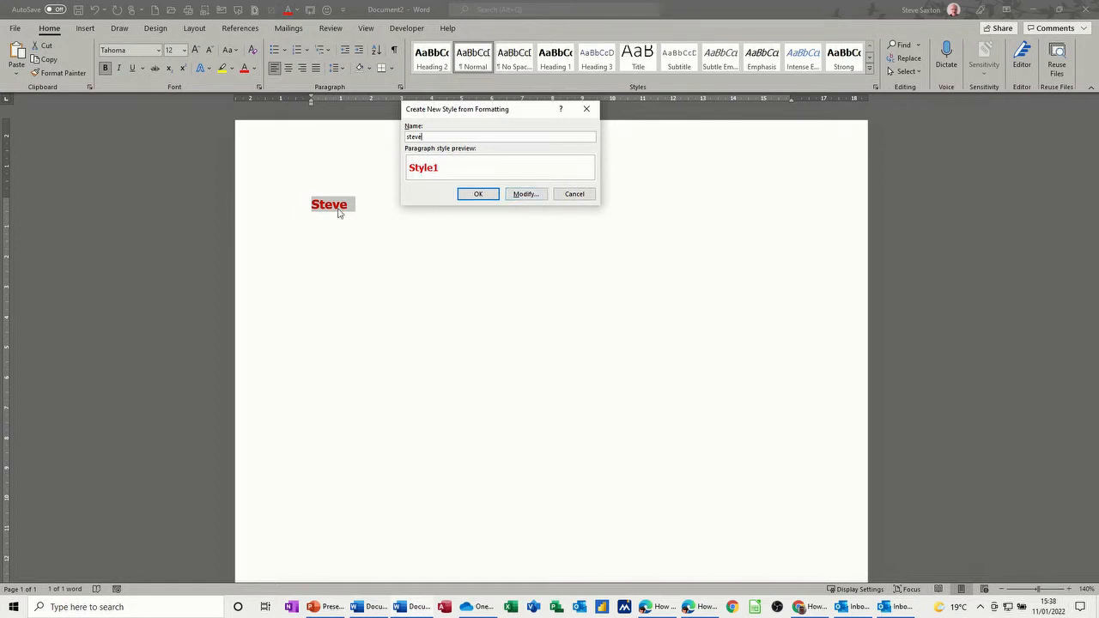
mouse_move(325, 215)
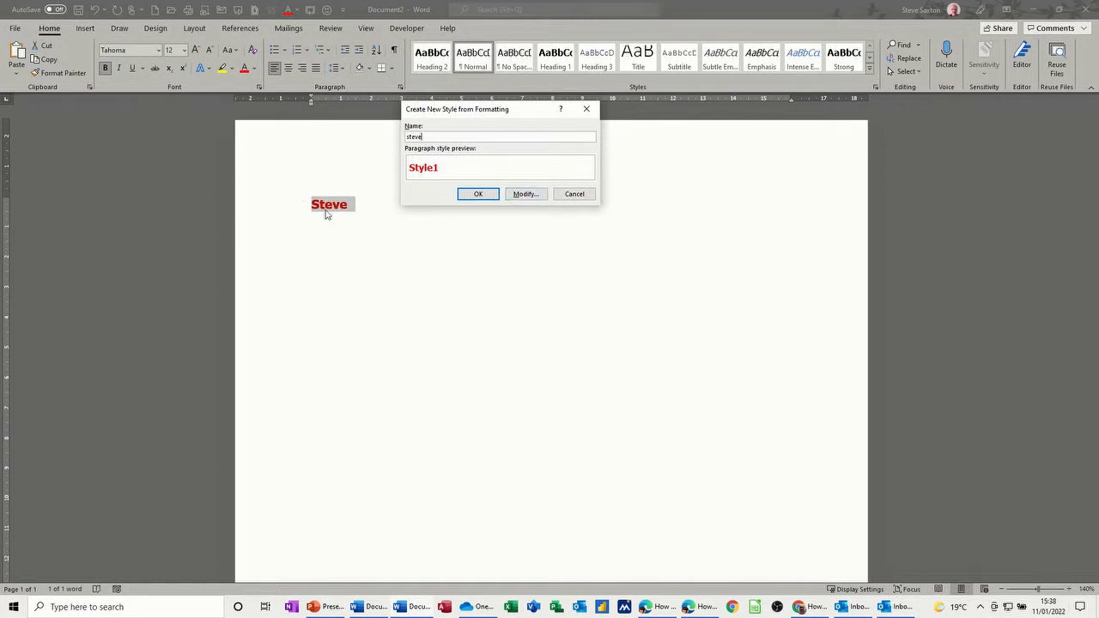
mouse_move(312, 212)
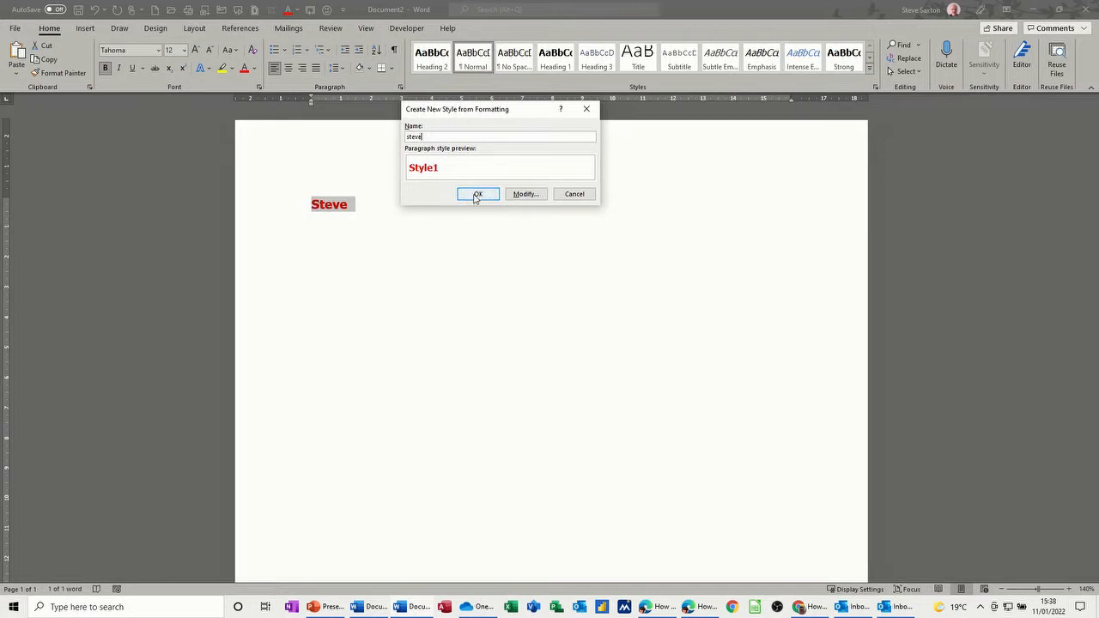
left_click(477, 193)
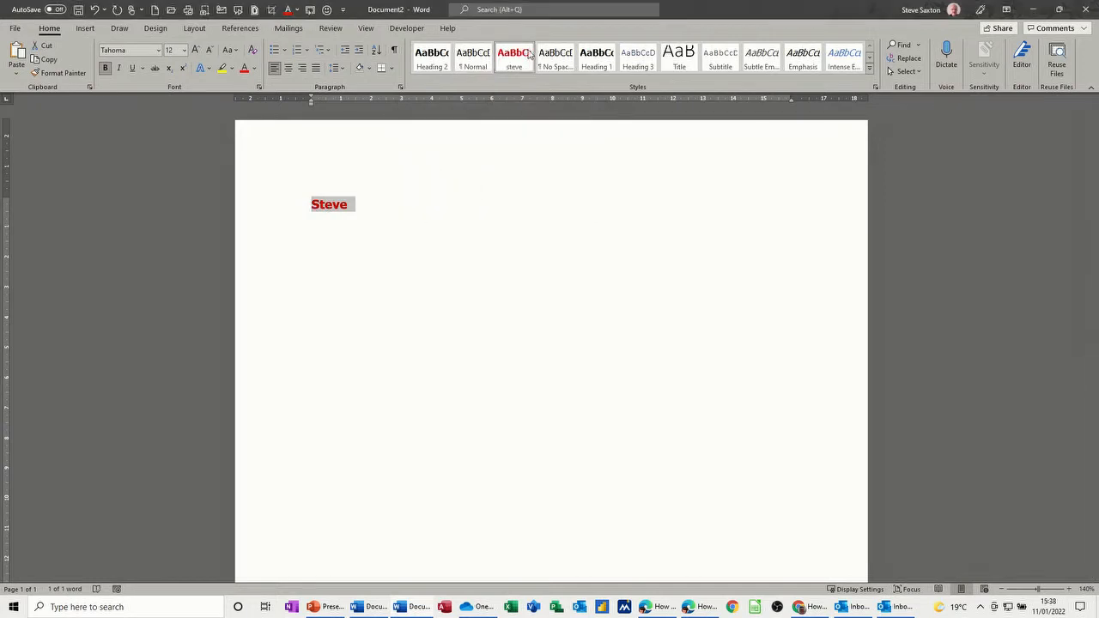
Step: Start a new line below Steve in the steve style and type 'wdjgwdjgew'
left_click(514, 58)
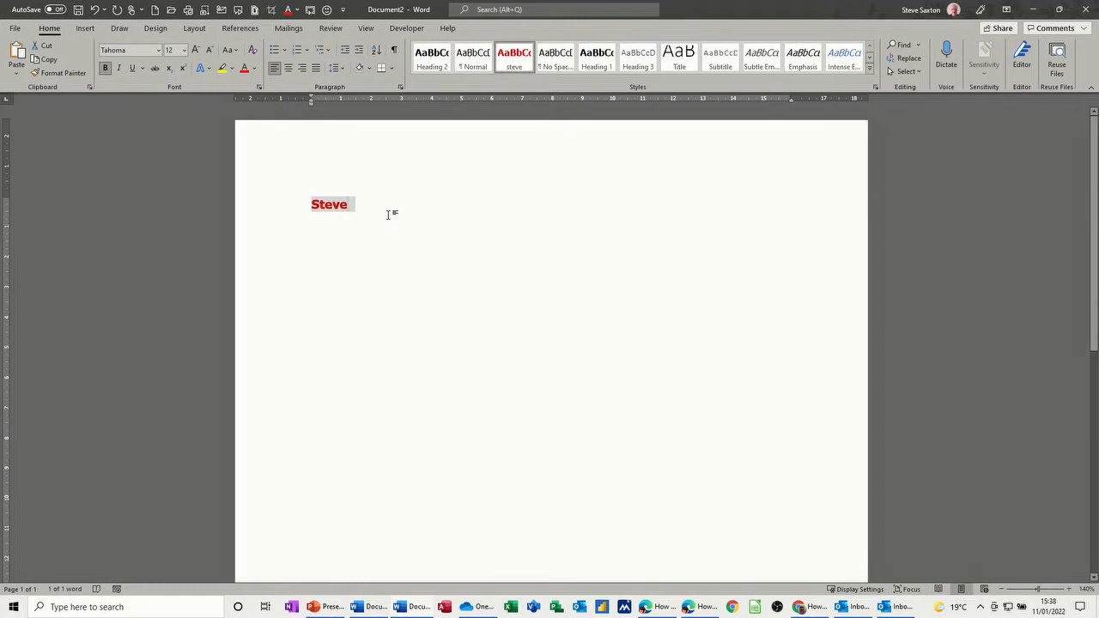
left_click(391, 215)
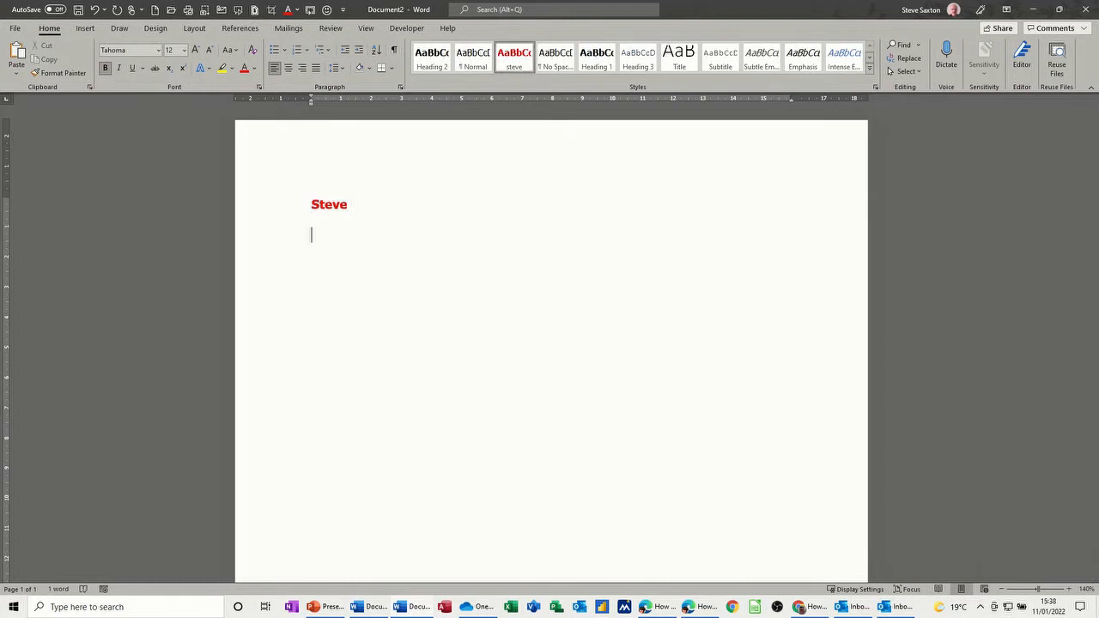
left_click(472, 58)
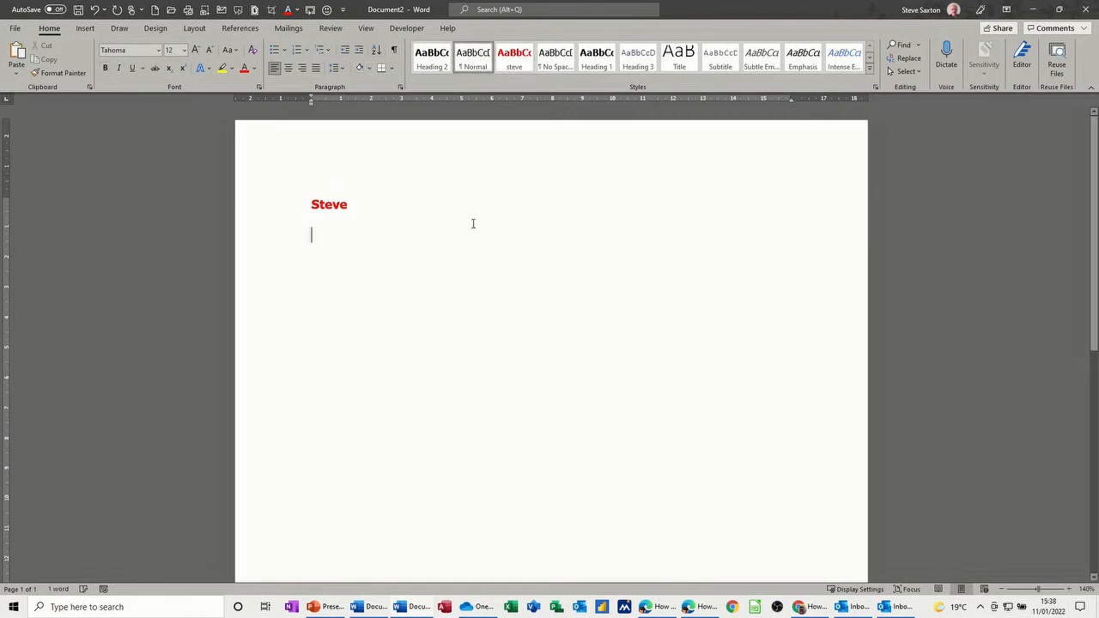
type("wdjgwdjgew")
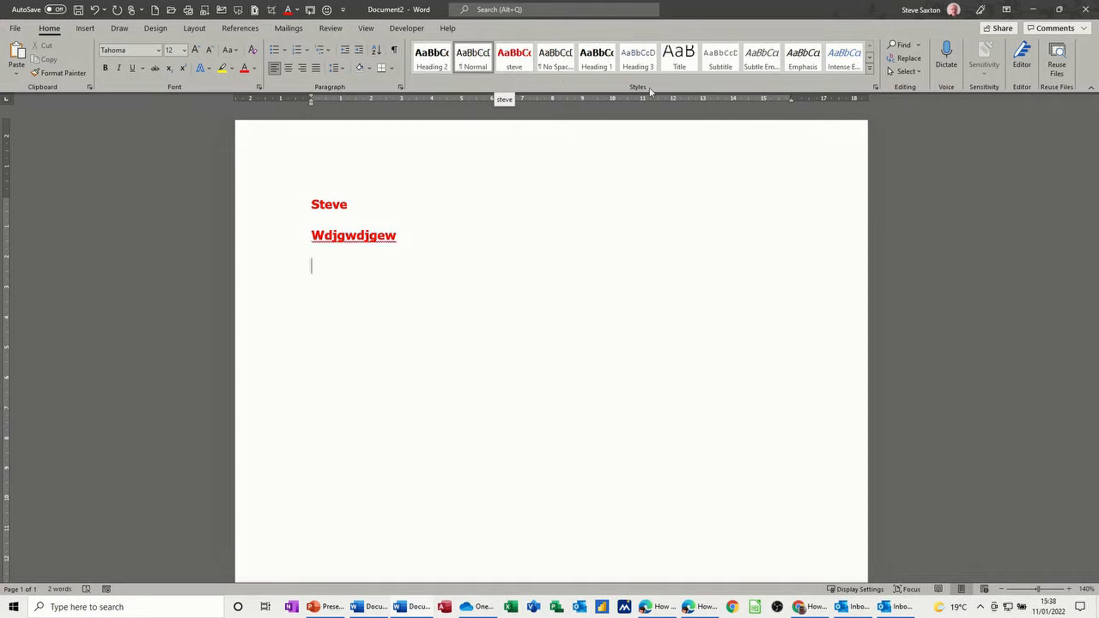
left_click(870, 66)
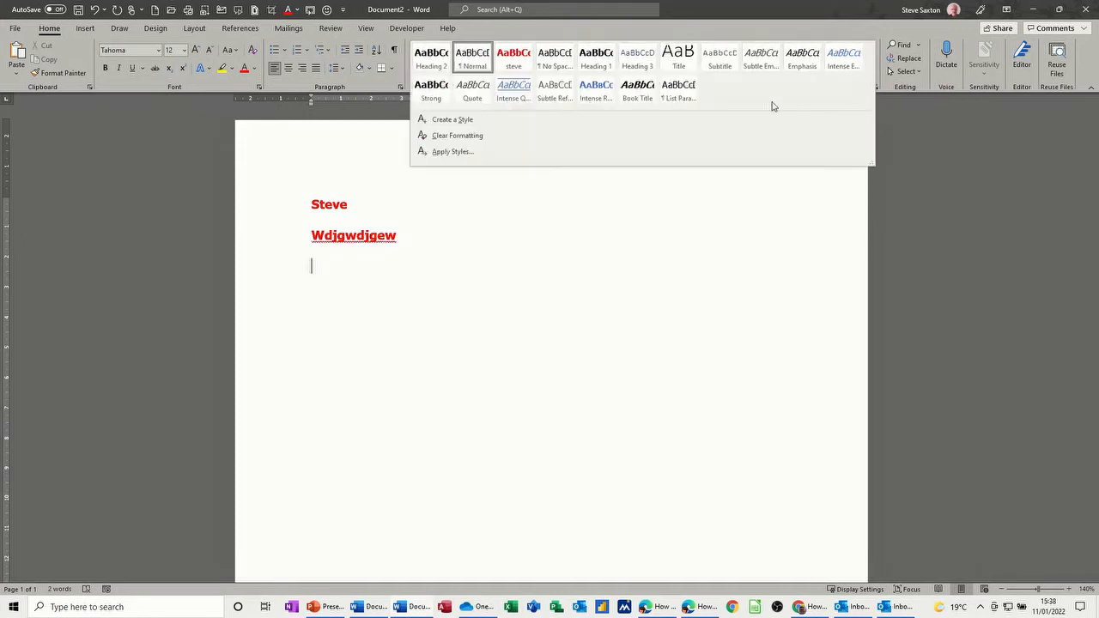
mouse_move(481, 158)
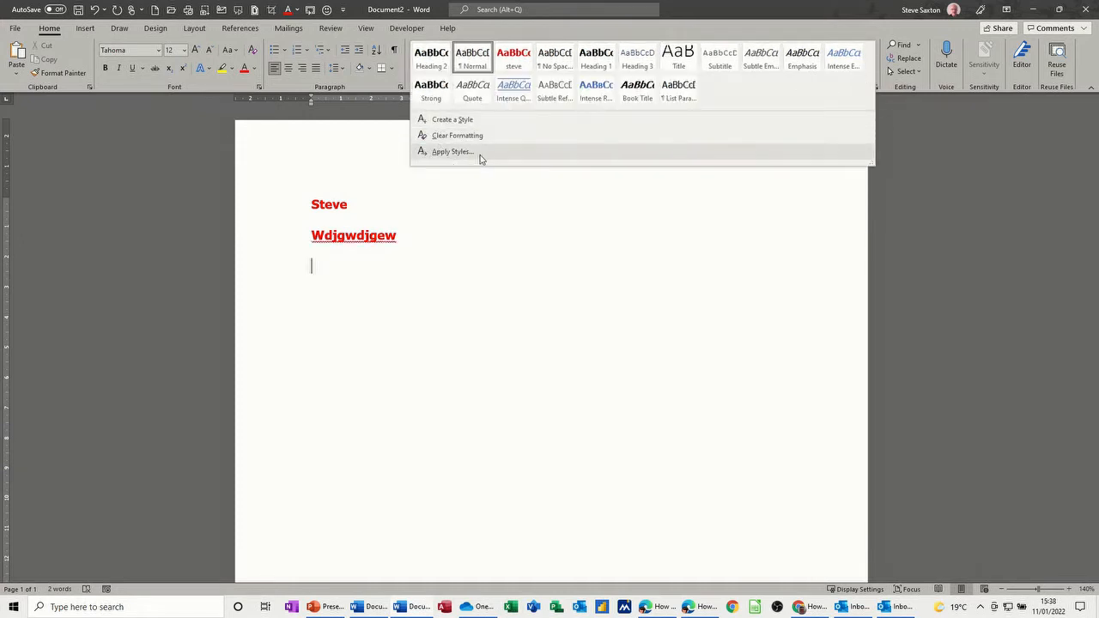
left_click(451, 152)
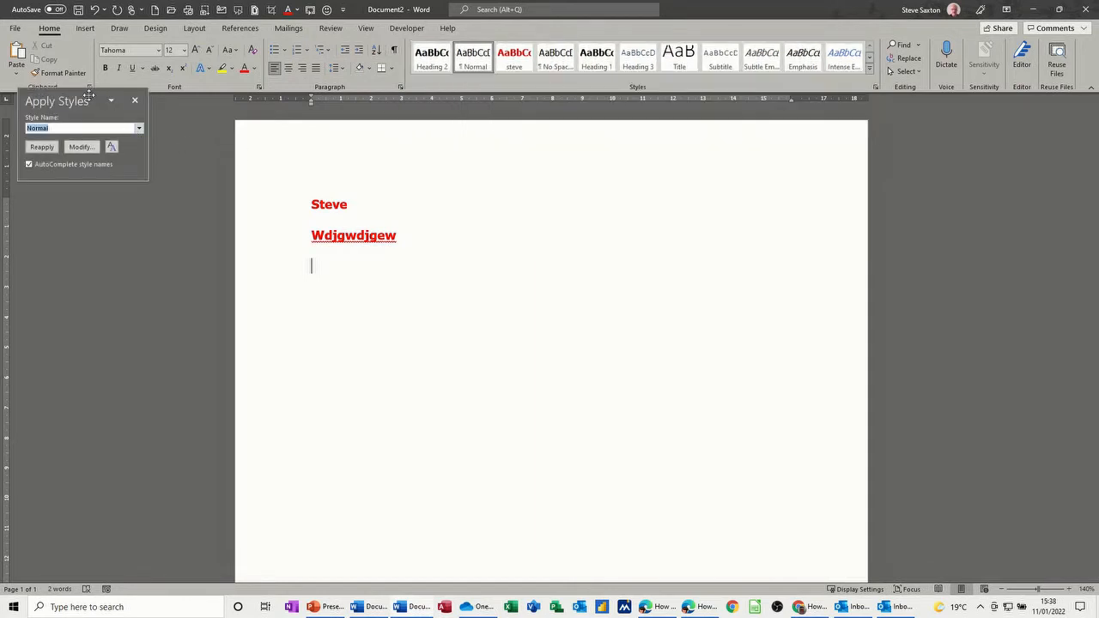
left_click_drag(57, 101, 466, 143)
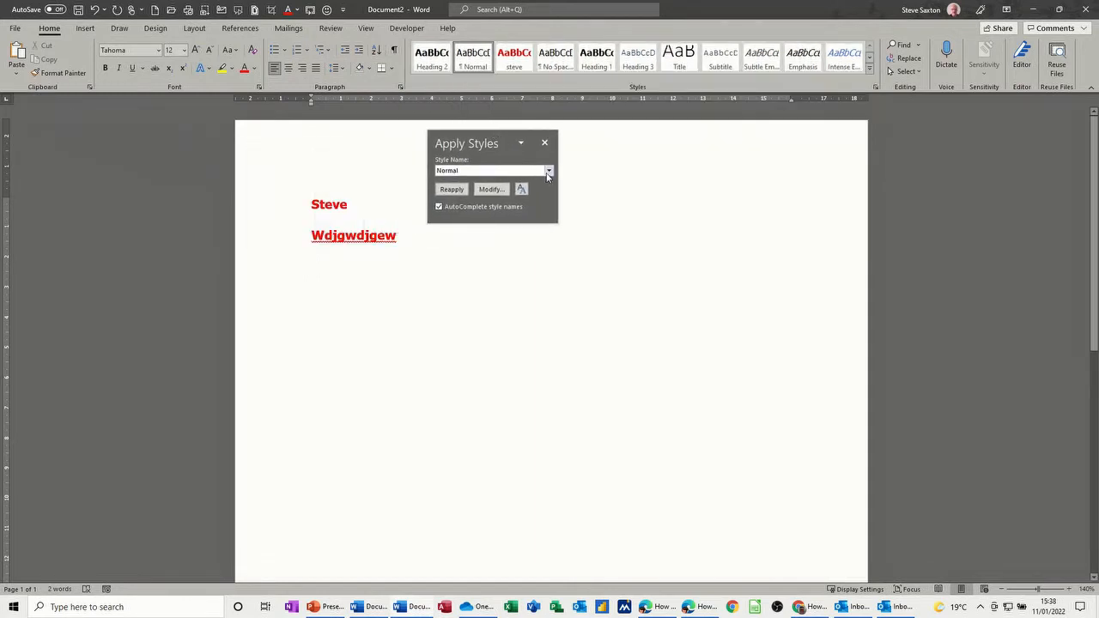
left_click(549, 170)
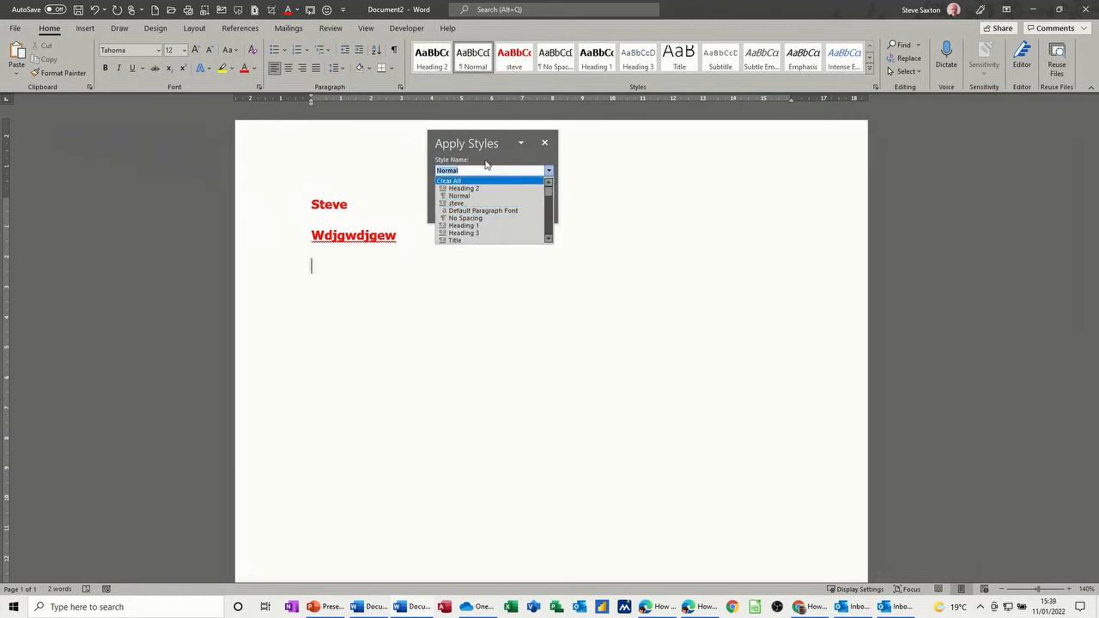
left_click(514, 59)
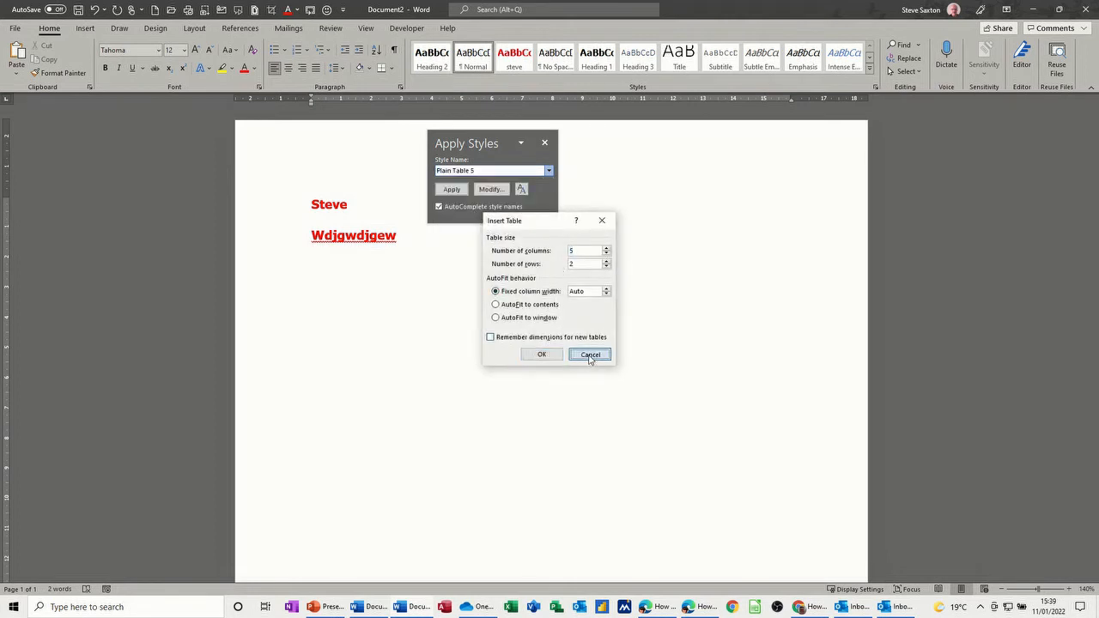
left_click(590, 354)
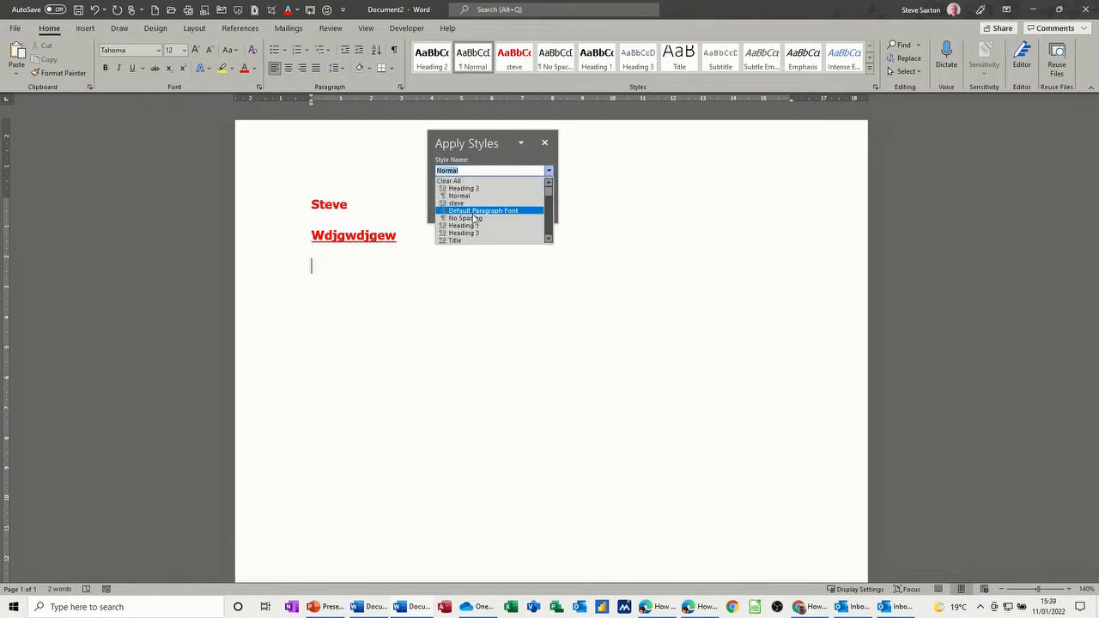
scroll("down", 3)
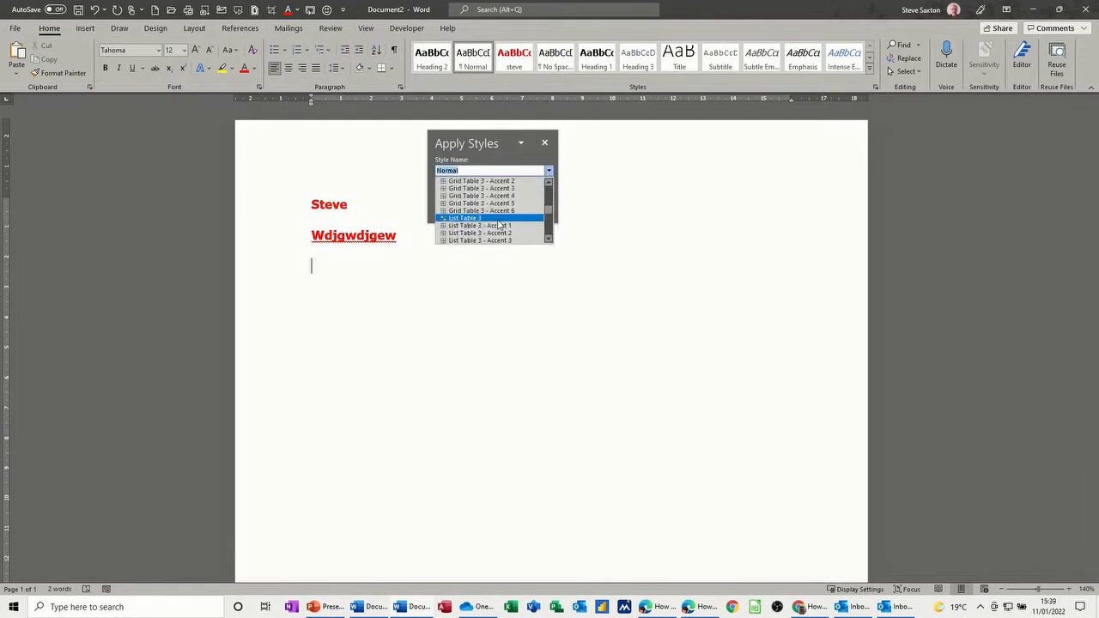
scroll("down", 3)
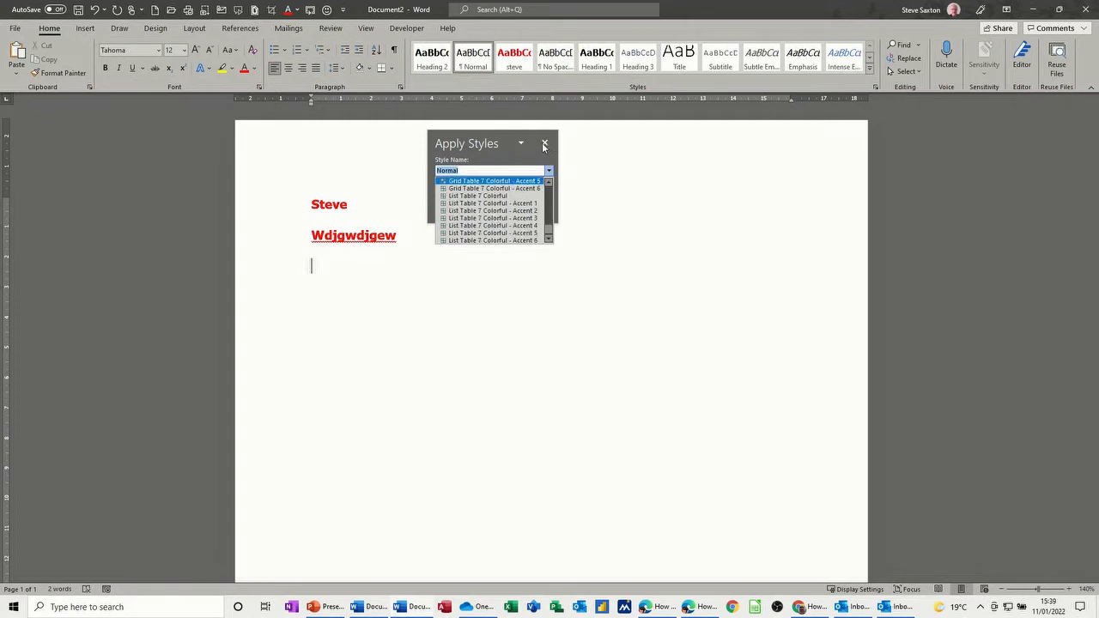
left_click(544, 143)
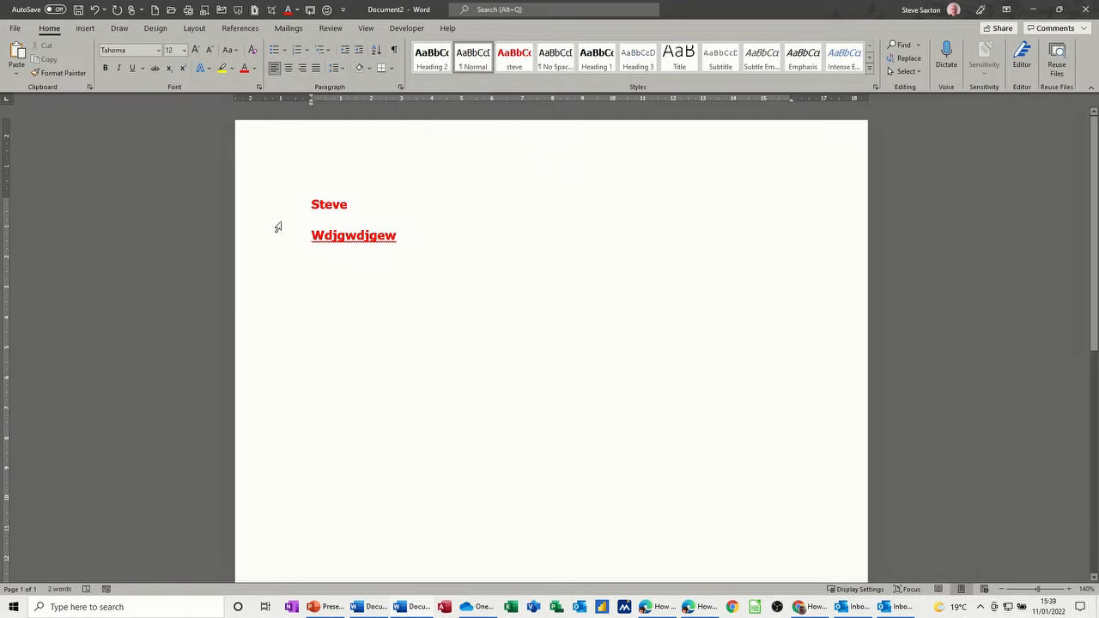
Step: Select Steve, open the Styles pane, and move it beside the page
double_click(328, 205)
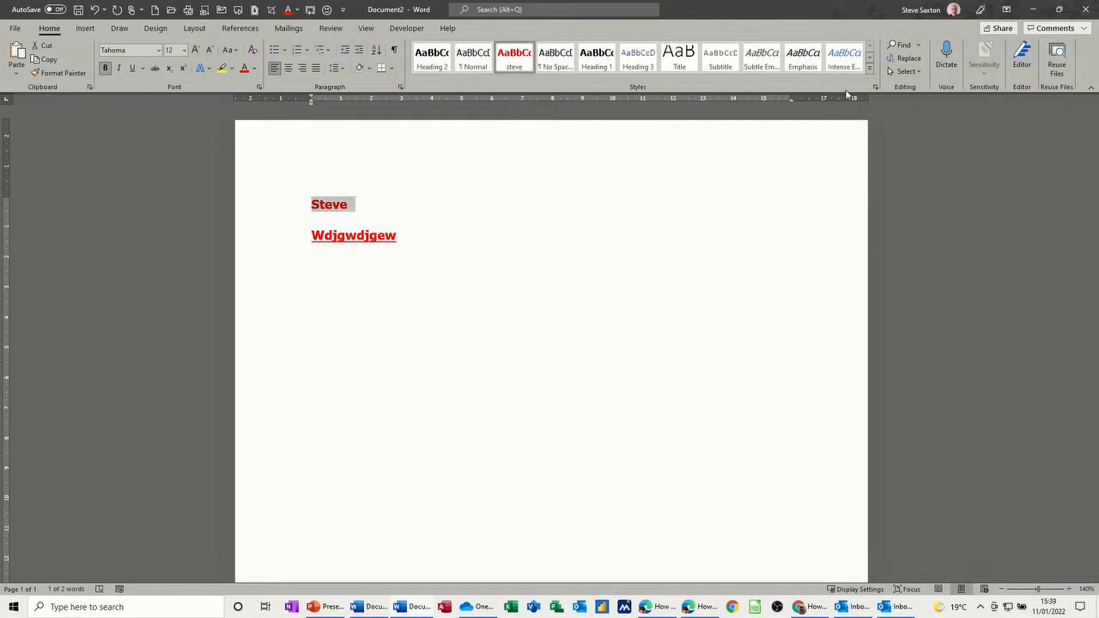
mouse_move(635, 95)
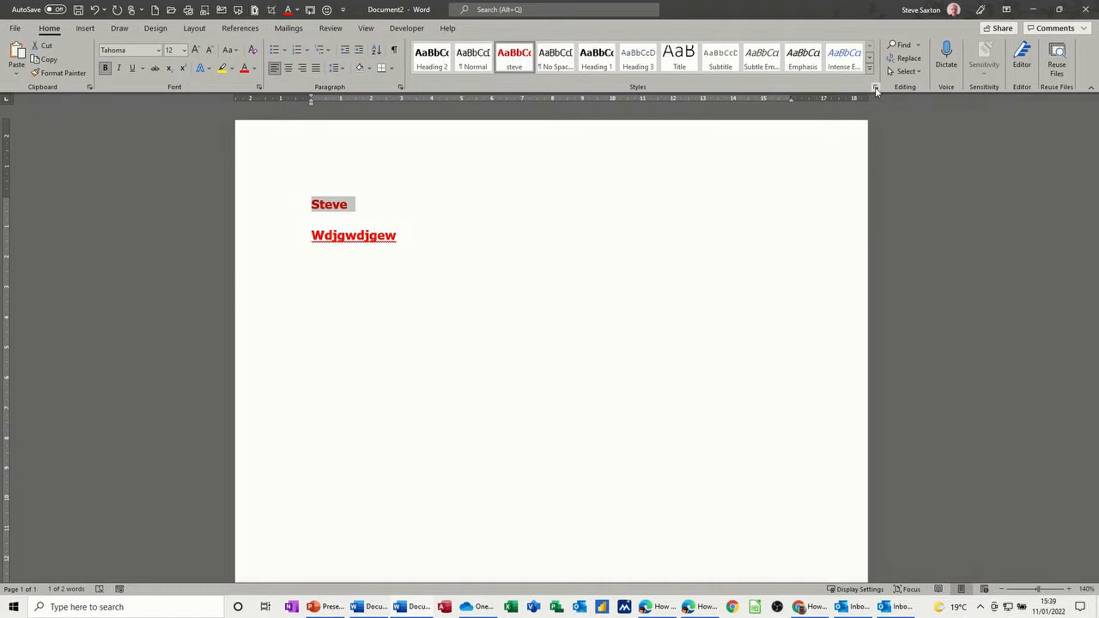
left_click(876, 89)
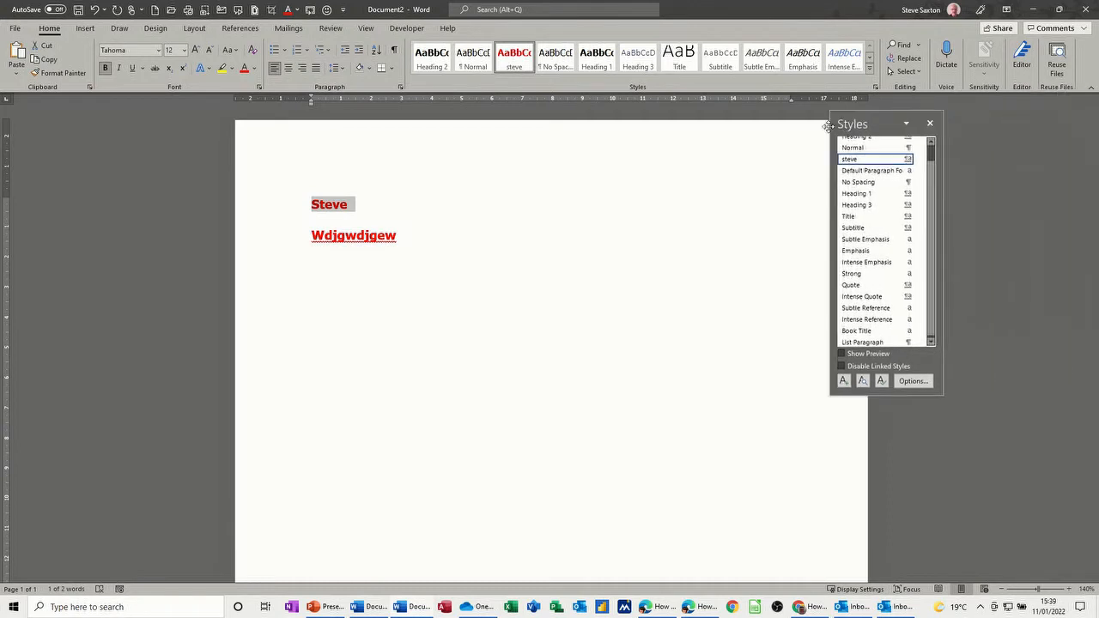
left_click_drag(876, 123, 730, 130)
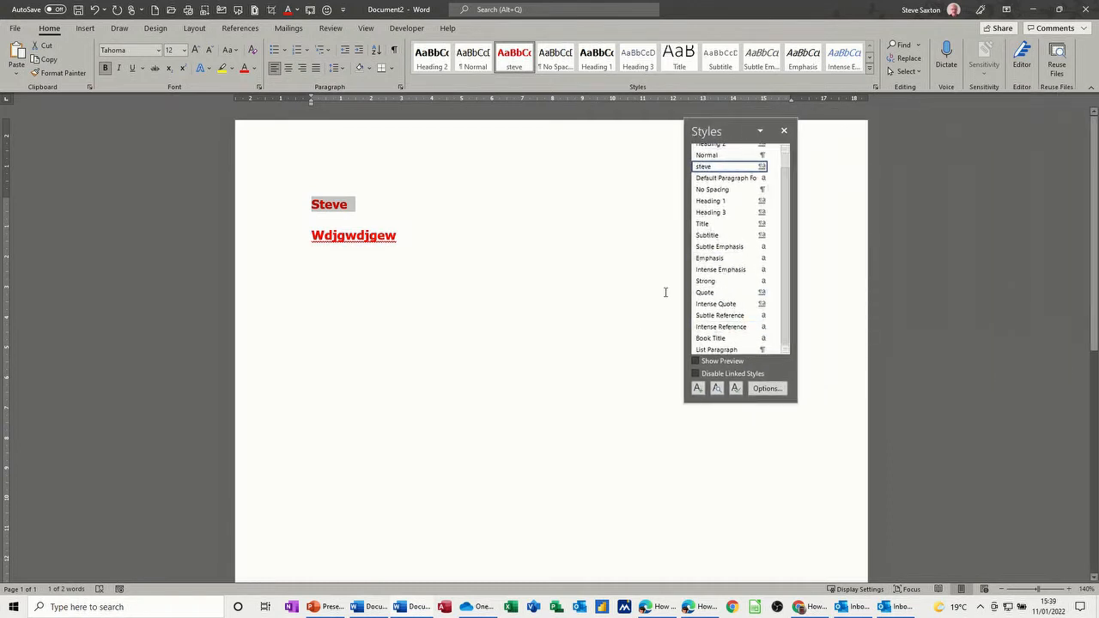
left_click(784, 149)
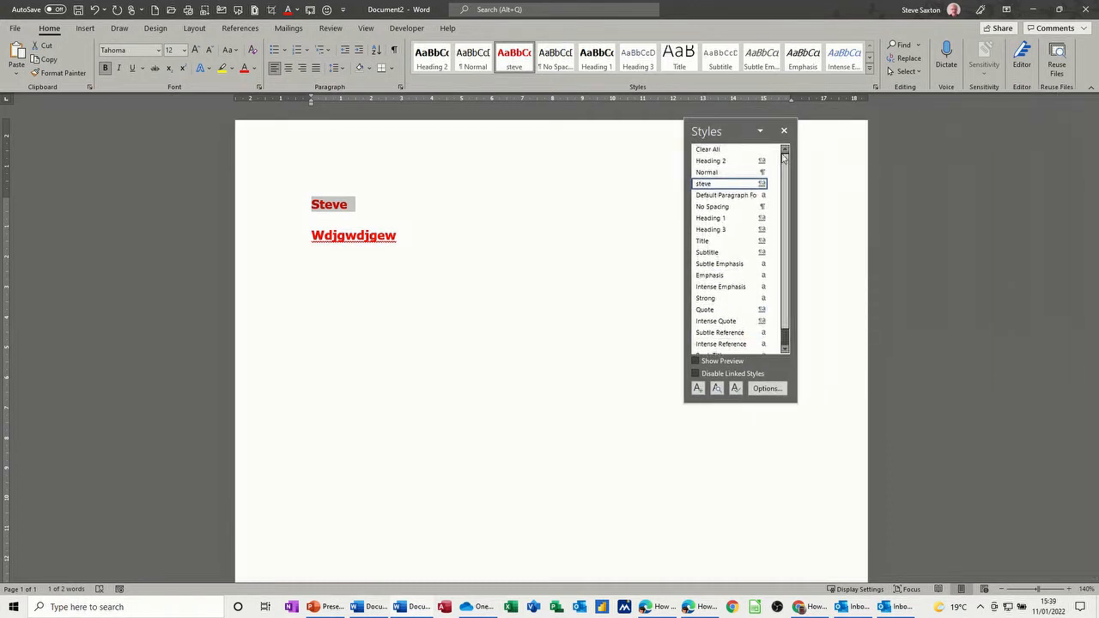
scroll("down", 3)
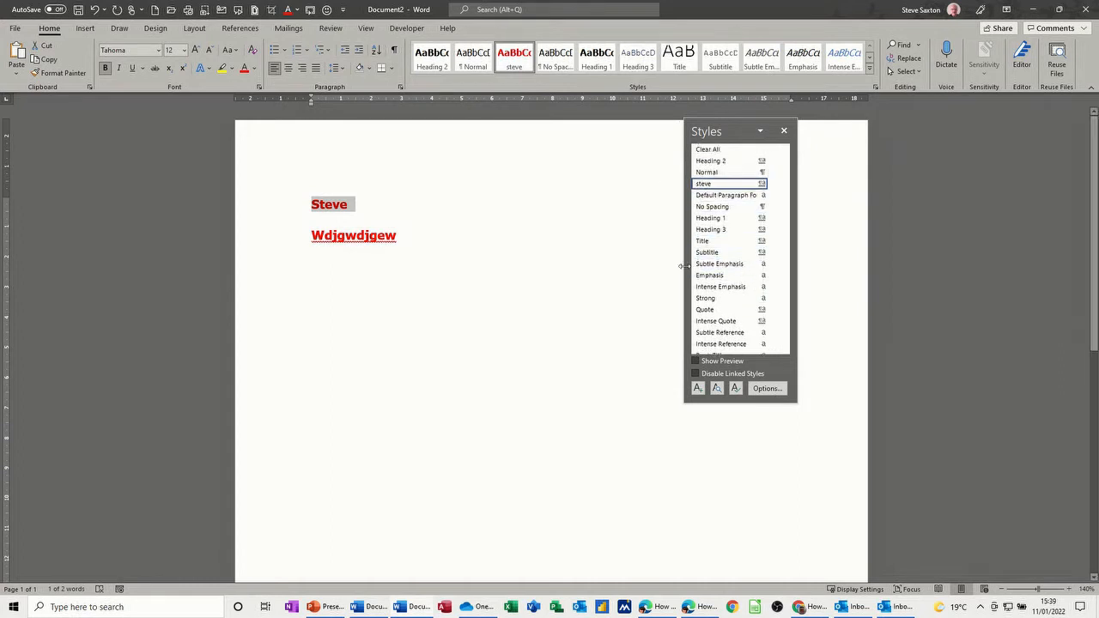
mouse_move(729, 298)
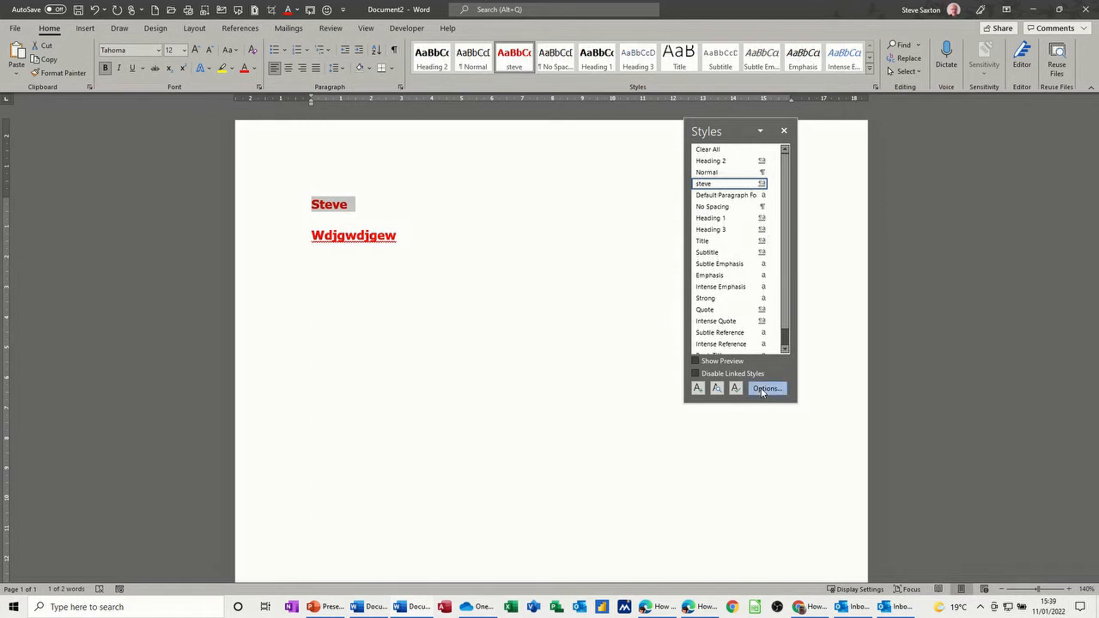
left_click(765, 388)
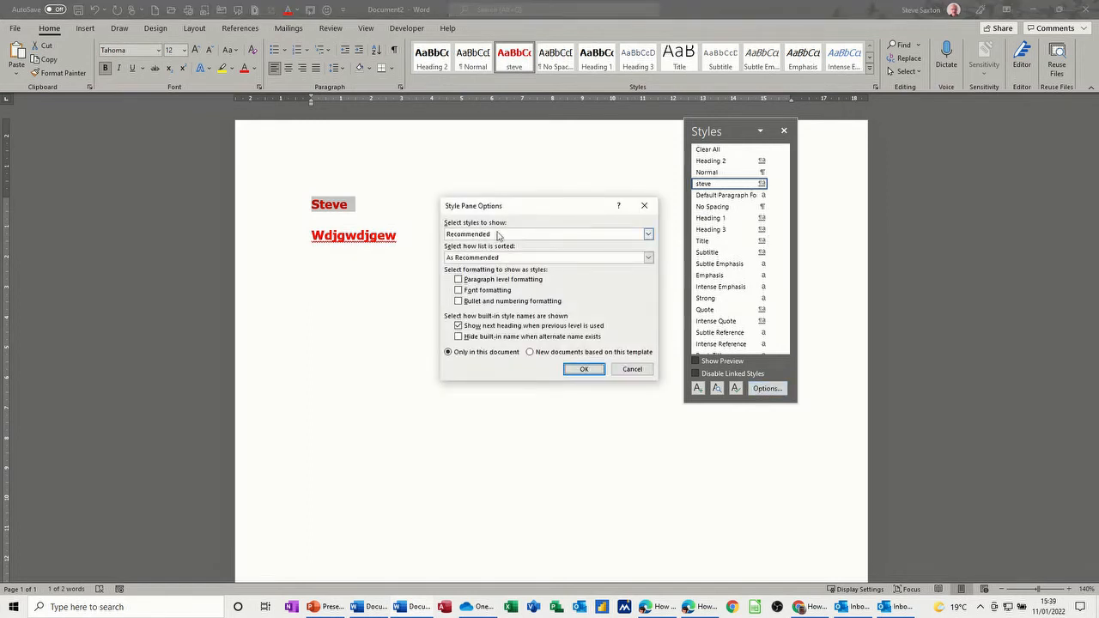
left_click(647, 234)
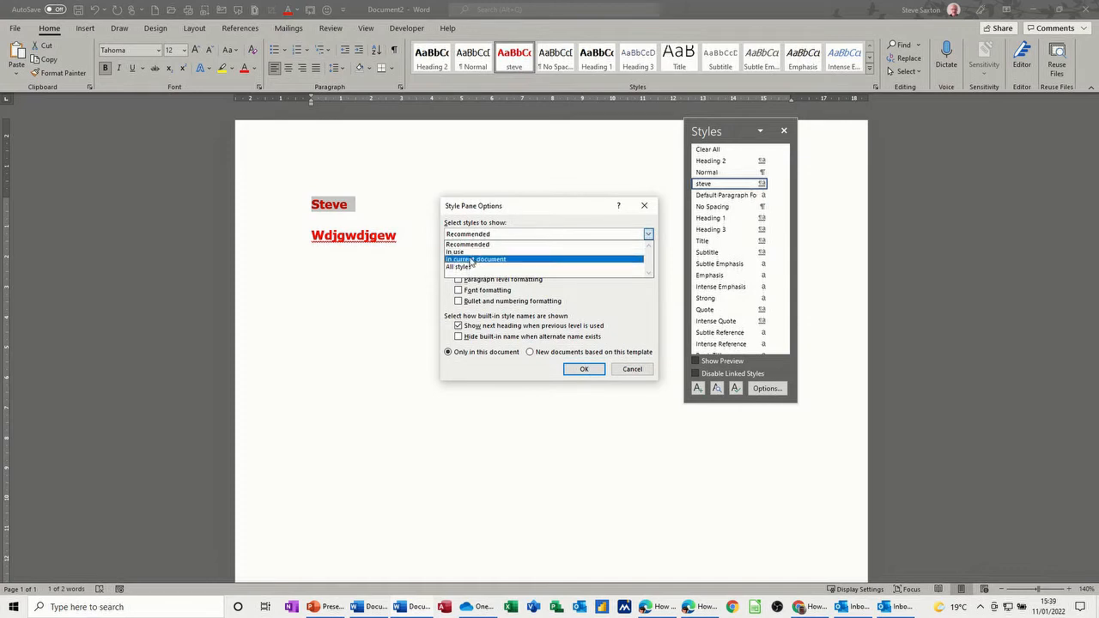
left_click(466, 267)
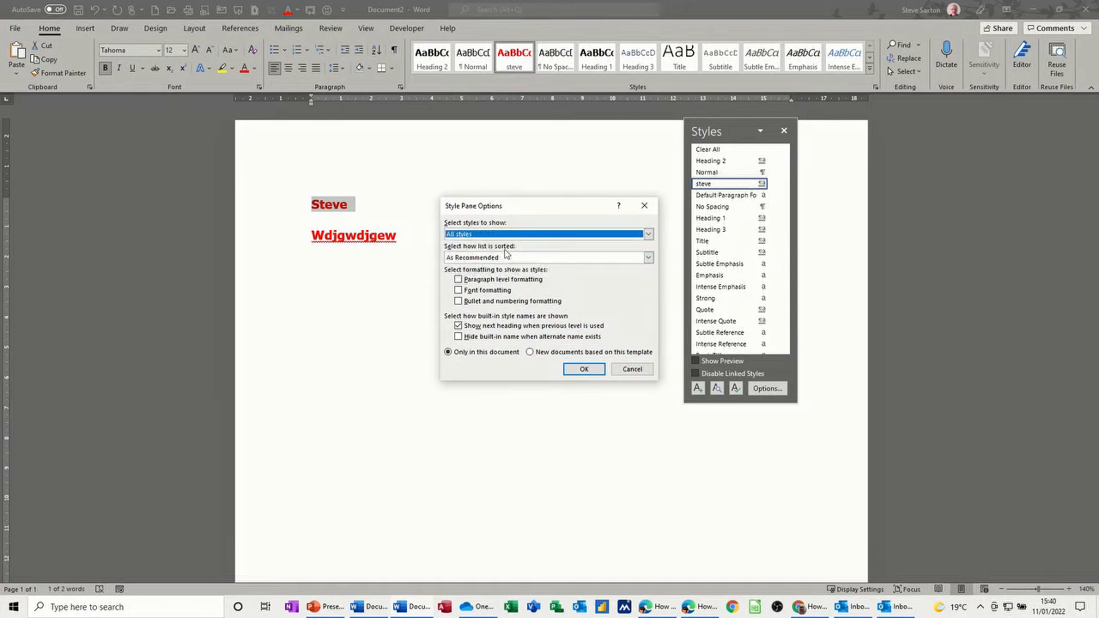
left_click(648, 257)
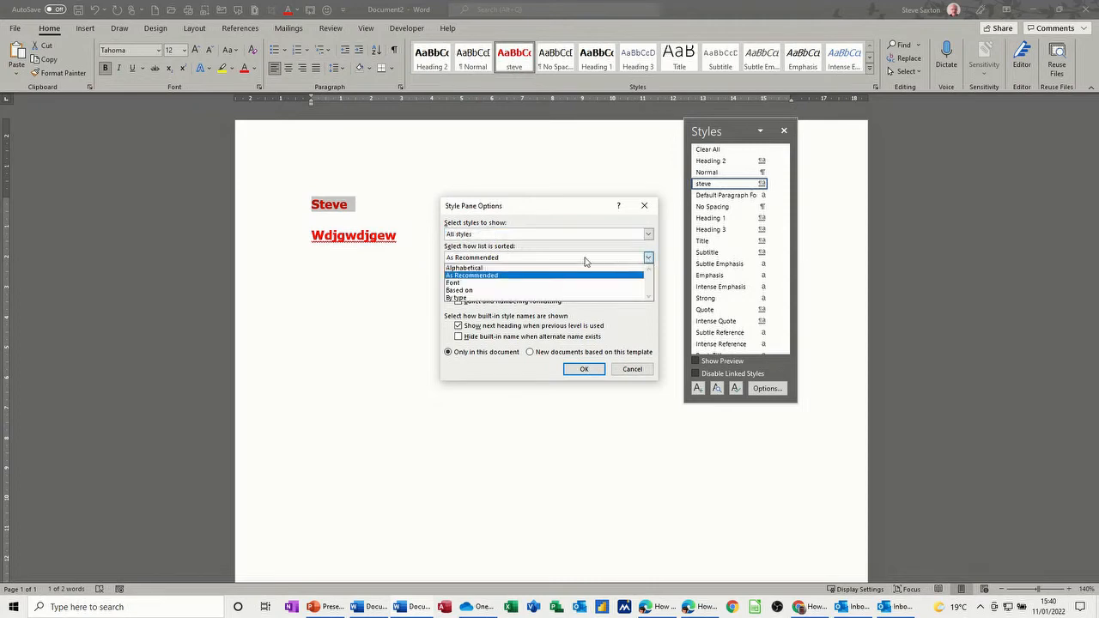
left_click(464, 267)
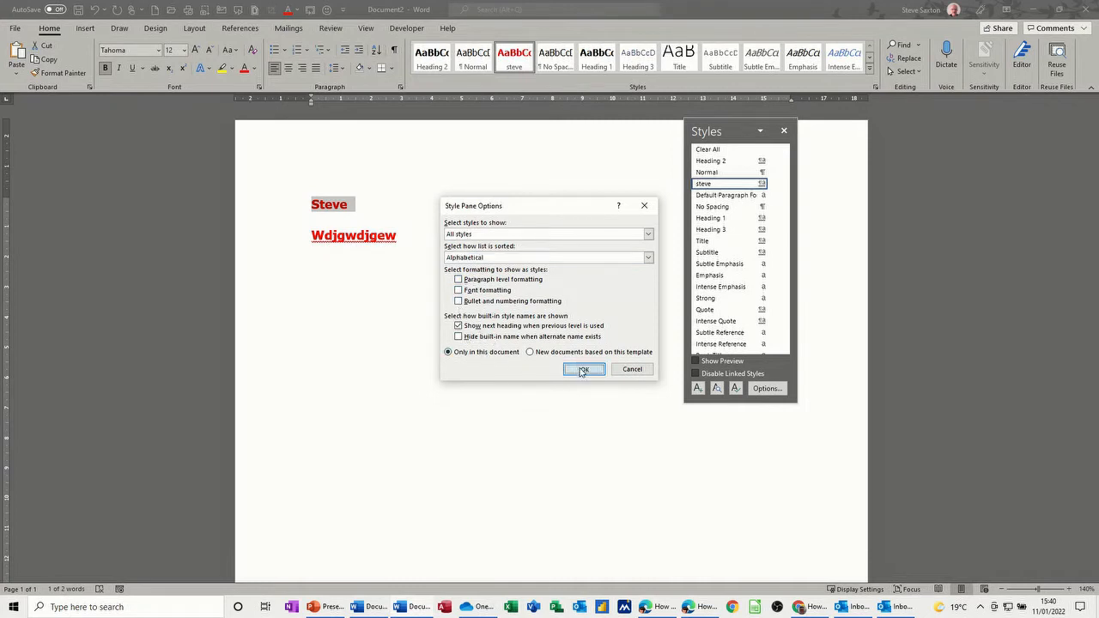
left_click(583, 370)
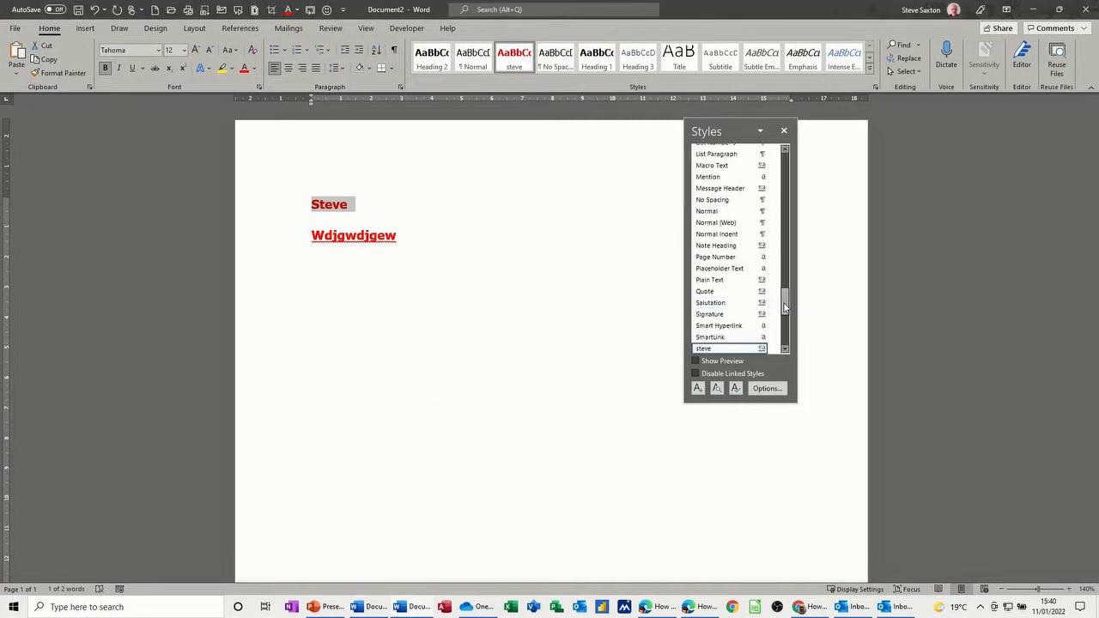
scroll("down", 3)
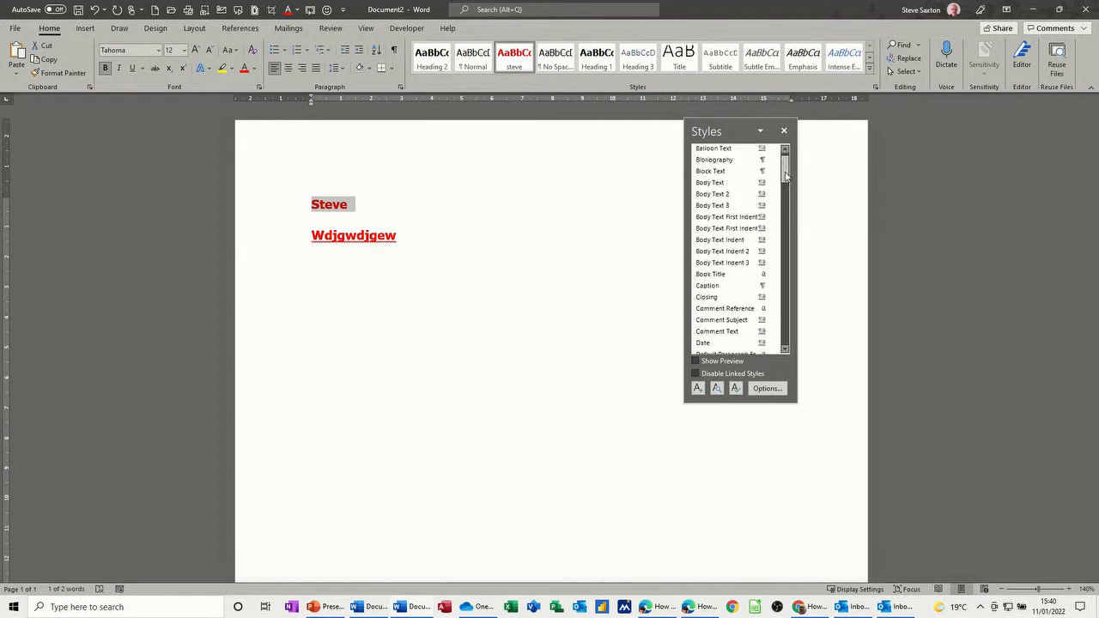
scroll("down", 3)
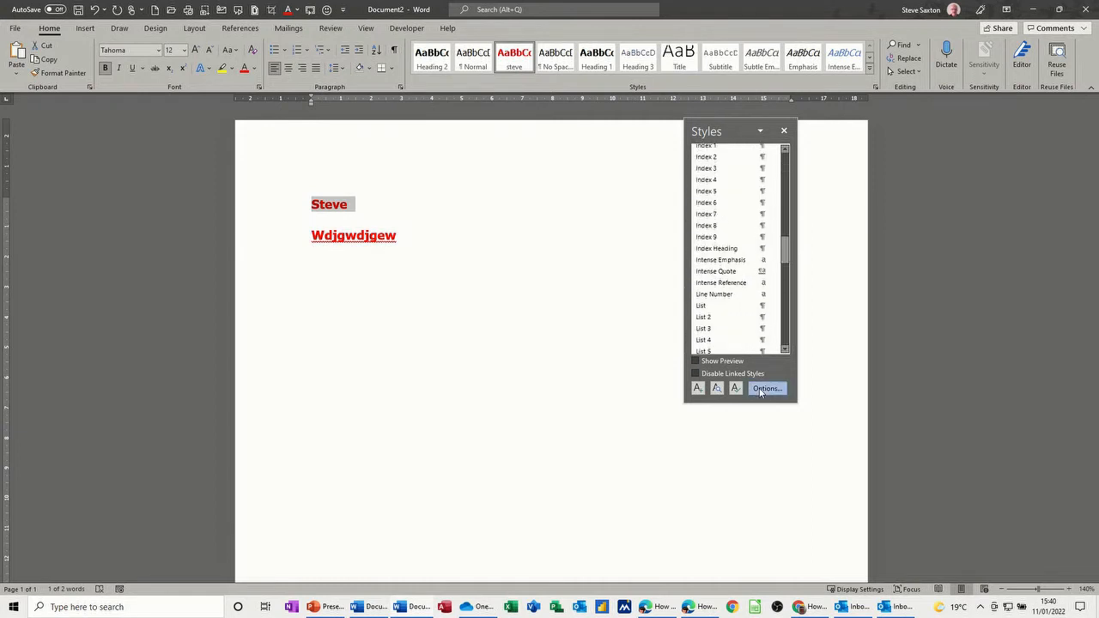
left_click(765, 388)
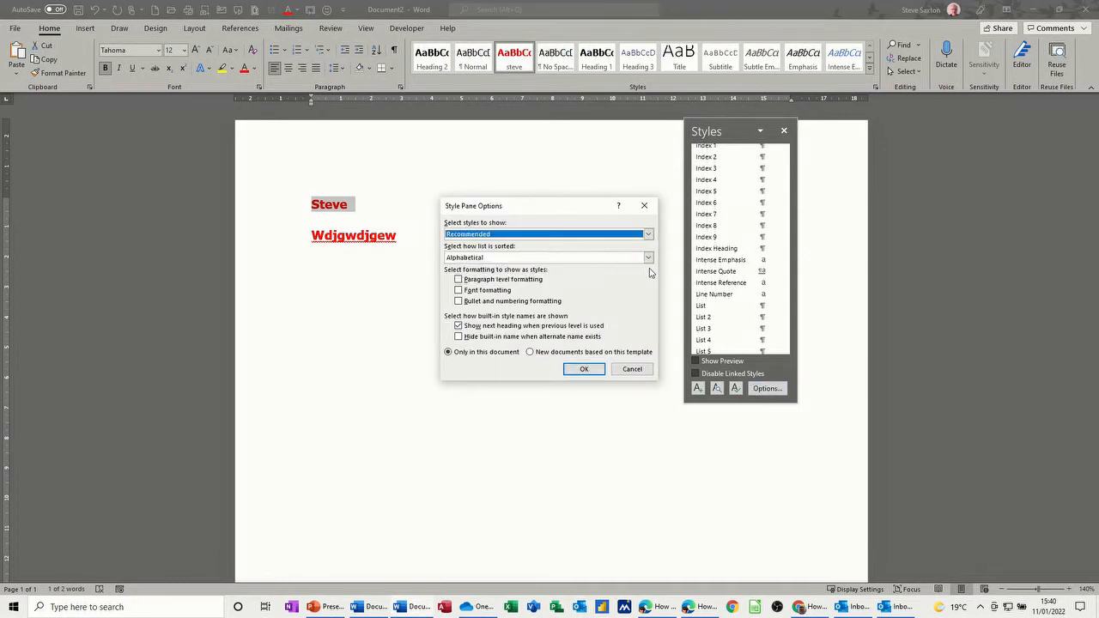
left_click(545, 256)
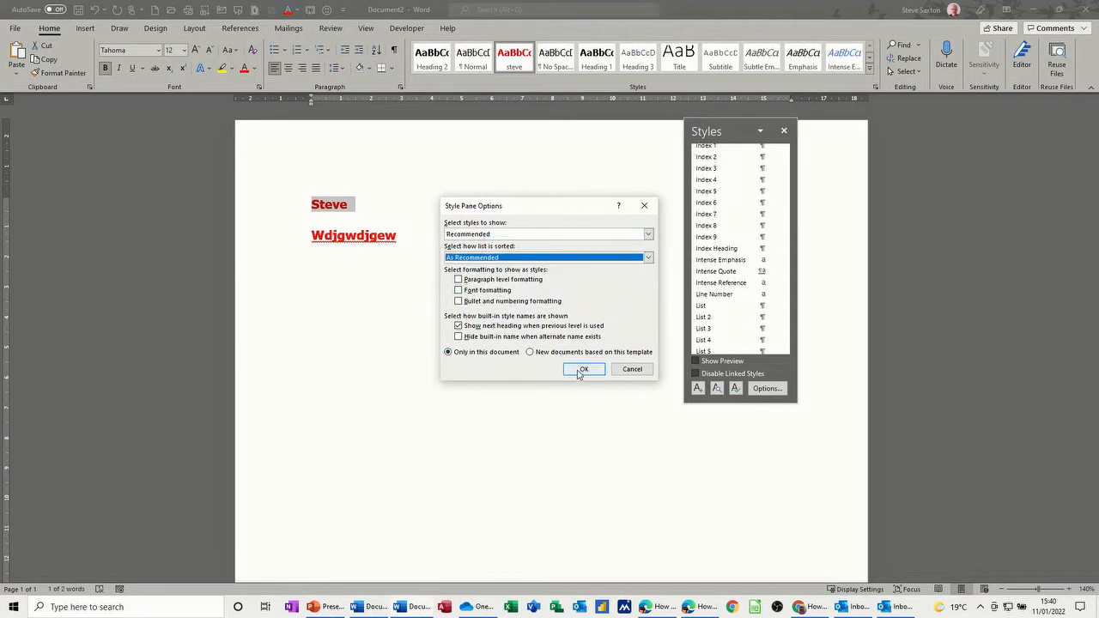
left_click(583, 369)
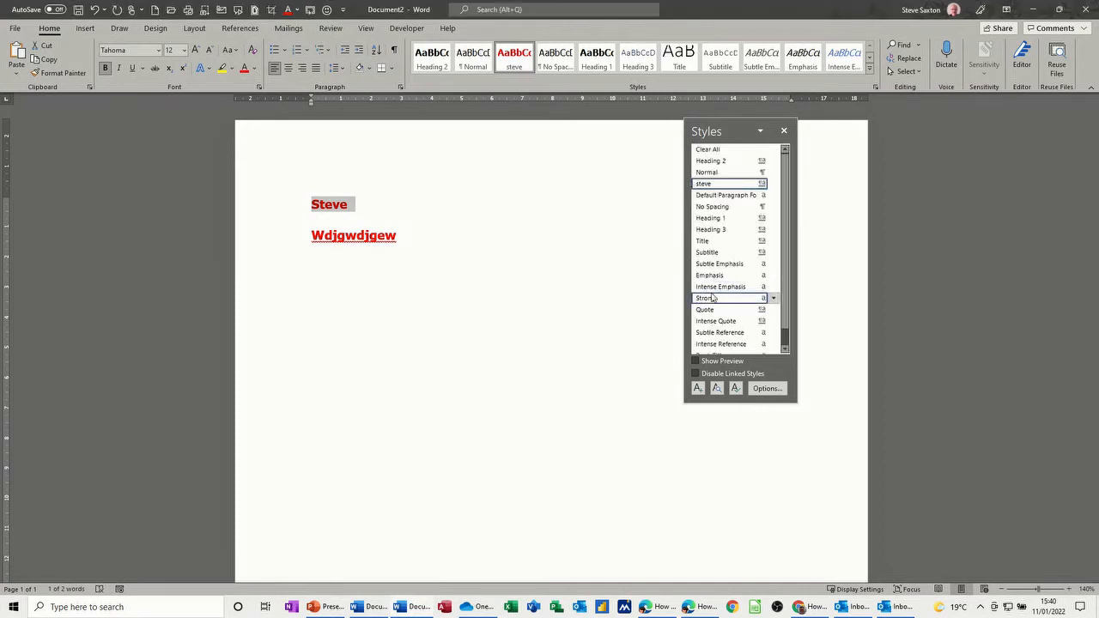
mouse_move(725, 217)
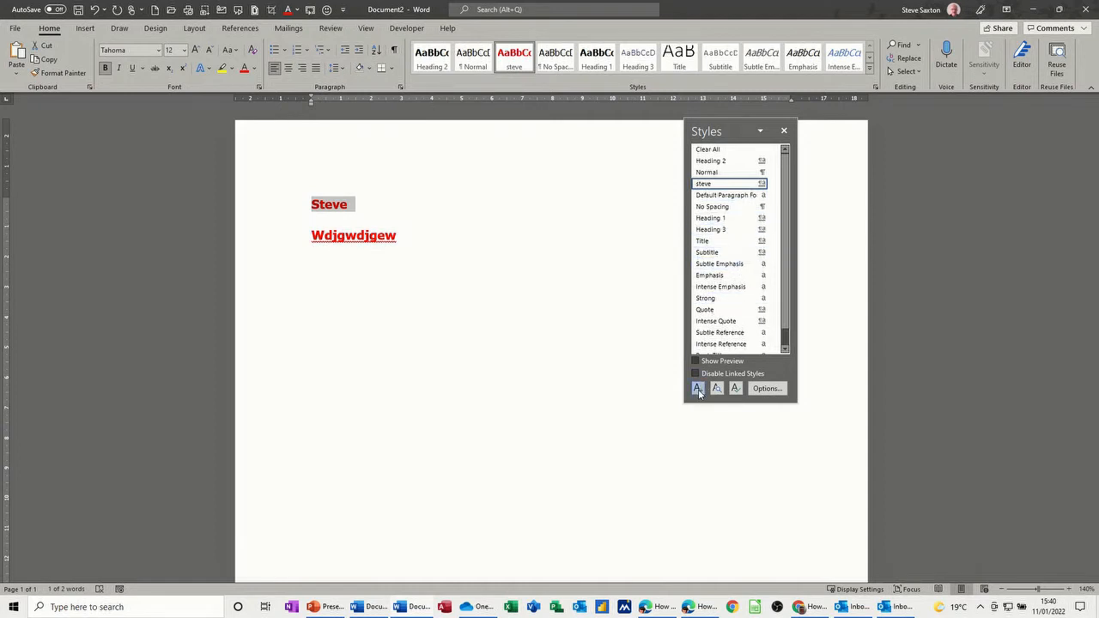
Step: Start a new style named 'sax' based on Normal
left_click(697, 388)
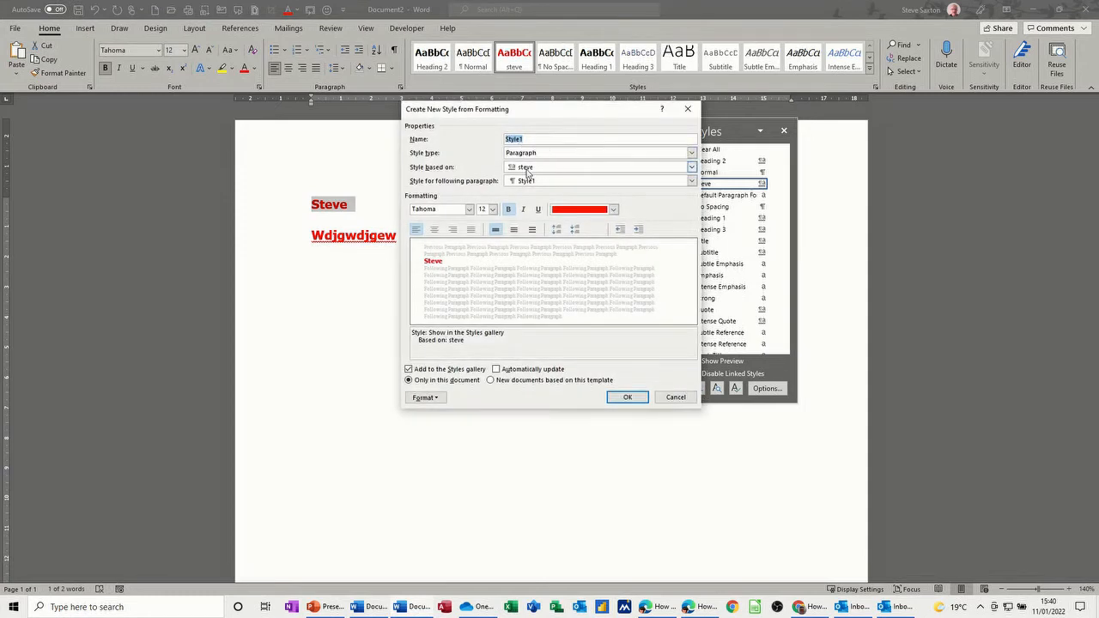
type("sav")
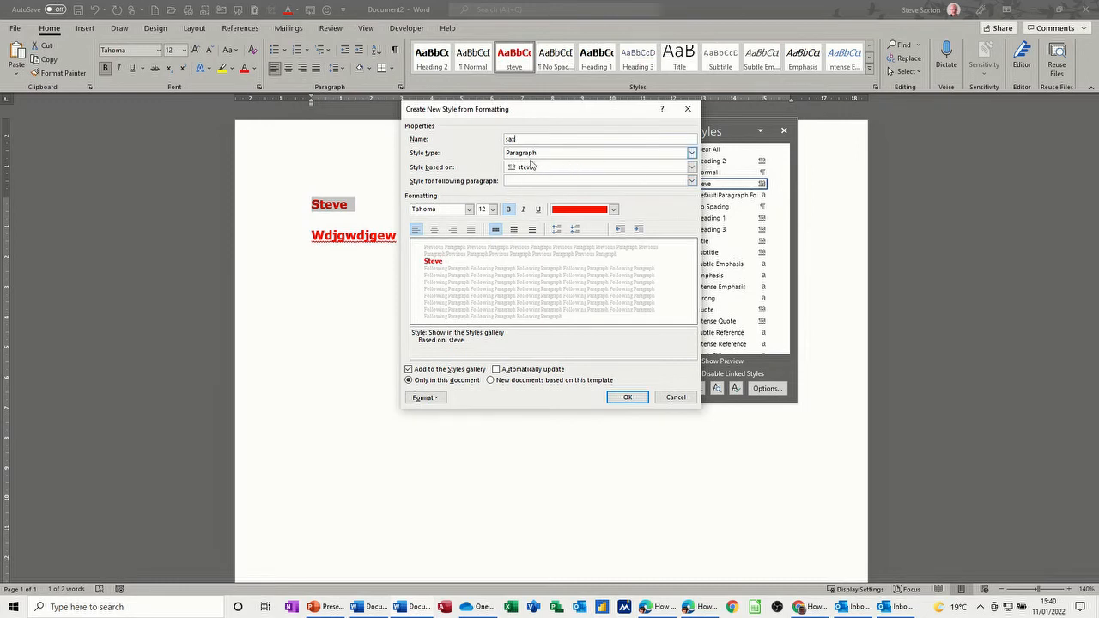
left_click(691, 167)
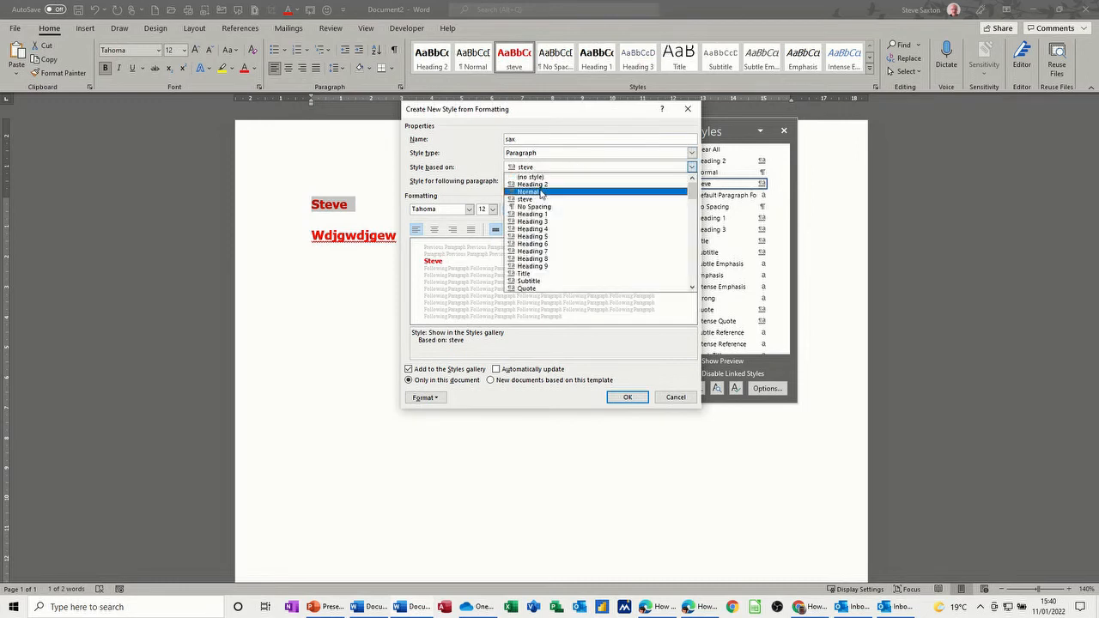
left_click(528, 191)
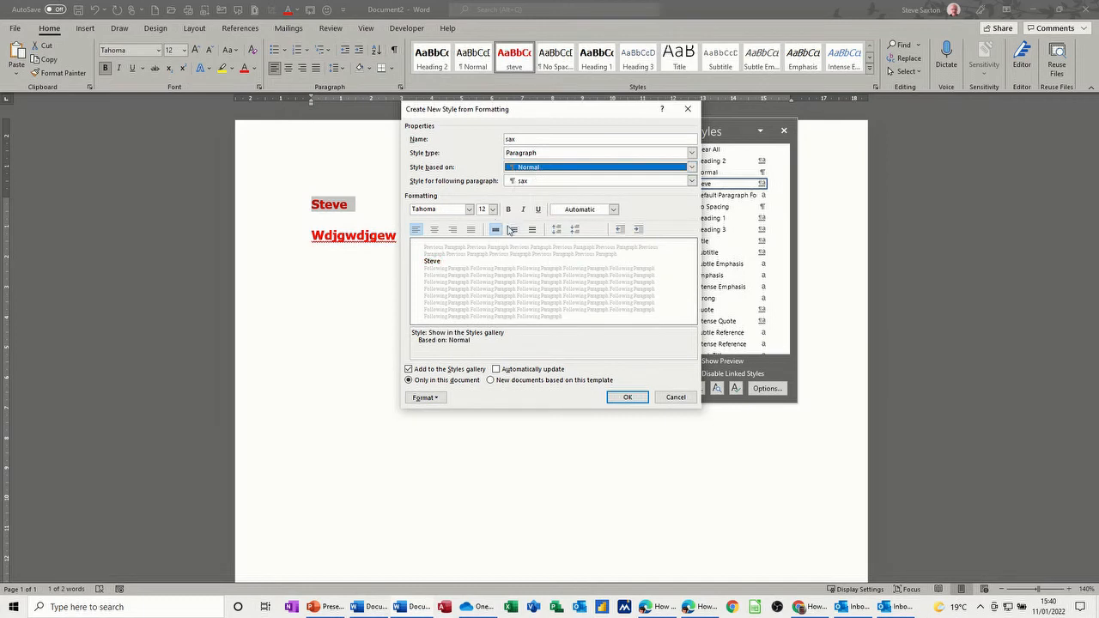
Step: Give the sax style Algerian 16 pt bold with automatic updating
left_click(468, 209)
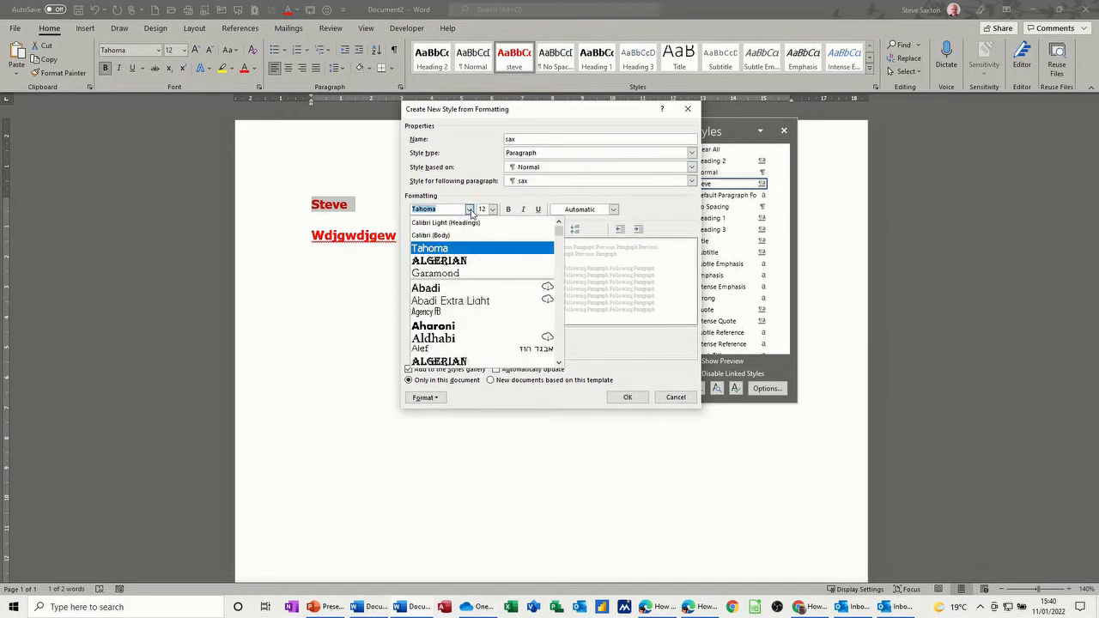
left_click(439, 260)
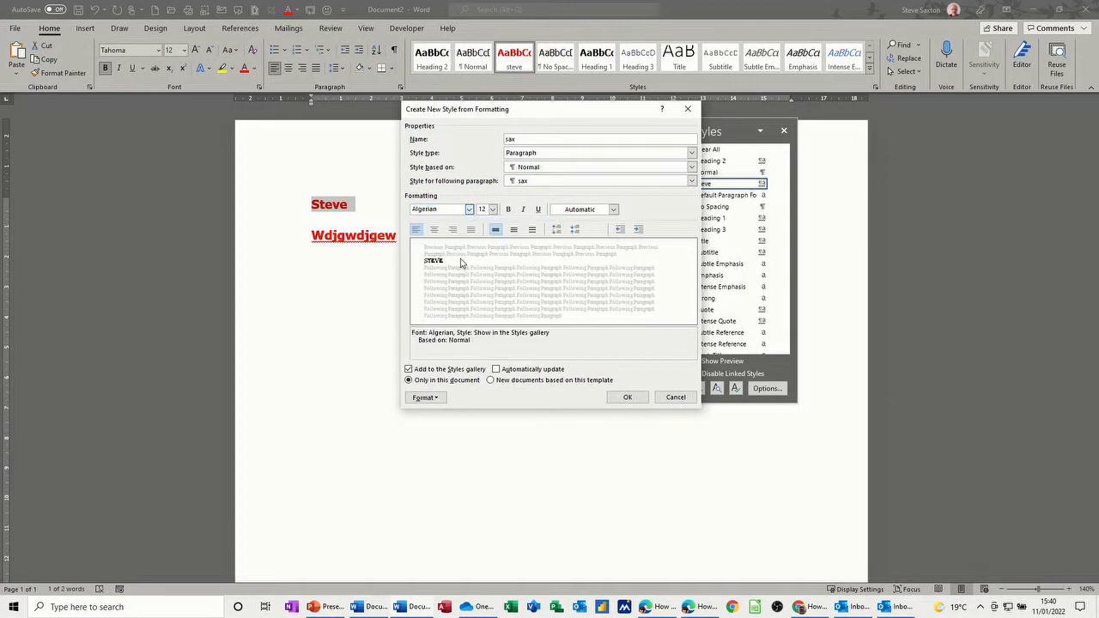
left_click(493, 208)
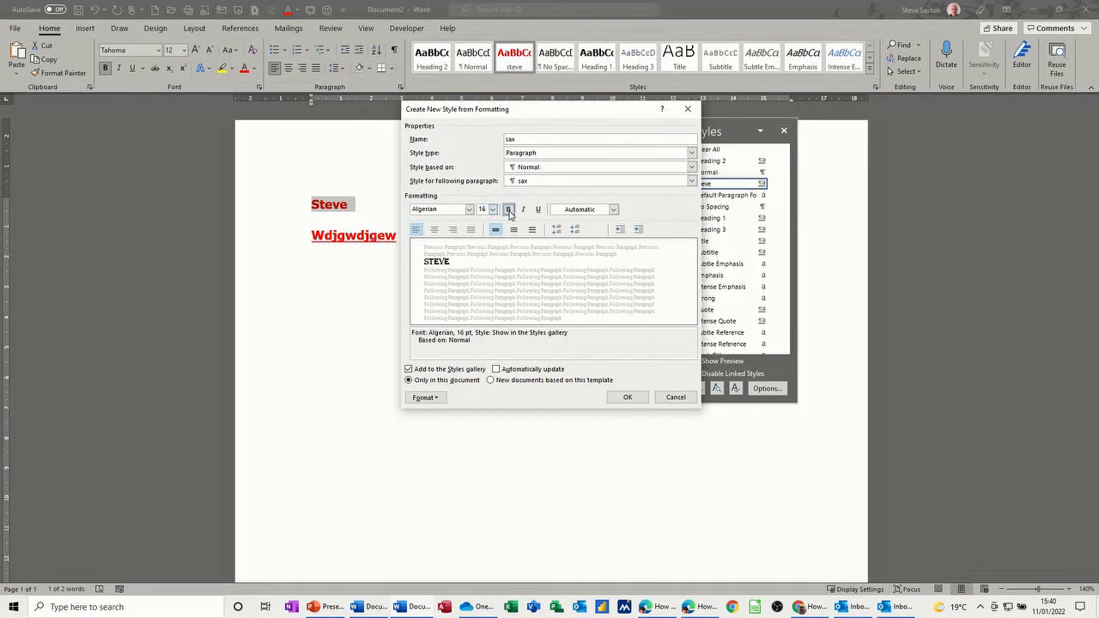
left_click(508, 209)
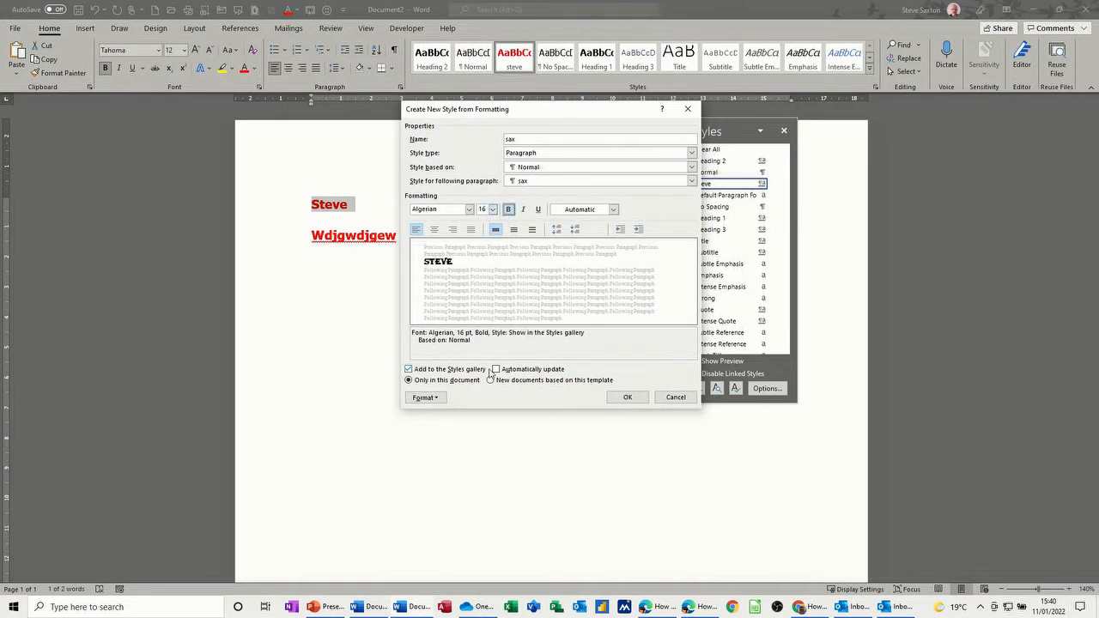
left_click(495, 369)
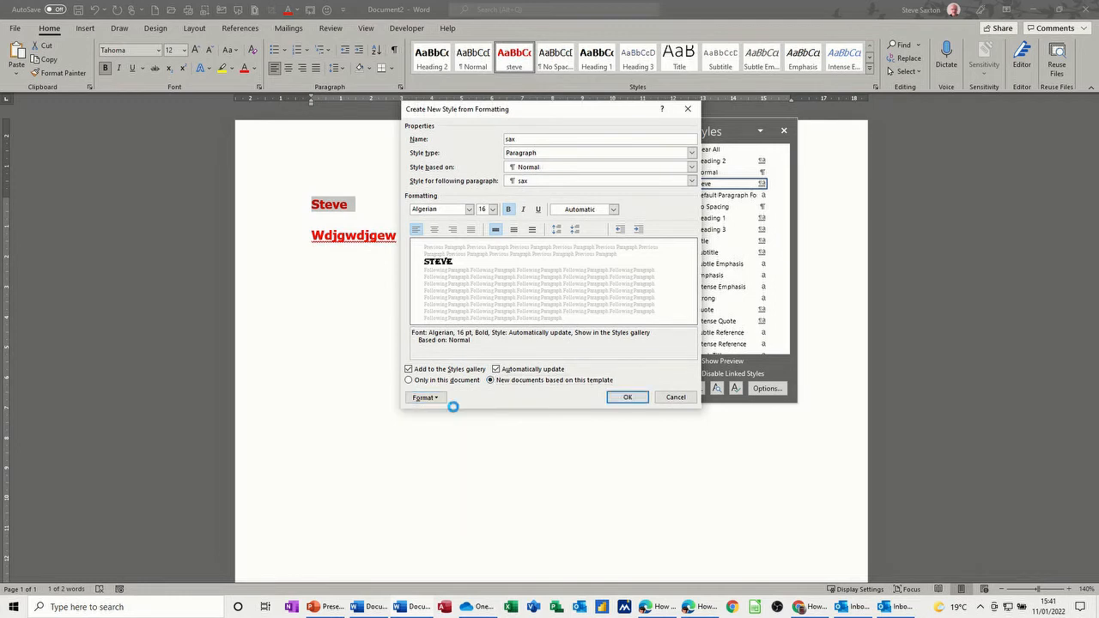
Step: Set the sax style's spacing to 12 pt before and after with single line spacing
left_click(424, 396)
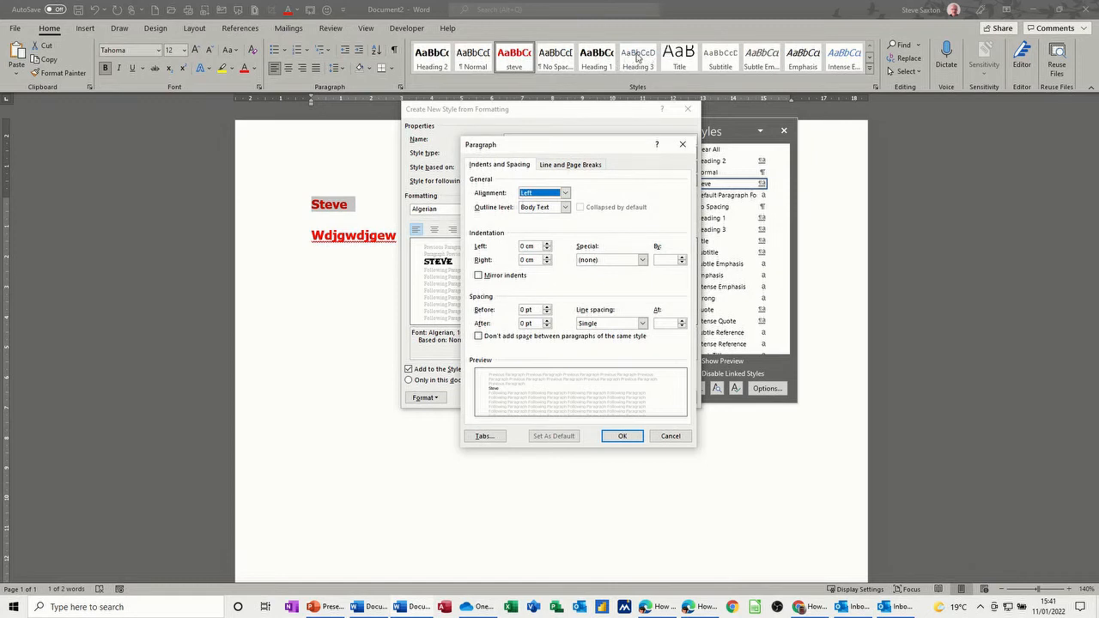
mouse_move(552, 287)
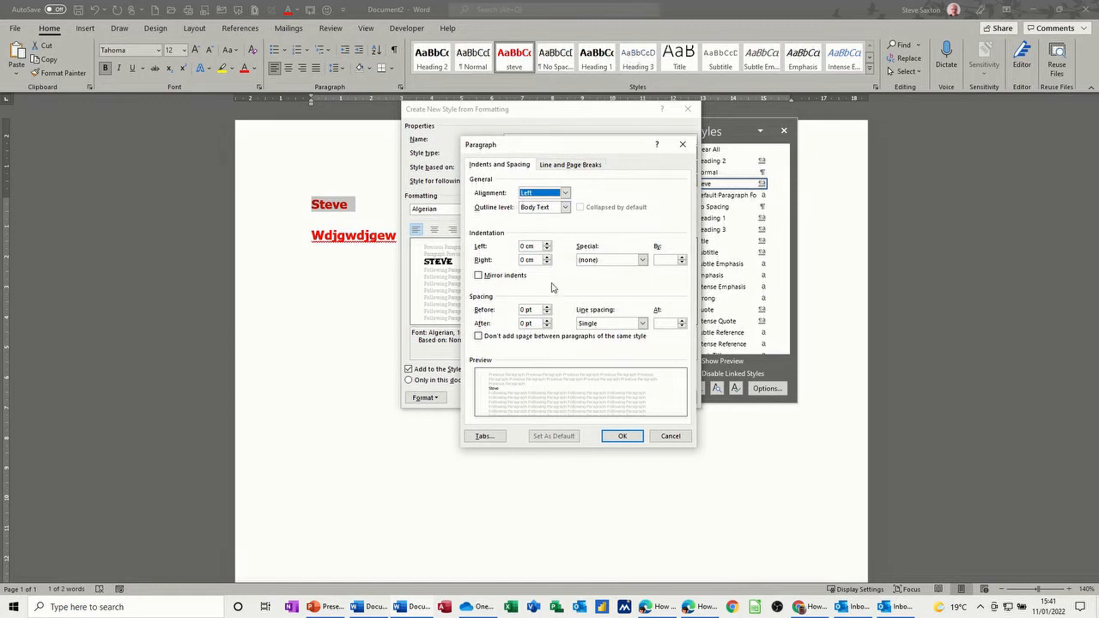
left_click(546, 306)
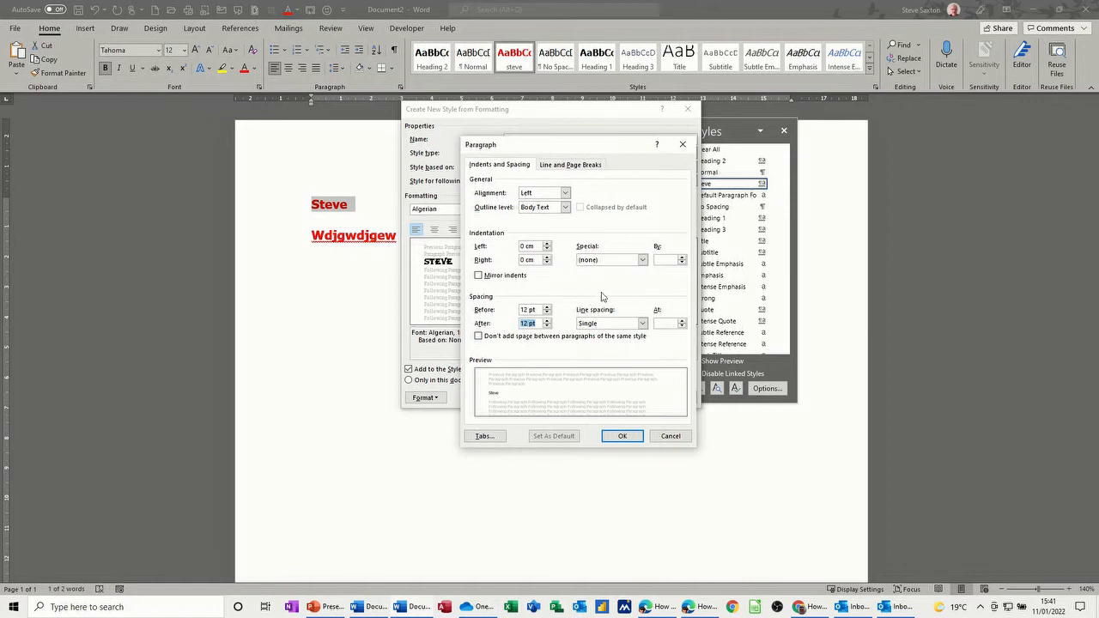
left_click(642, 323)
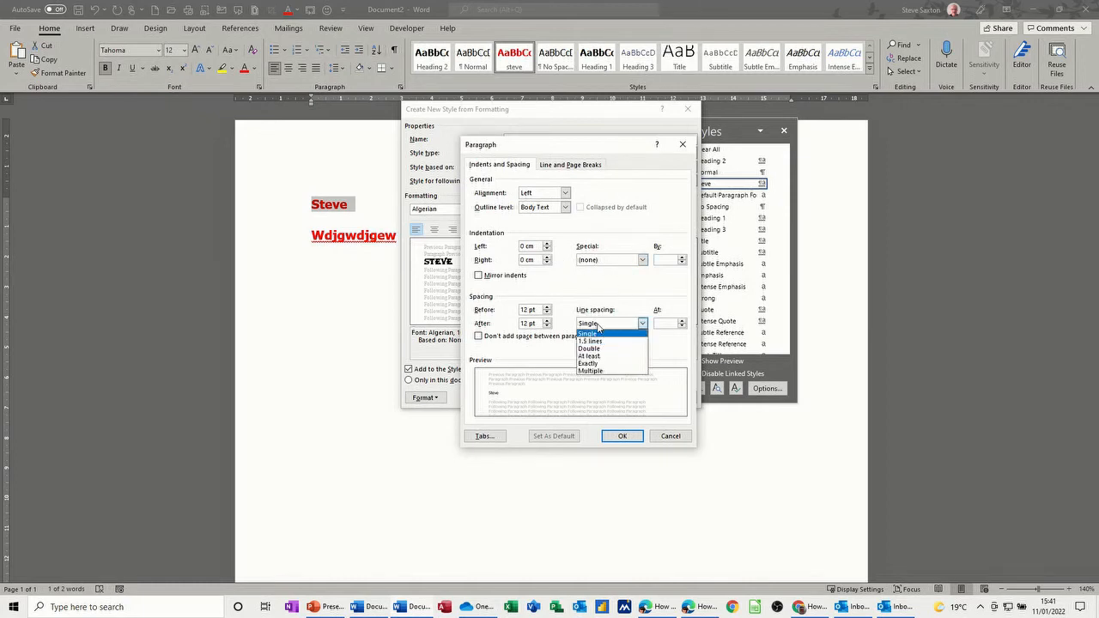
left_click(588, 333)
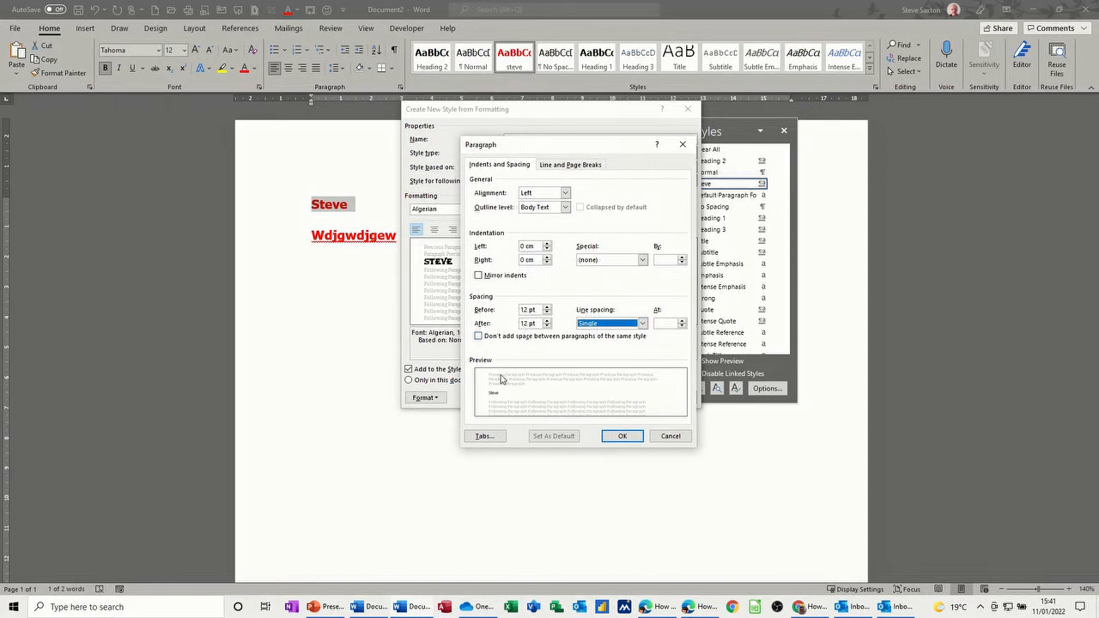
left_click(622, 436)
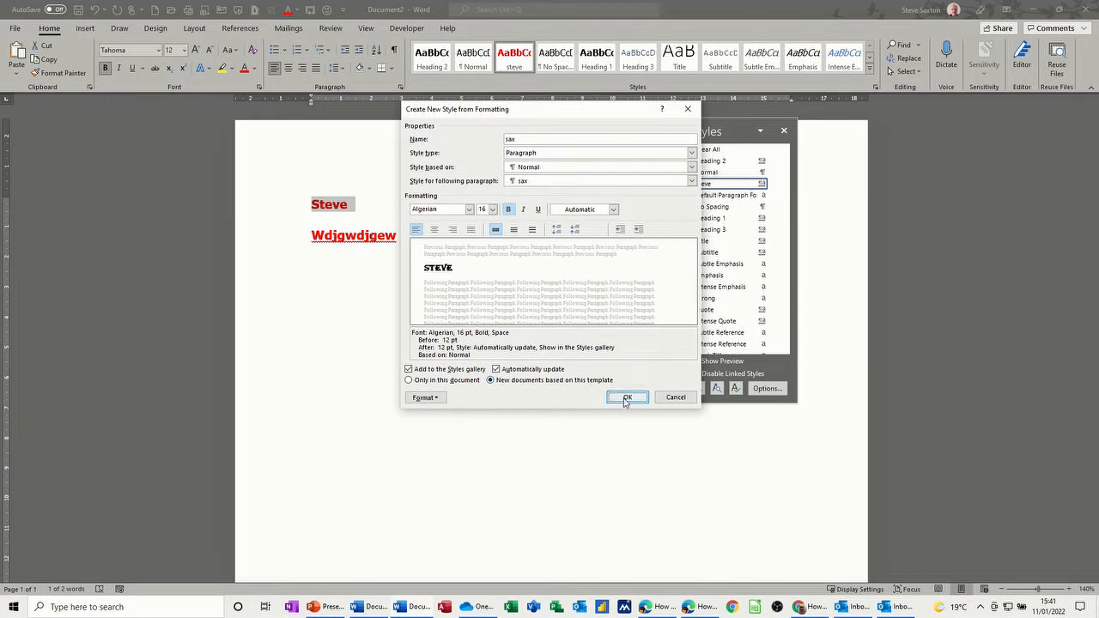
Step: Save the sax style, type more Steve lines, and apply Heading 2 to the last
left_click(626, 397)
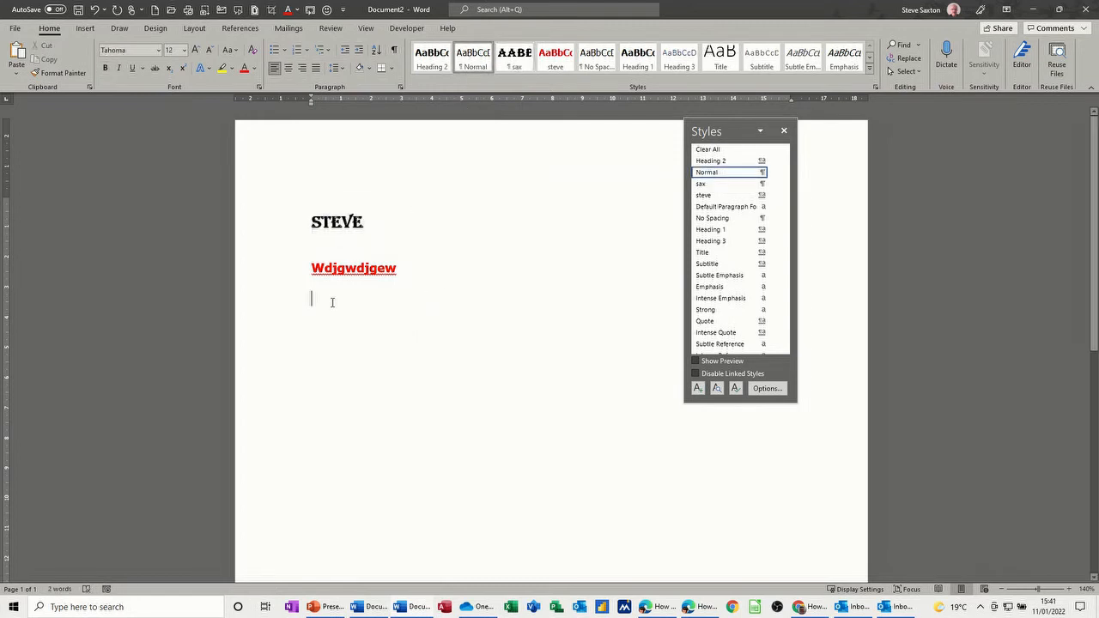
type("steve")
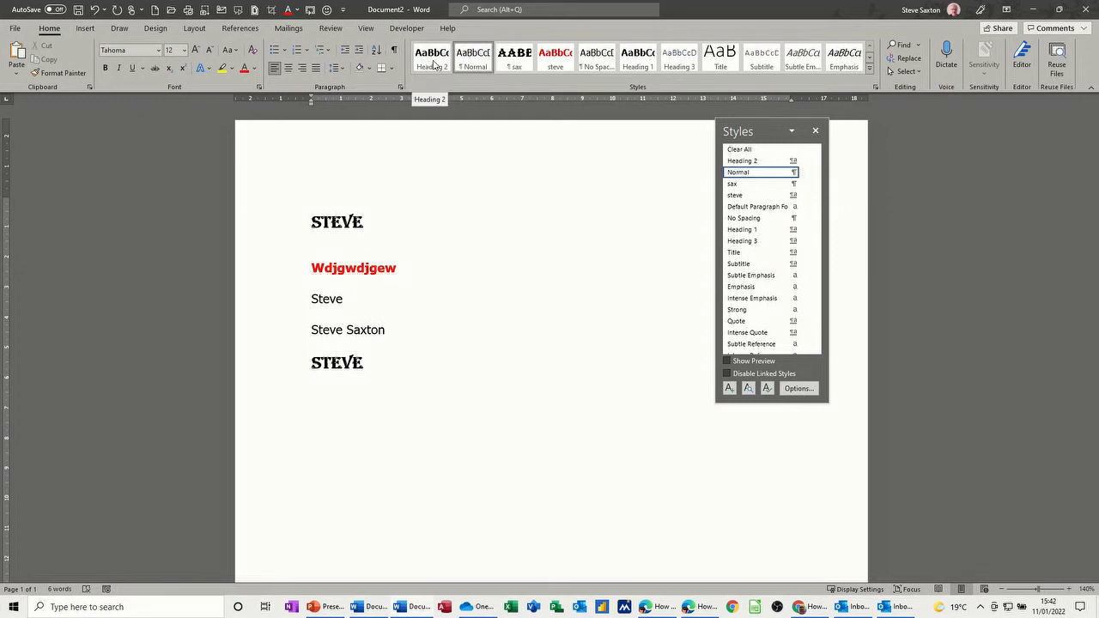
type("stev")
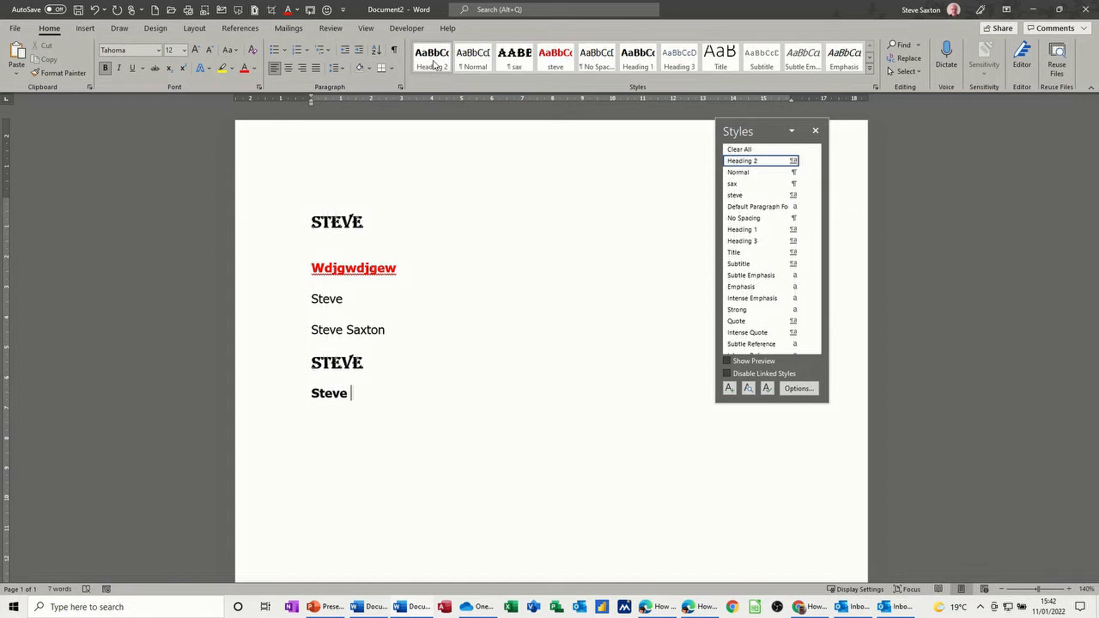
left_click(473, 60)
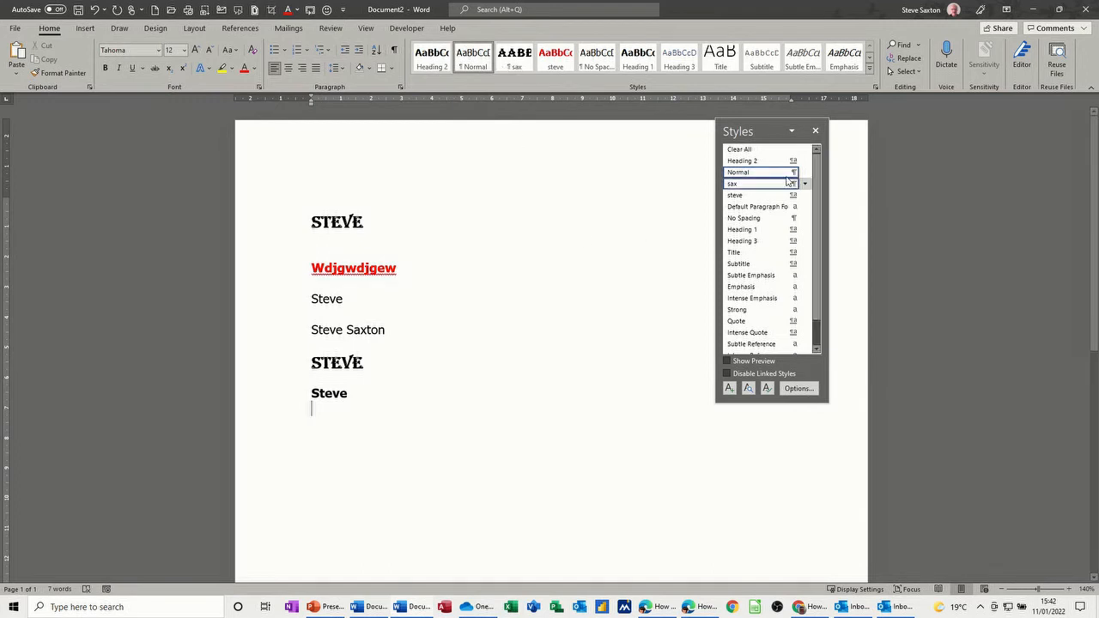
Step: Close the Styles pane
left_click(815, 131)
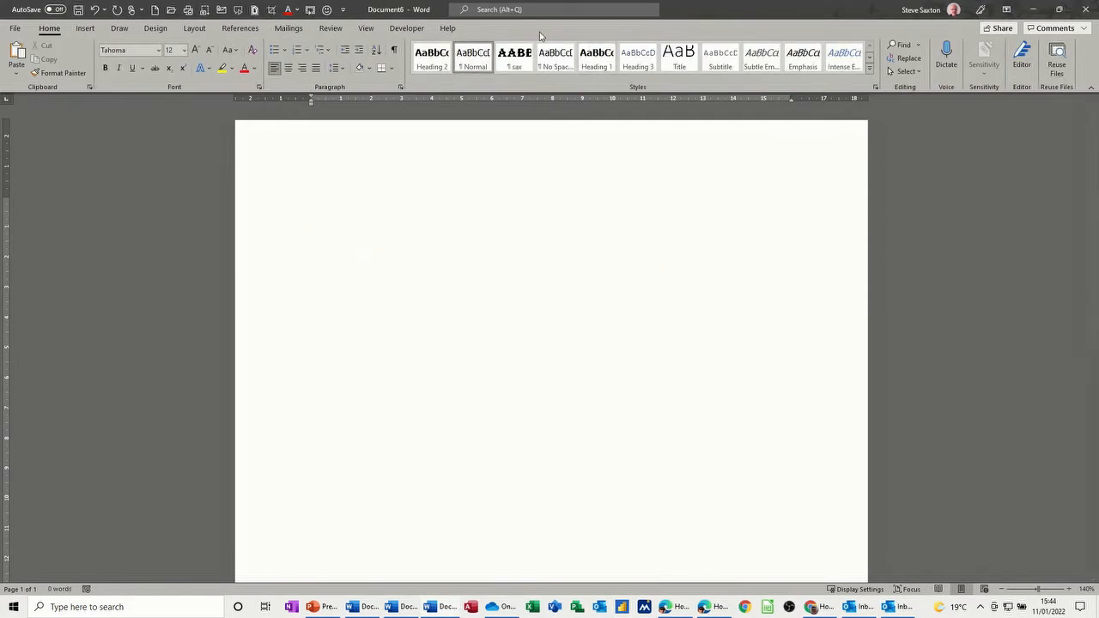
mouse_move(874, 86)
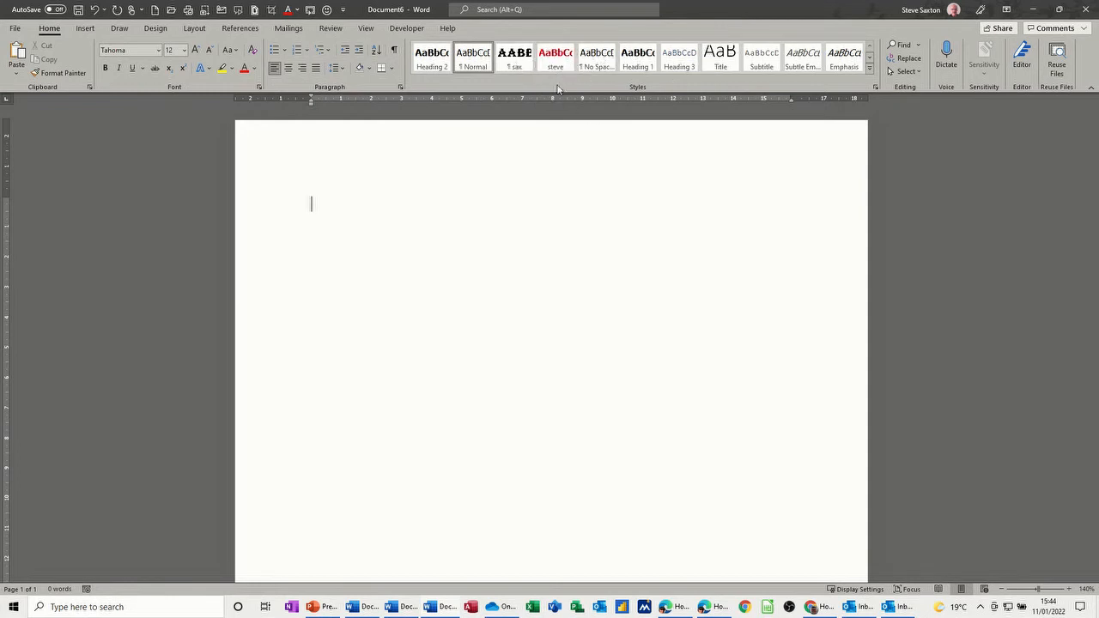
mouse_move(555, 56)
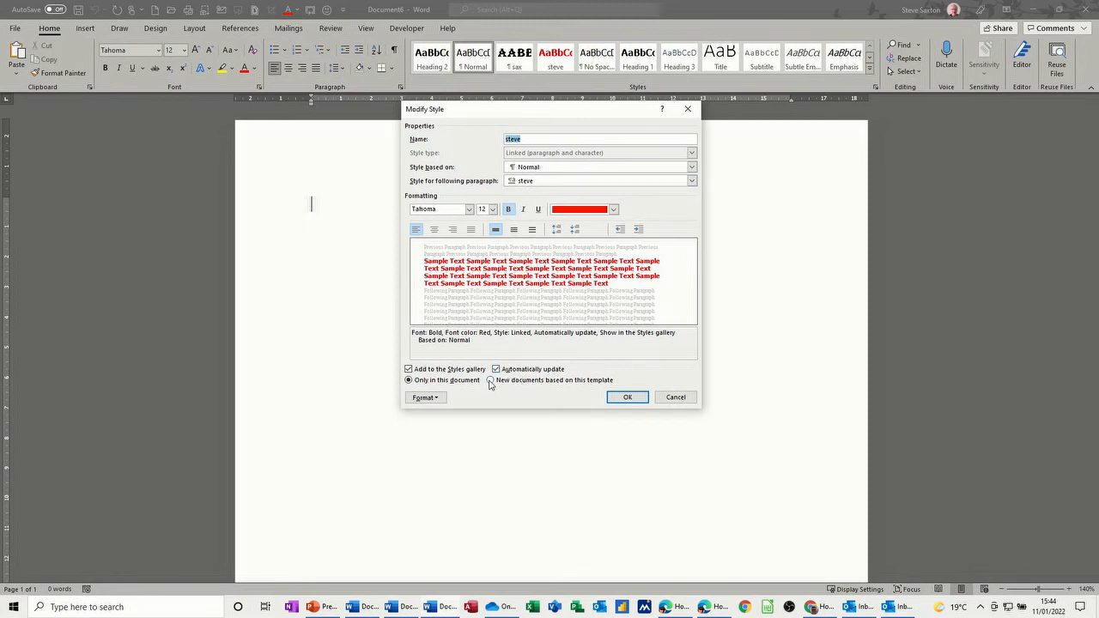
Step: Make the steve style available to new documents based on this template, and confirm
left_click(490, 380)
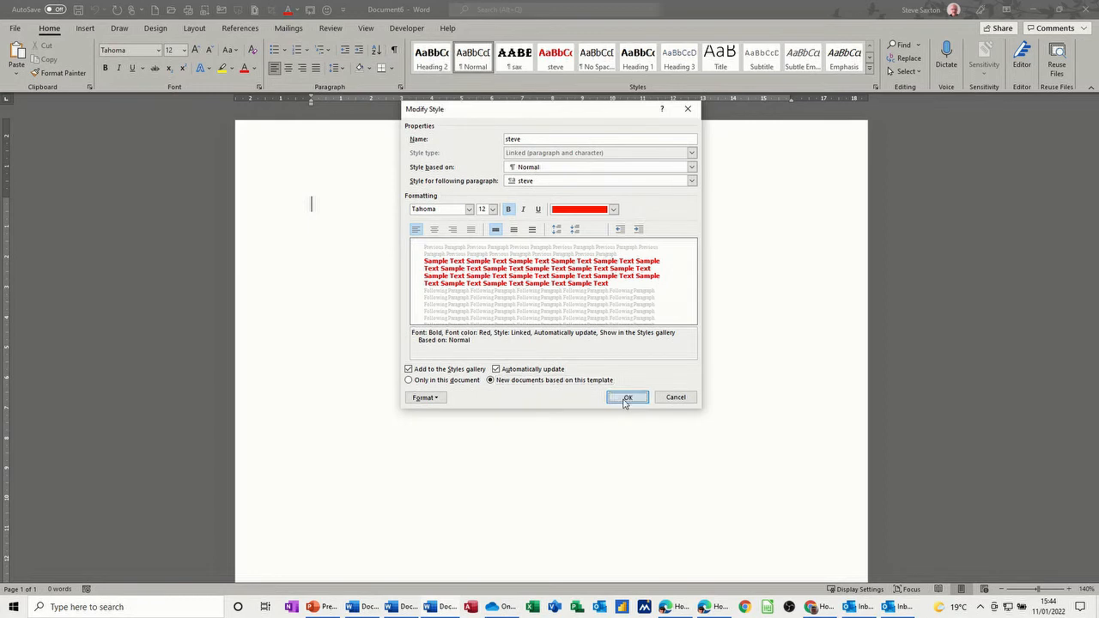
left_click(626, 396)
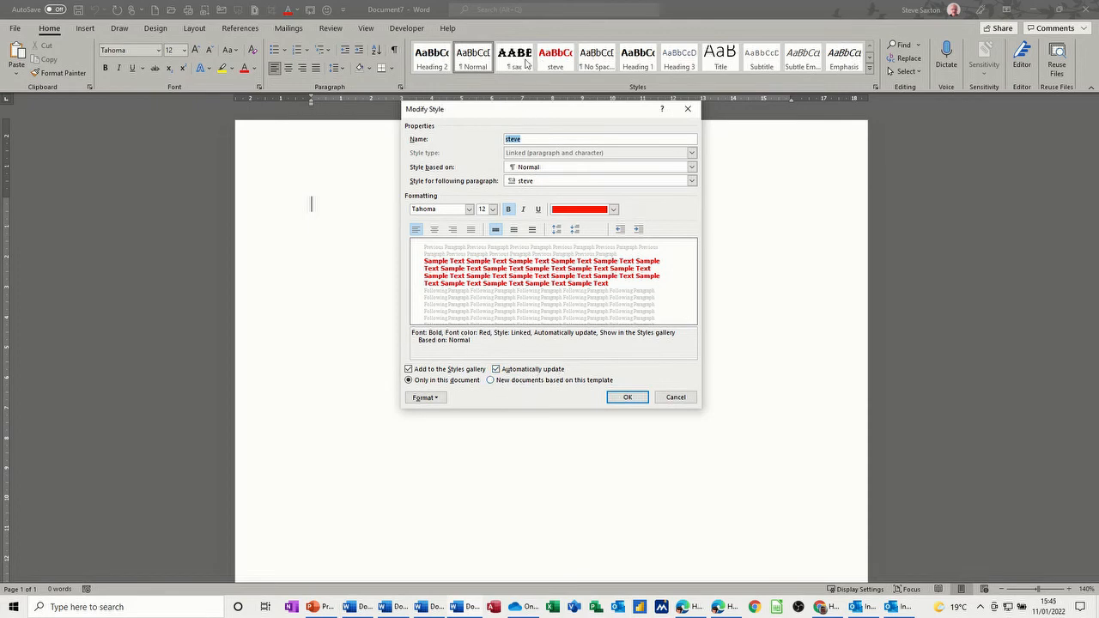
left_click(626, 396)
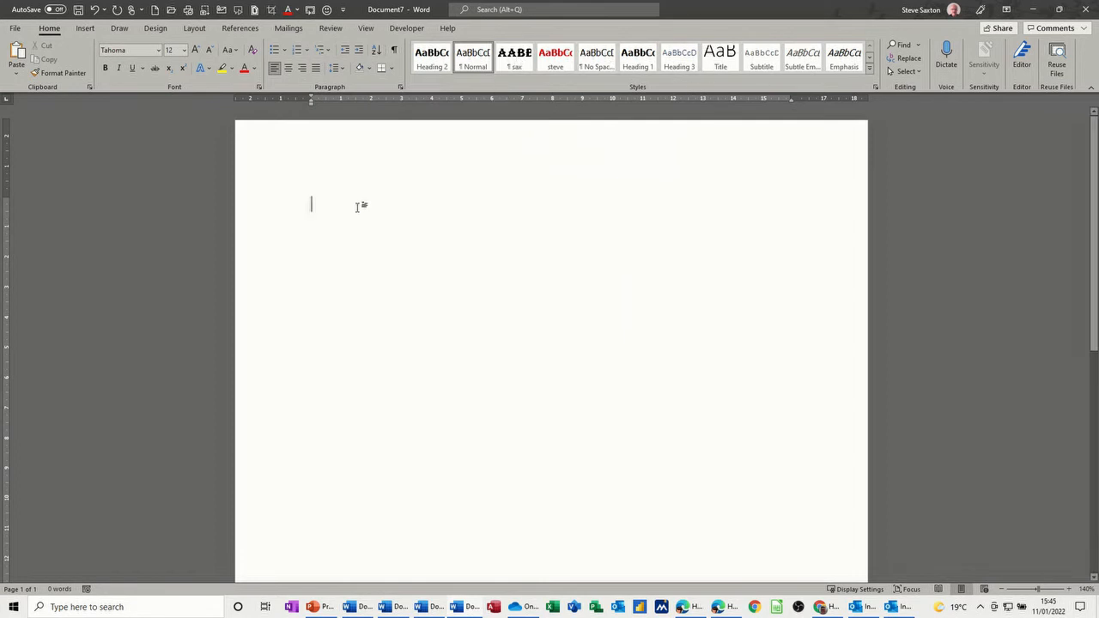
Step: Create a style named 'test' from the placeholder word 'dfhdsfkj' and apply it
type("dfhdsfkj")
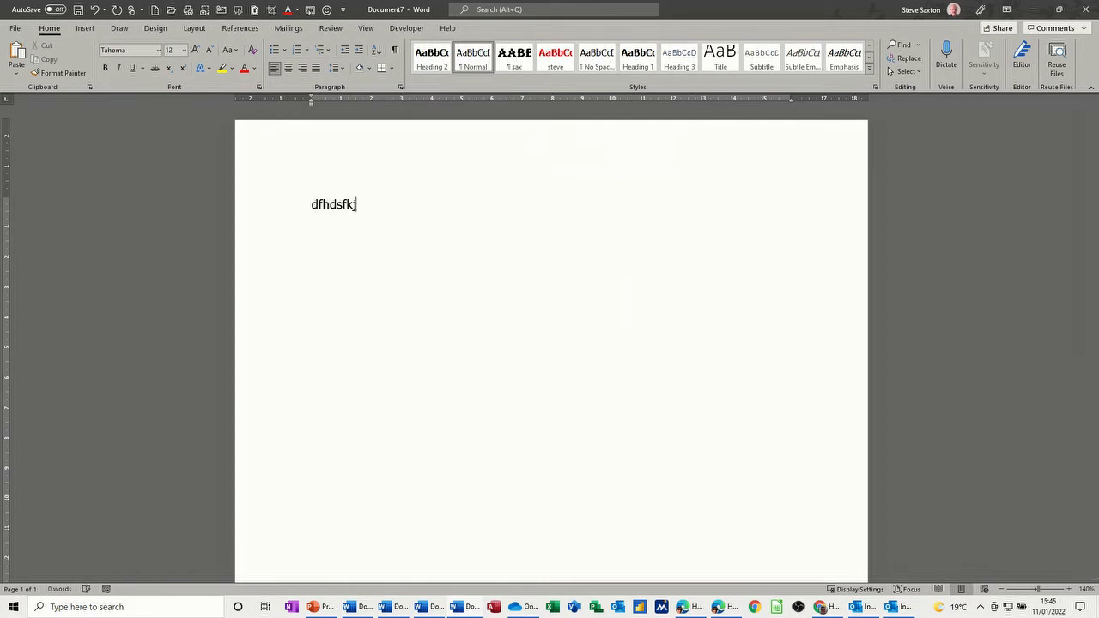
double_click(333, 205)
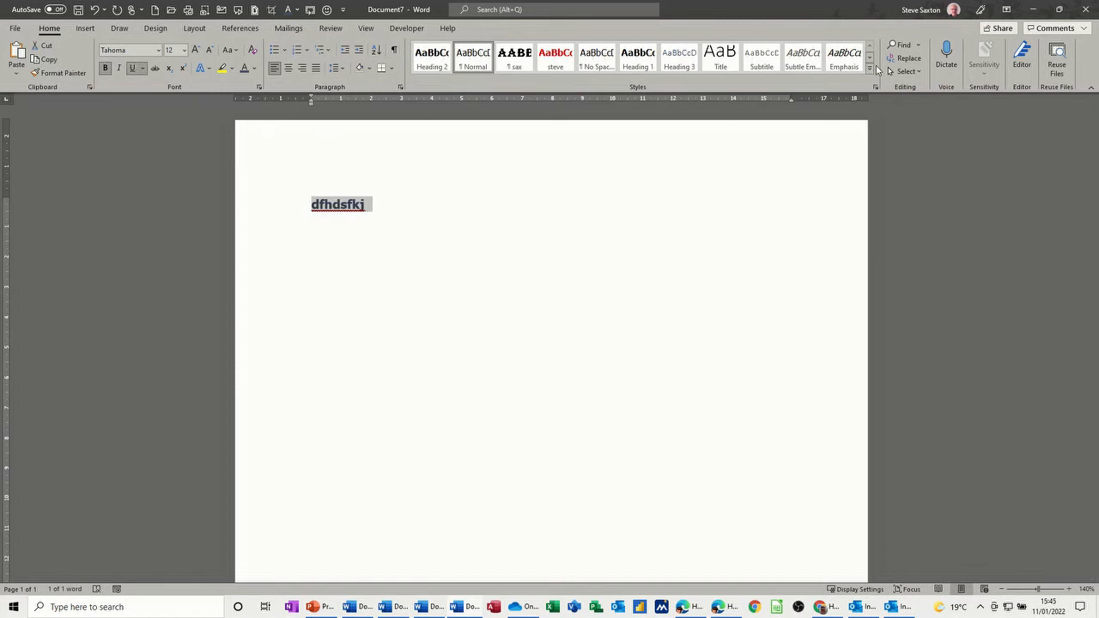
left_click(870, 70)
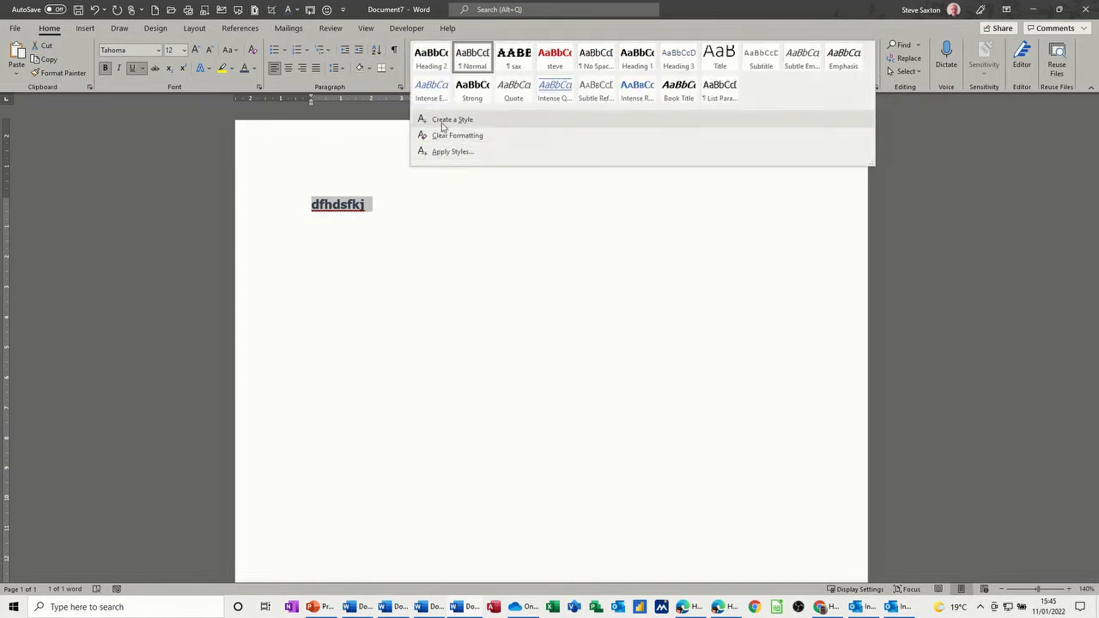
left_click(451, 119)
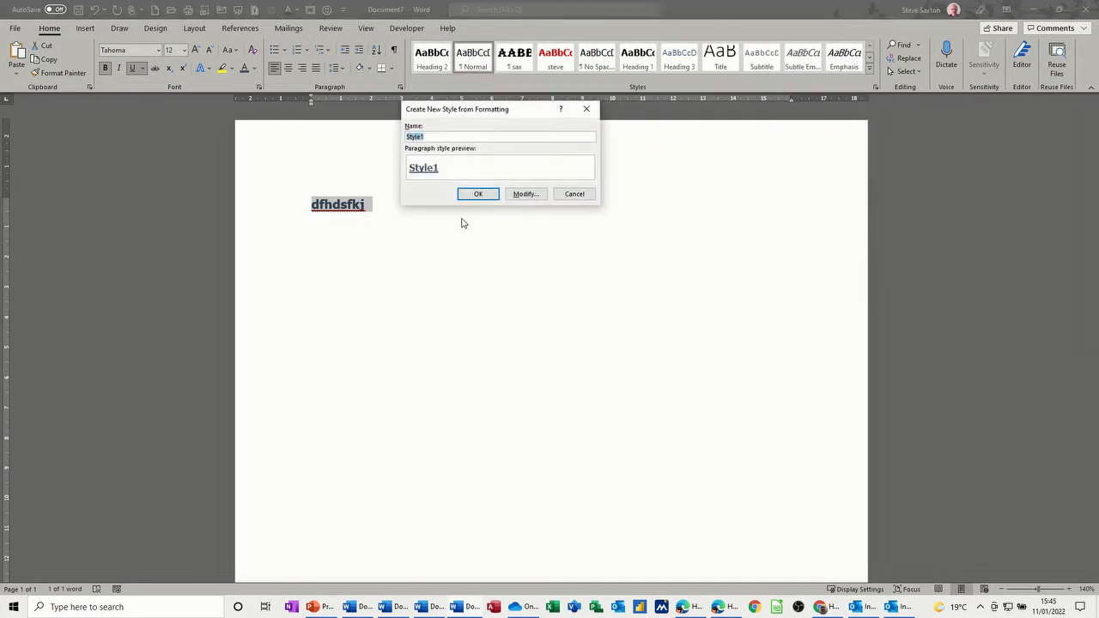
type("test")
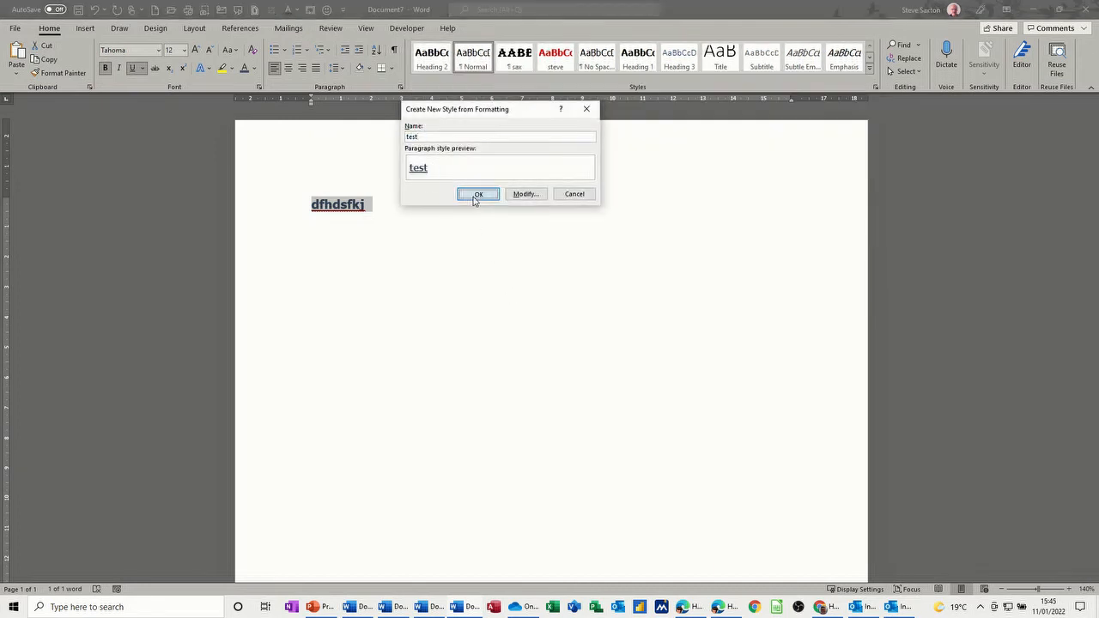
left_click(478, 194)
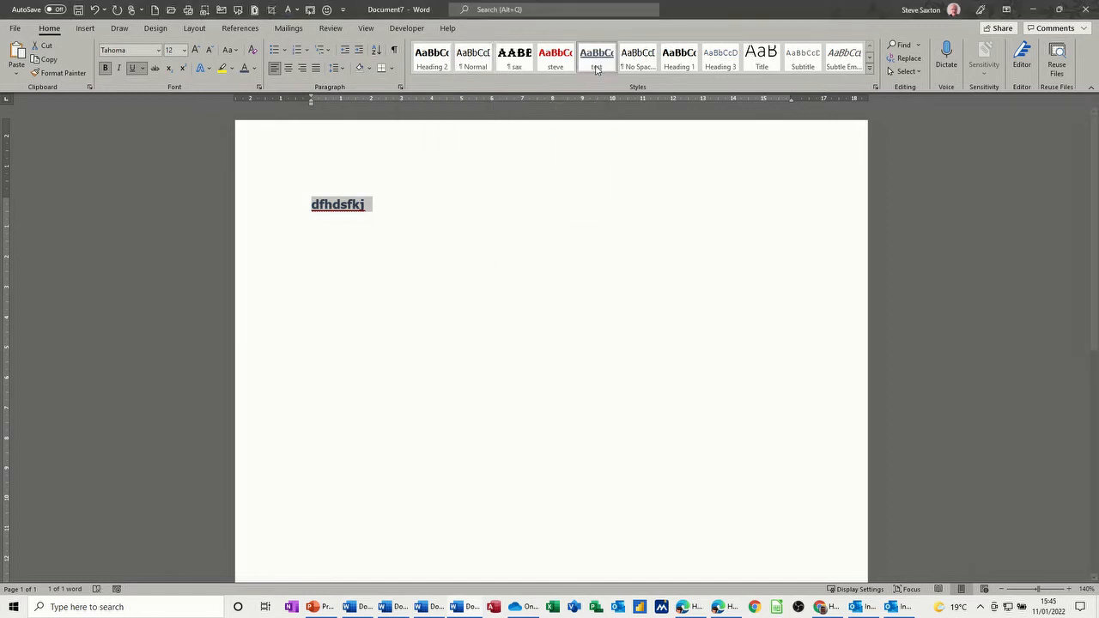
left_click(595, 59)
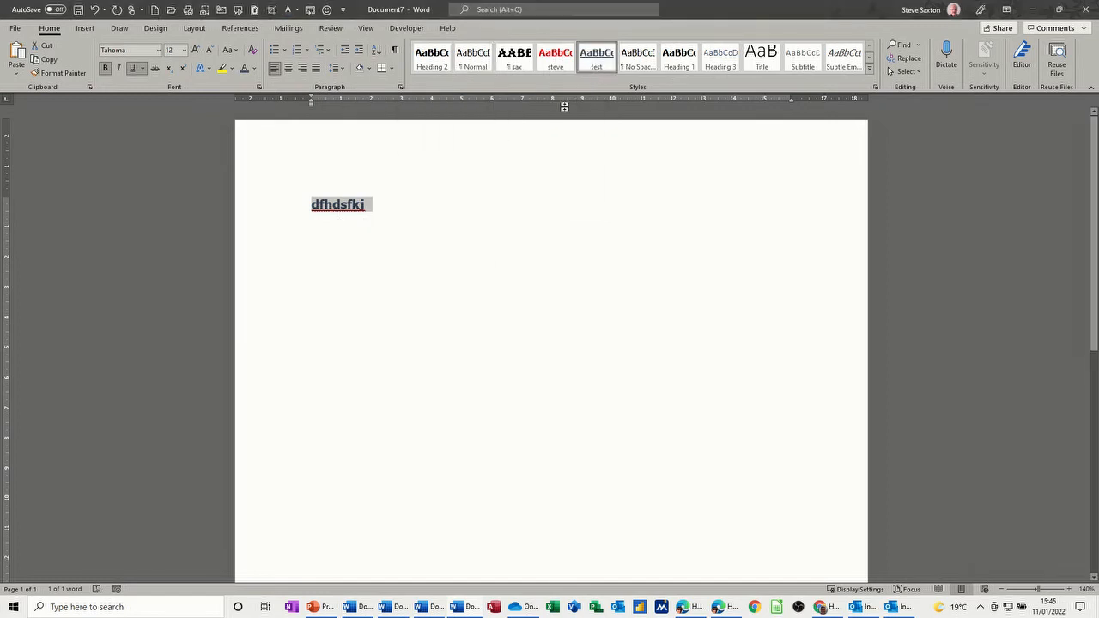
mouse_move(595, 251)
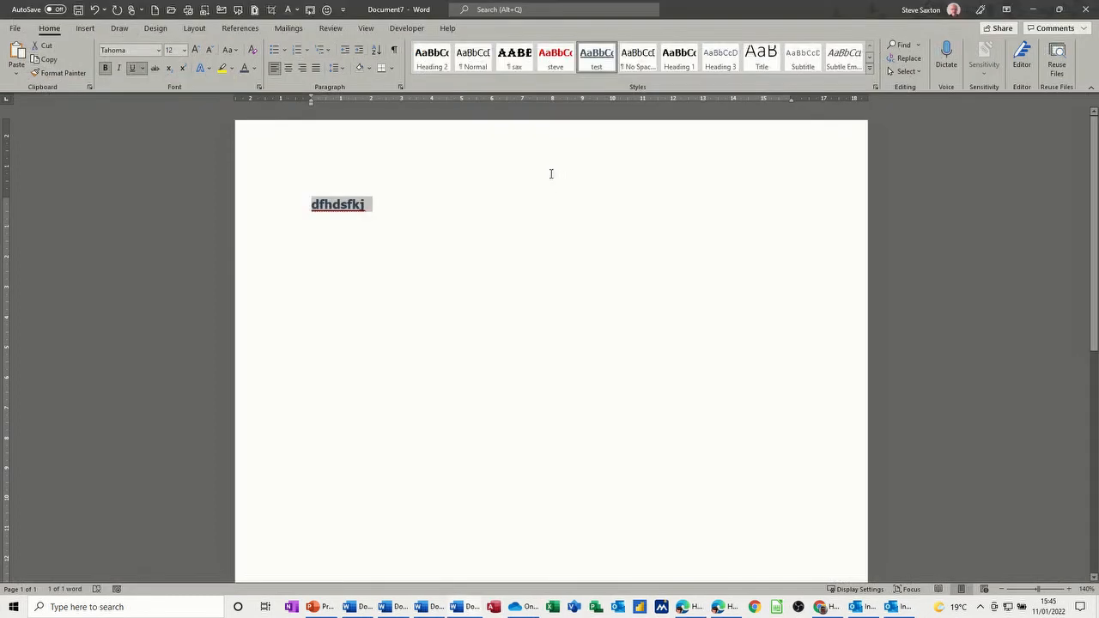
Step: Turn on automatic updating for the test style and make it available to new documents
right_click(596, 56)
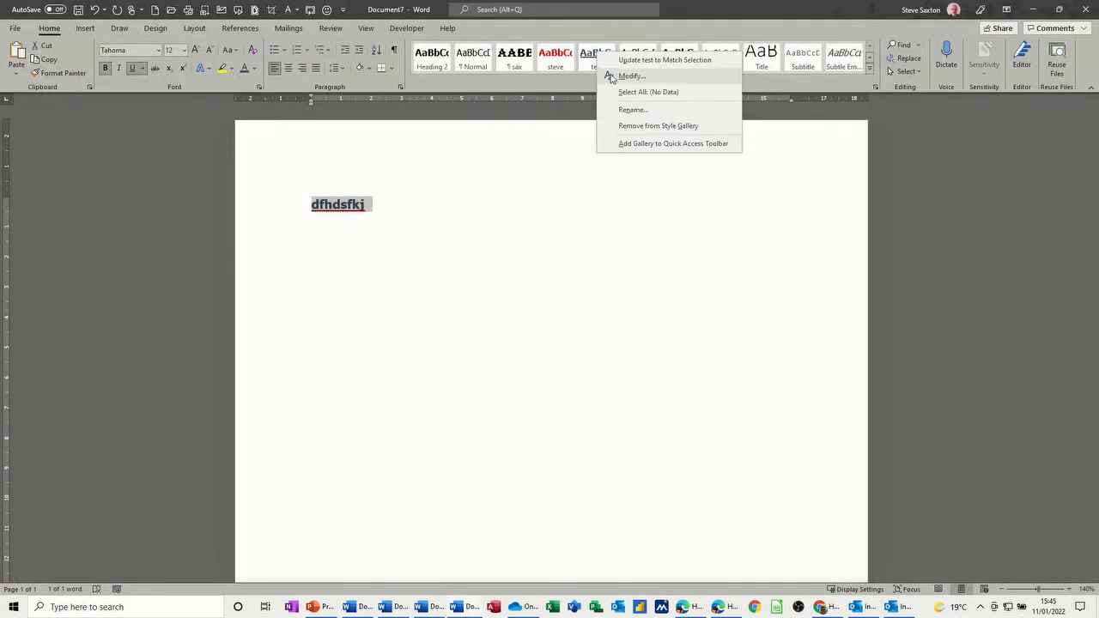
left_click(631, 76)
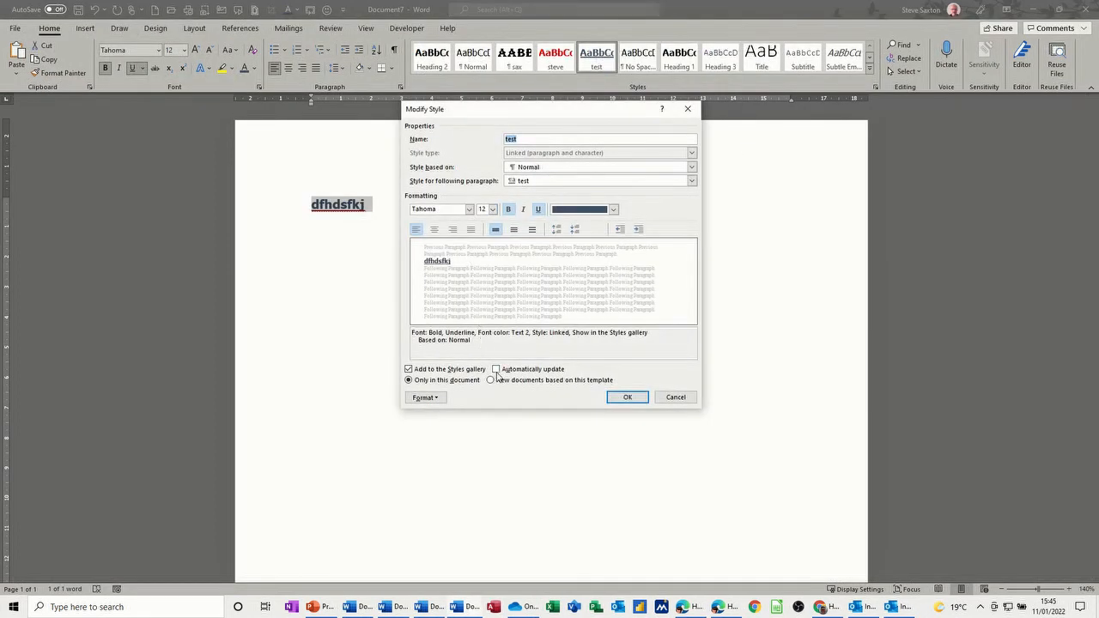
left_click(496, 369)
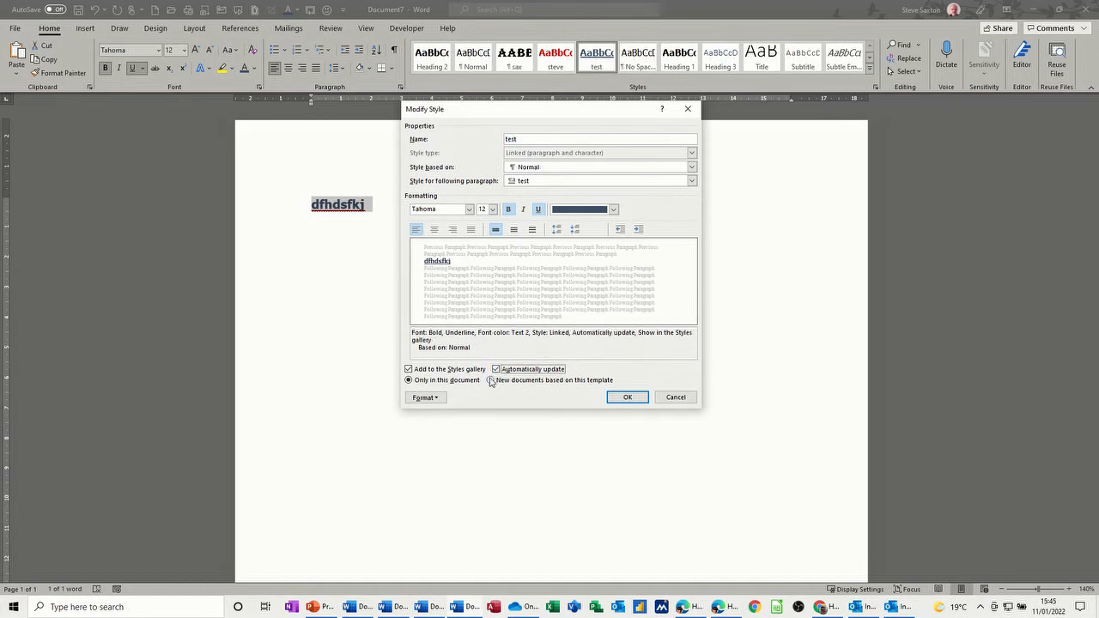
left_click(627, 396)
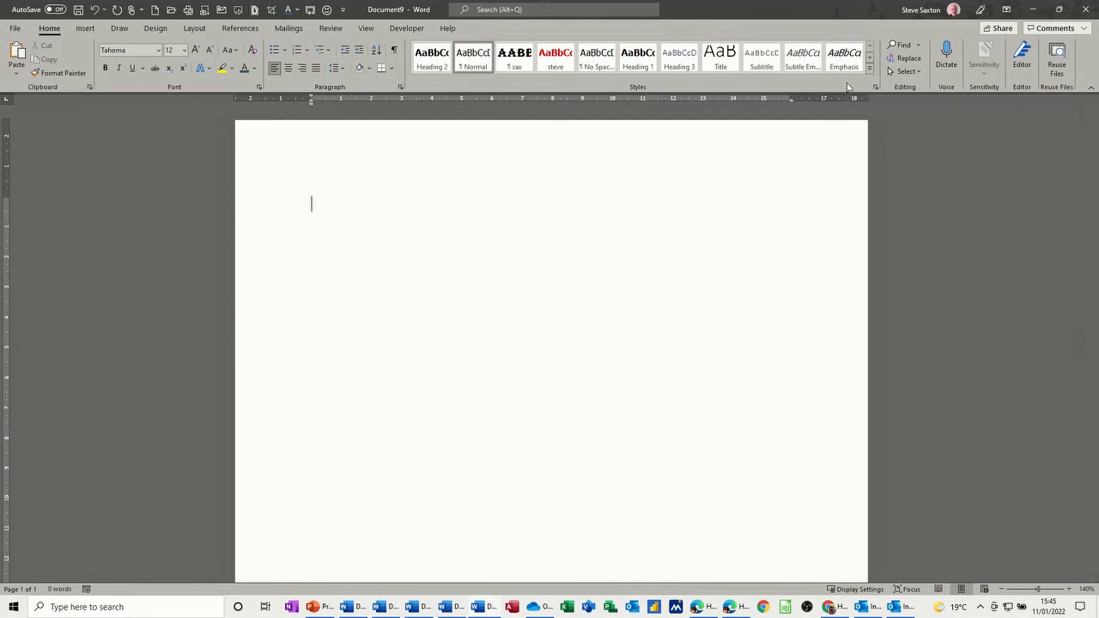
Step: Type and select placeholder text 'sdsdfjgdsf', then review the steve style's settings unchanged
left_click(869, 68)
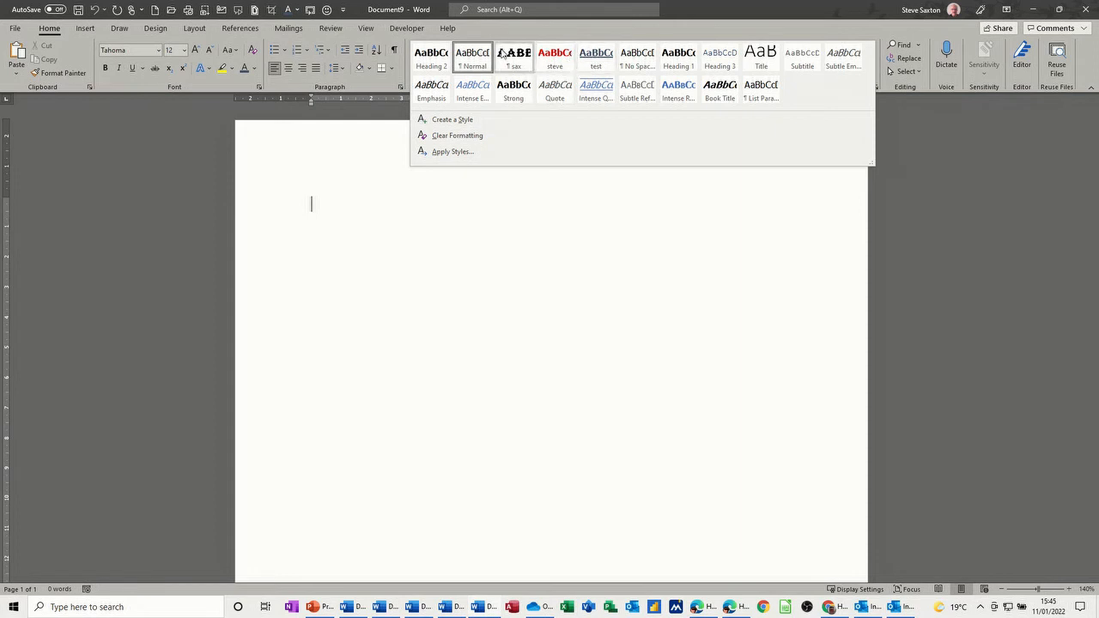
left_click(301, 214)
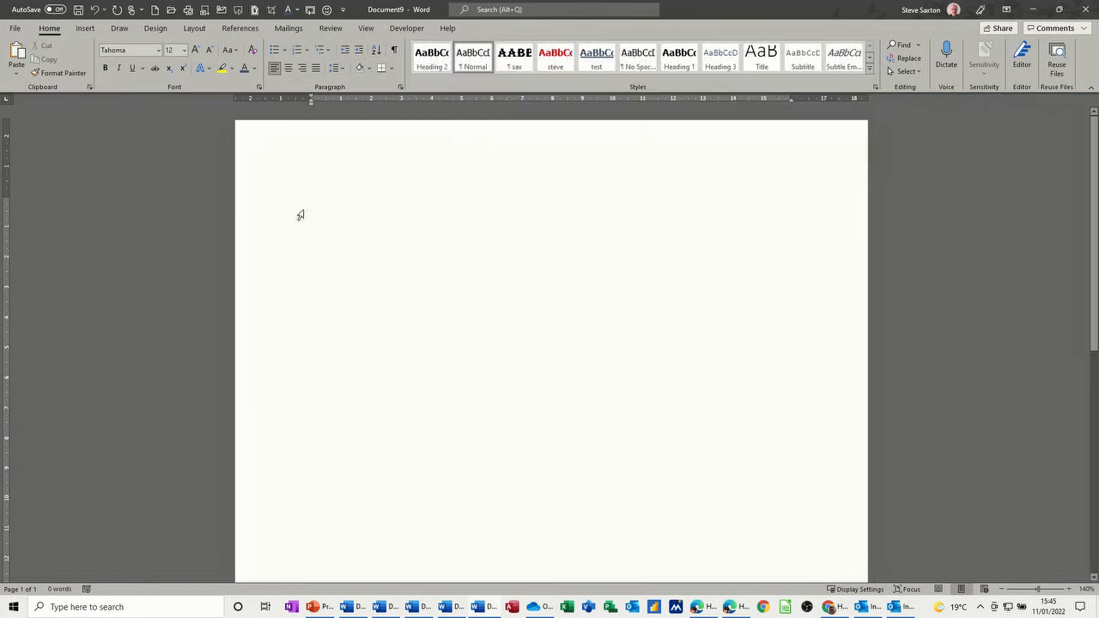
type("sdsdfjgdsf")
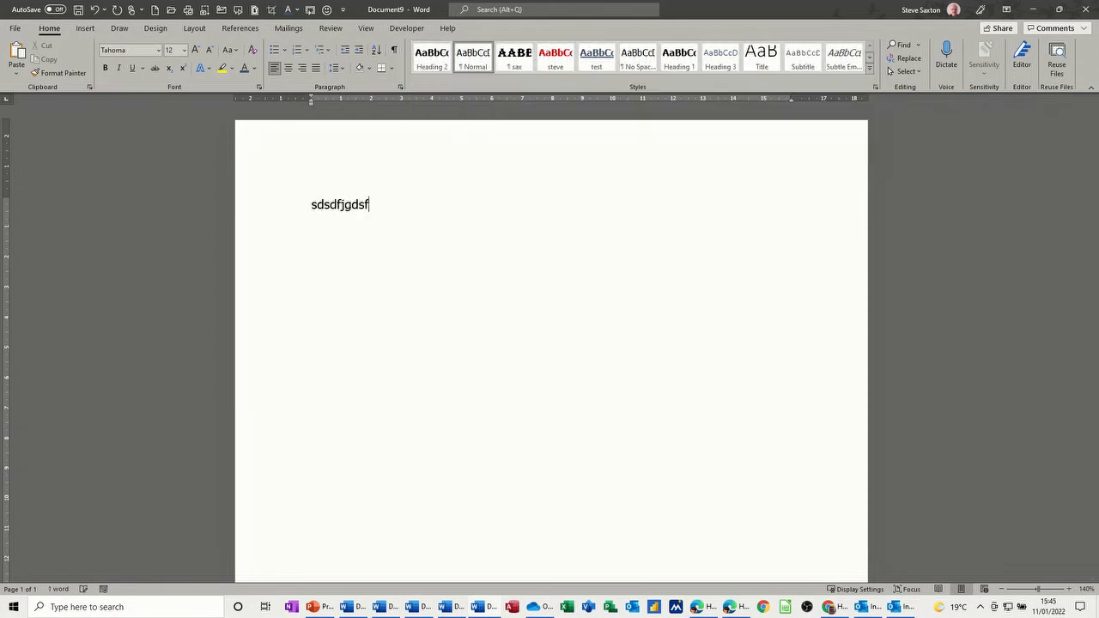
double_click(340, 204)
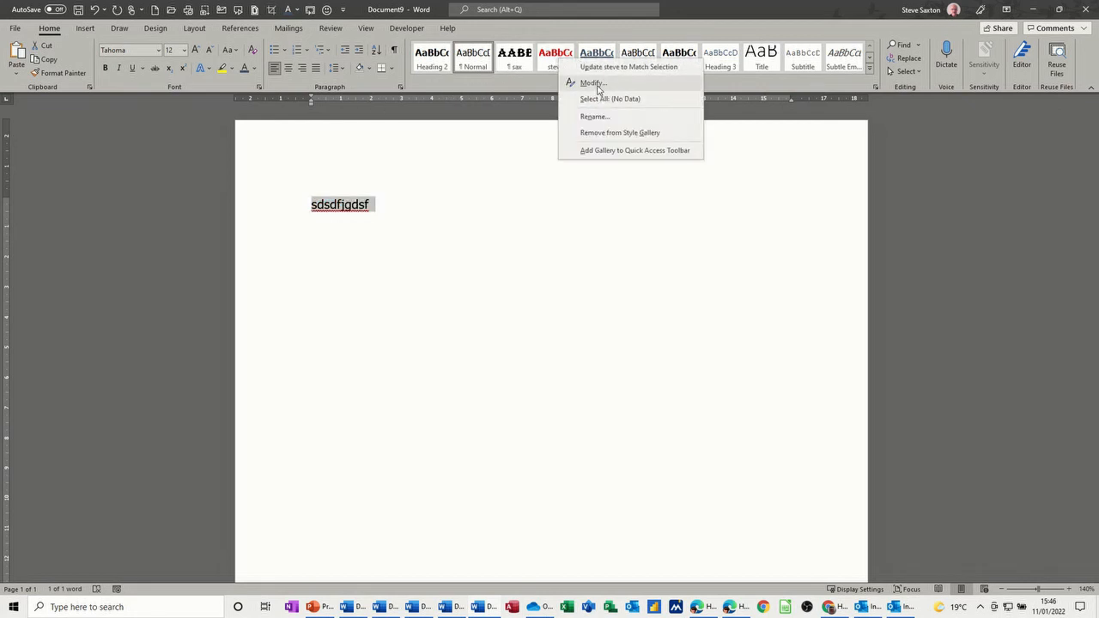
left_click(592, 82)
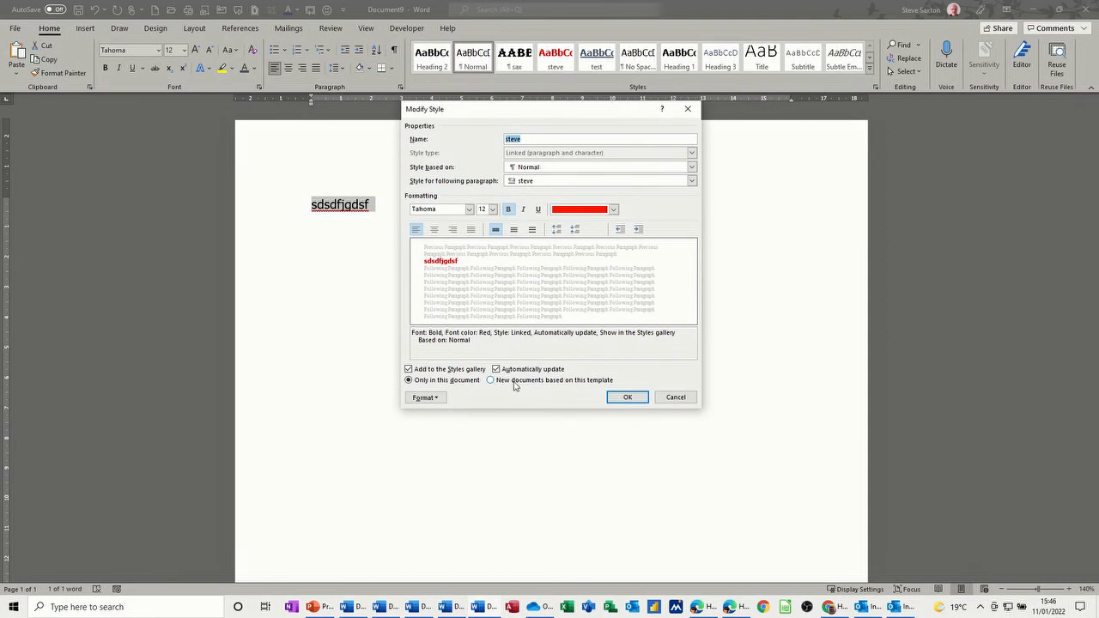
left_click(626, 396)
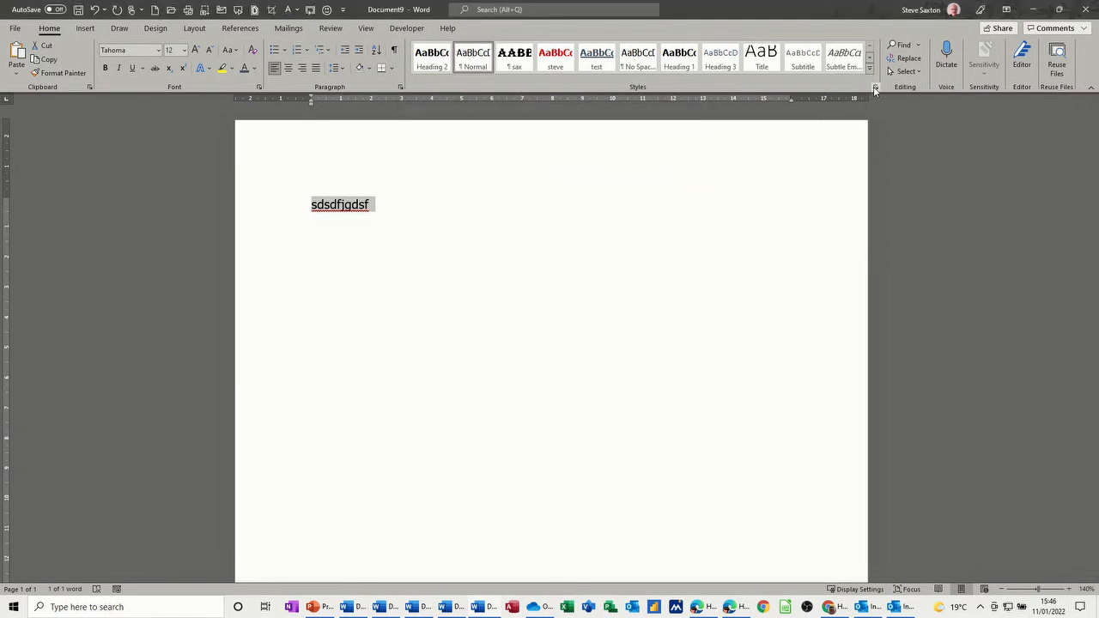
Step: Create a new style Style1 from the selected text via the Styles pane
left_click(874, 86)
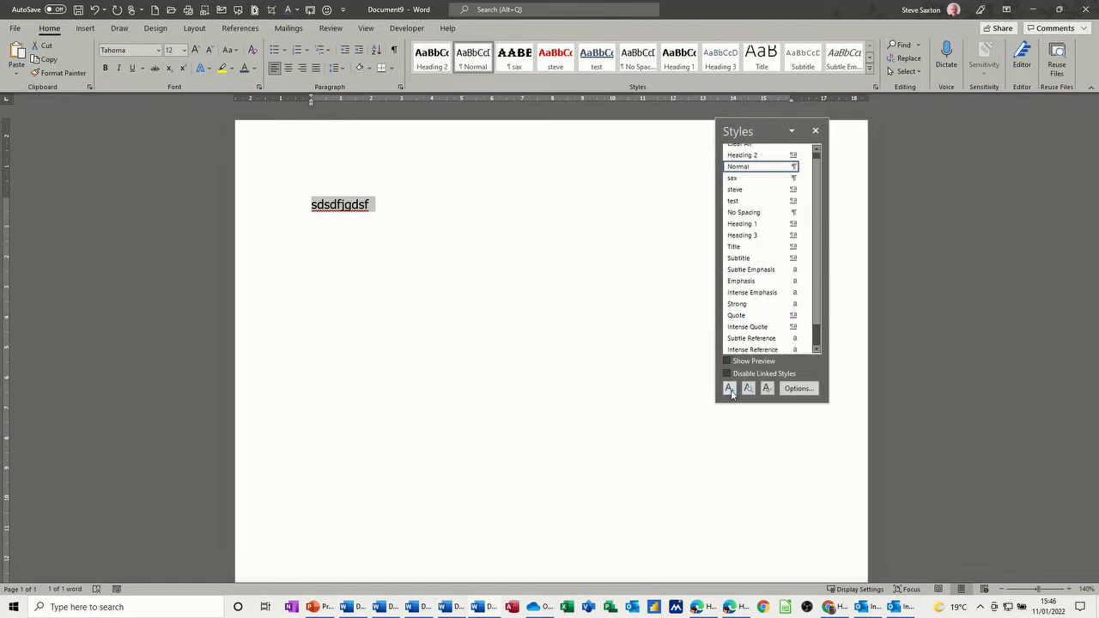
left_click(727, 388)
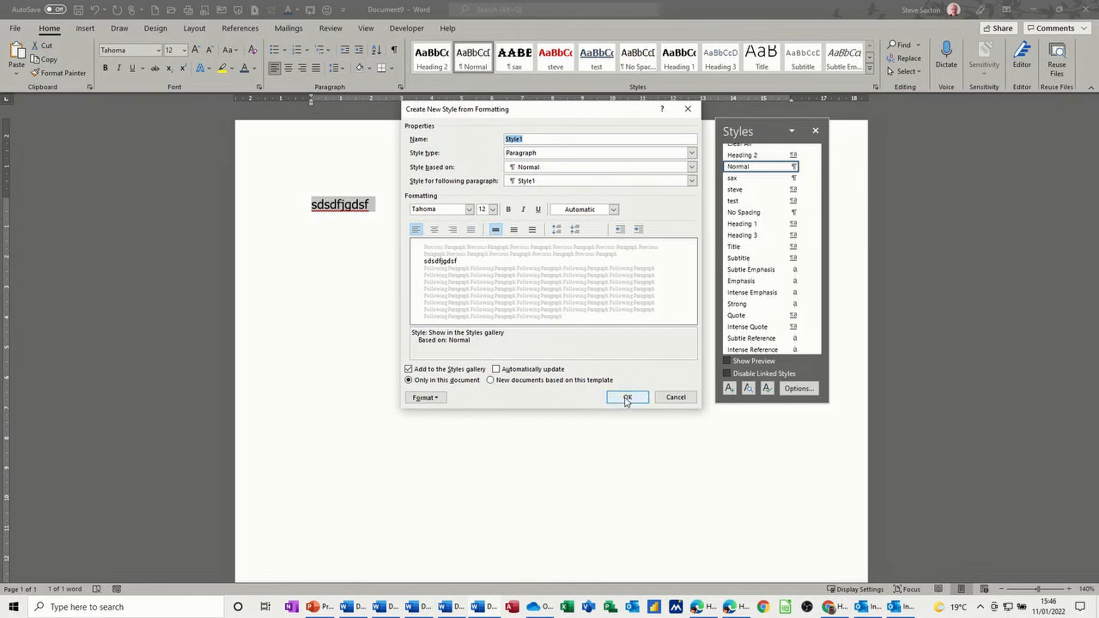
left_click(627, 396)
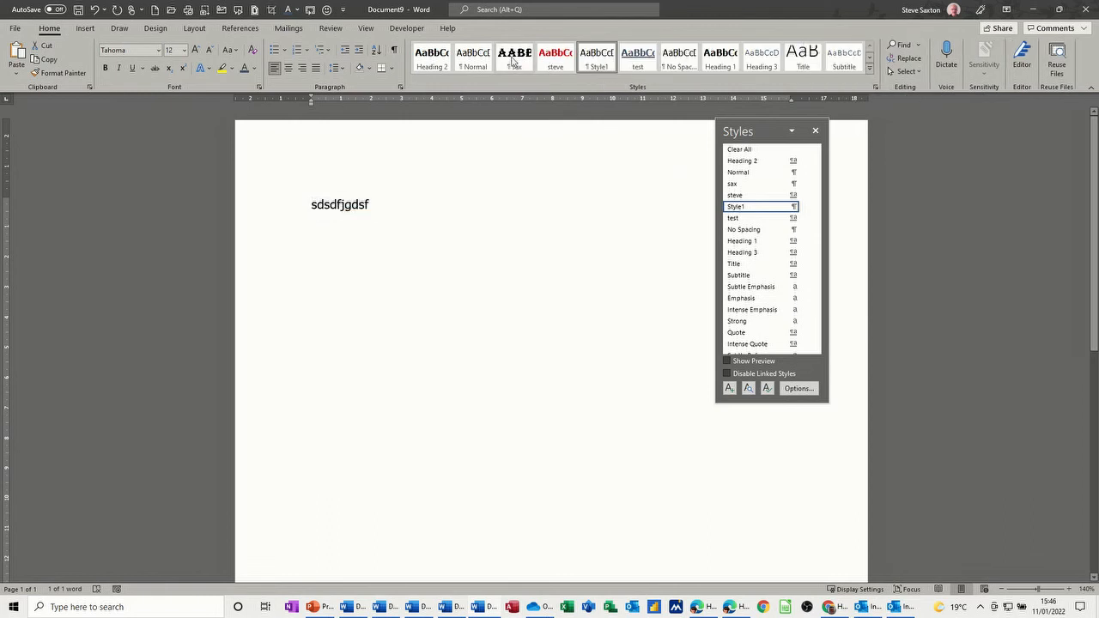
right_click(555, 56)
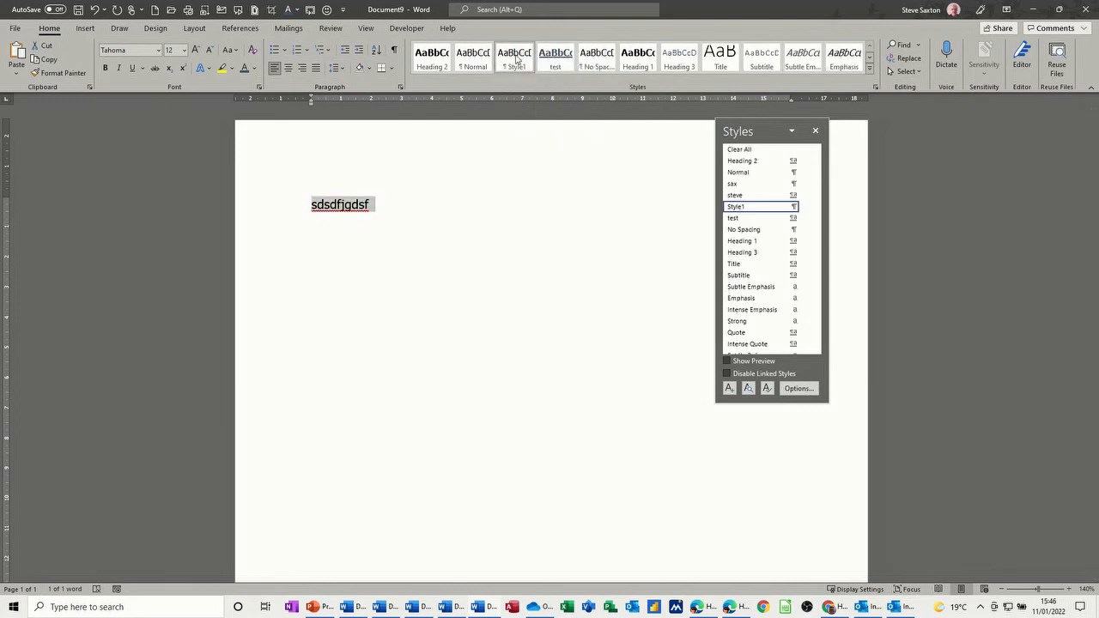
Step: Remove test from the Styles gallery and delete the sax style
right_click(514, 56)
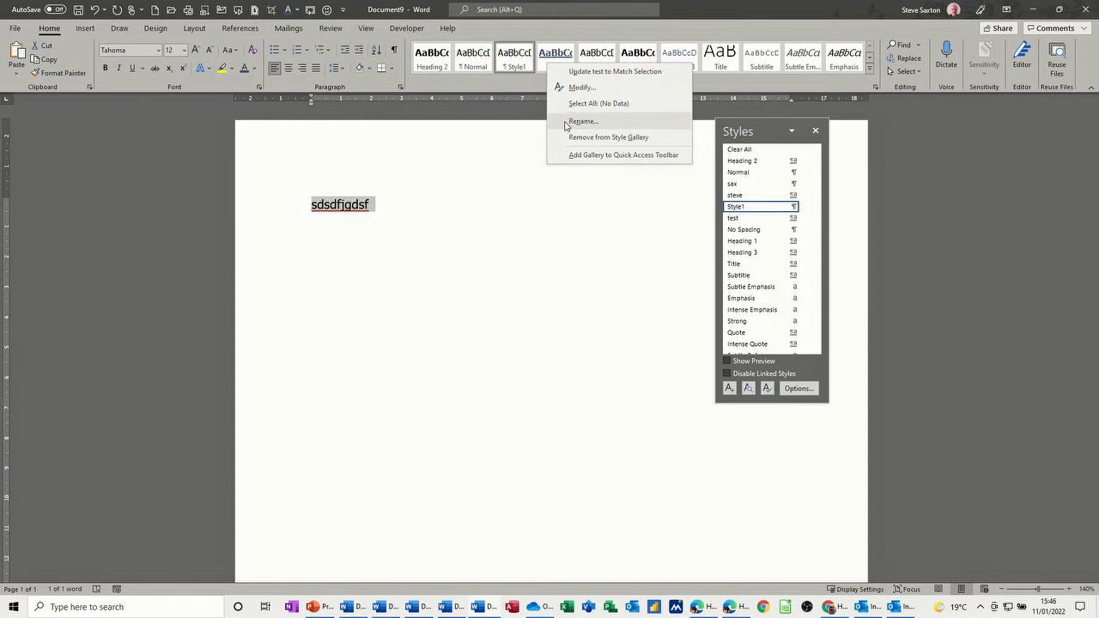
left_click(674, 180)
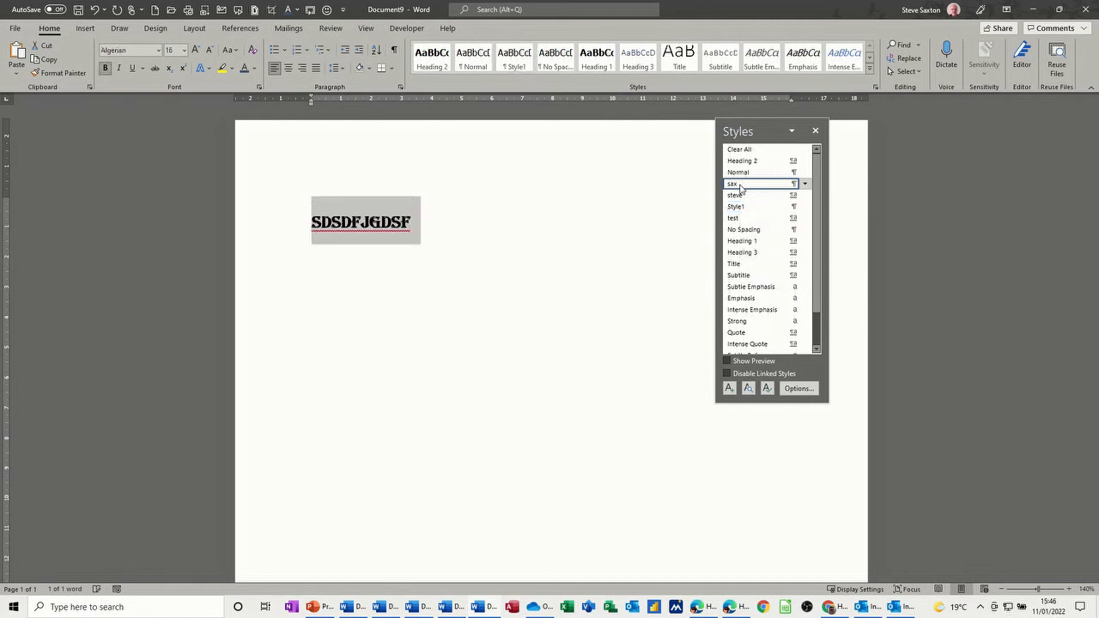
left_click(802, 182)
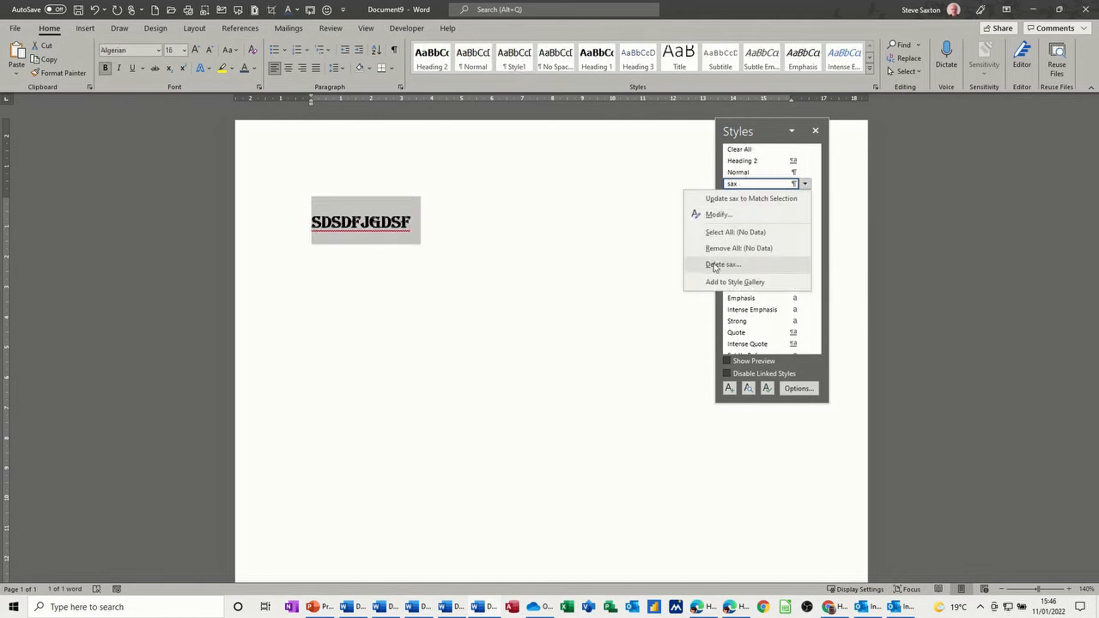
left_click(723, 263)
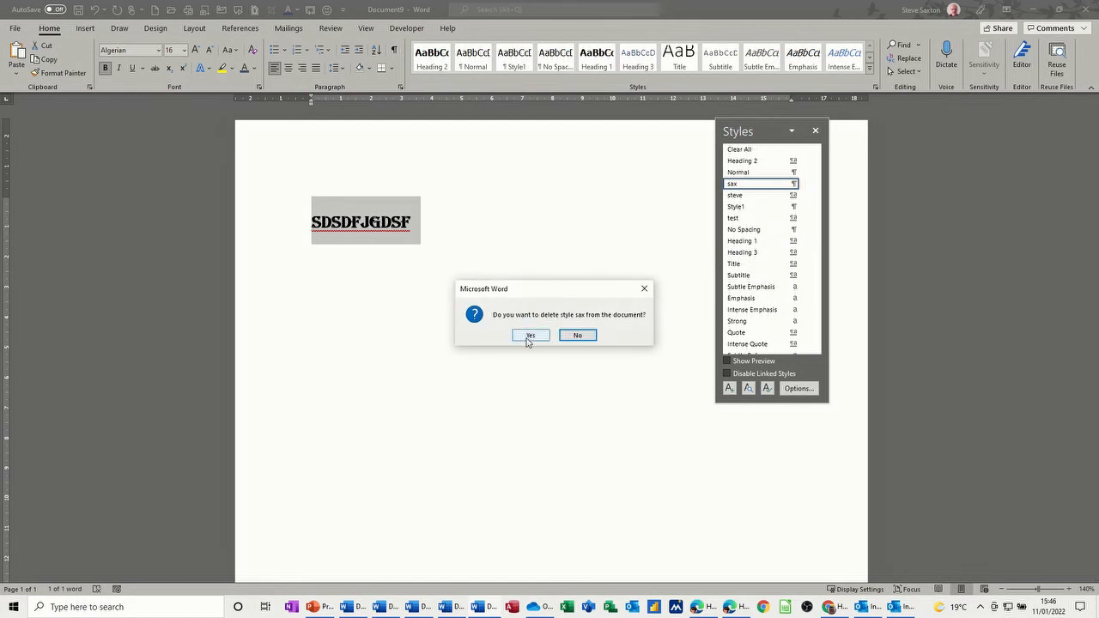
left_click(530, 335)
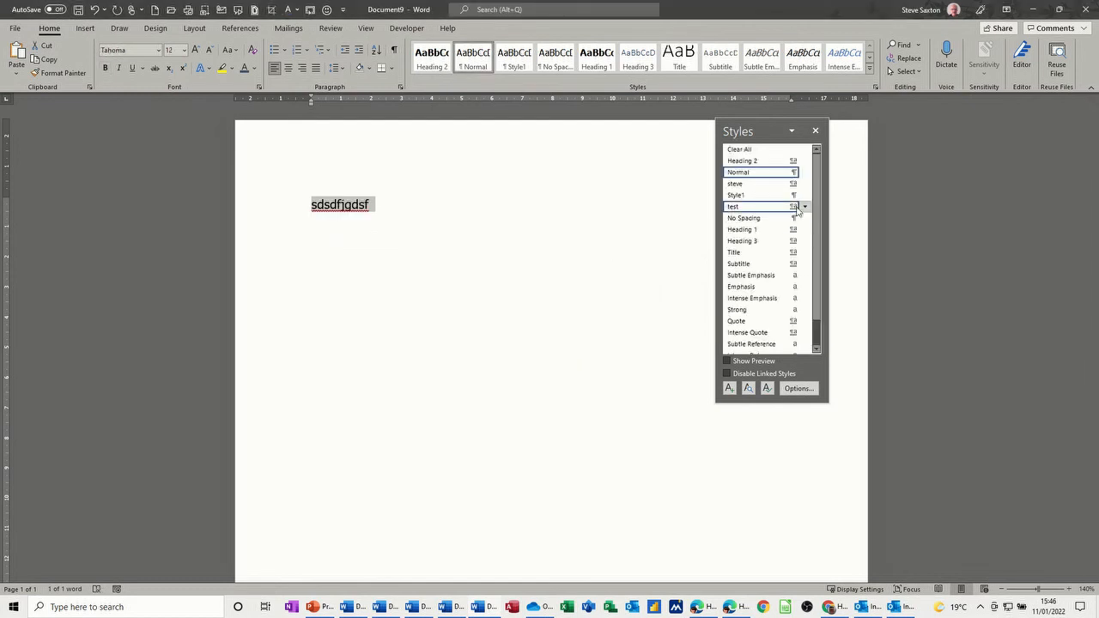
Step: Delete the test and steve styles from the Styles pane
left_click(803, 206)
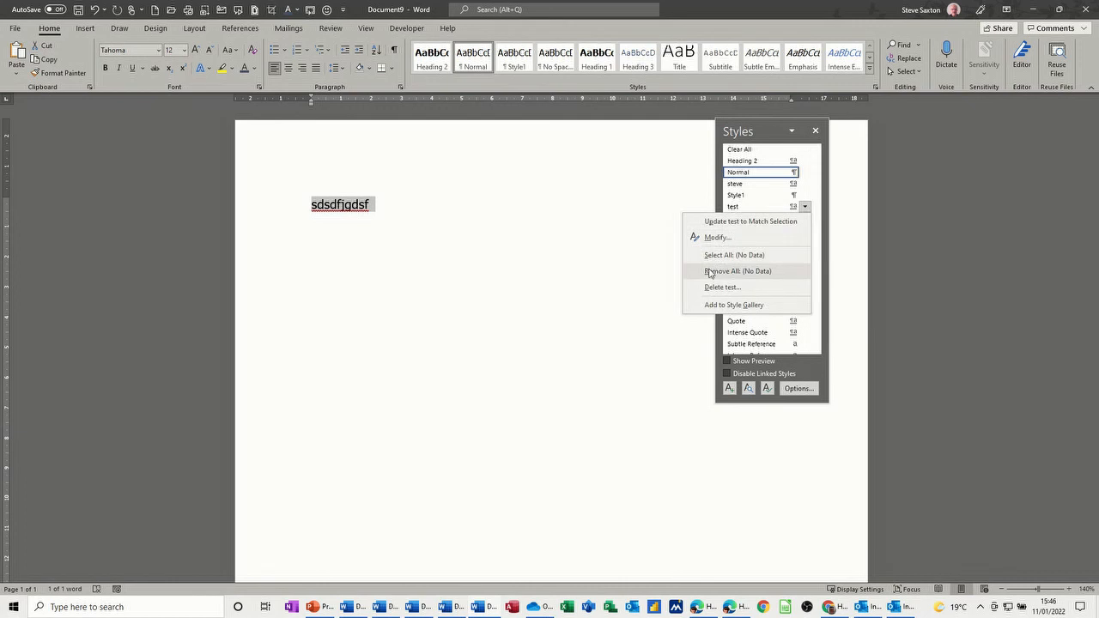
left_click(721, 286)
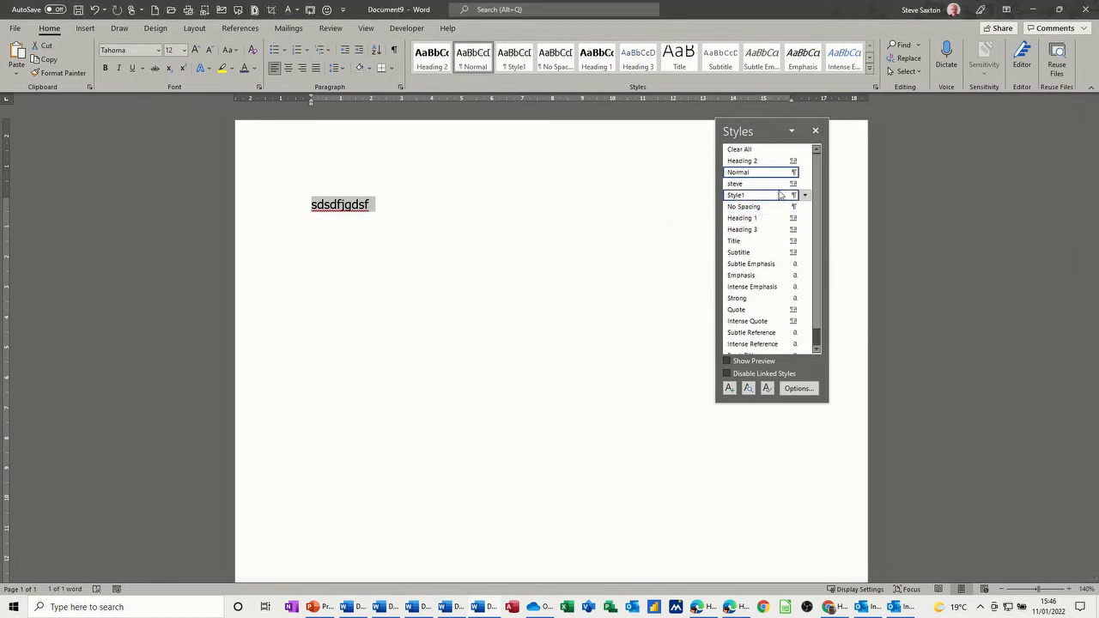
left_click(804, 184)
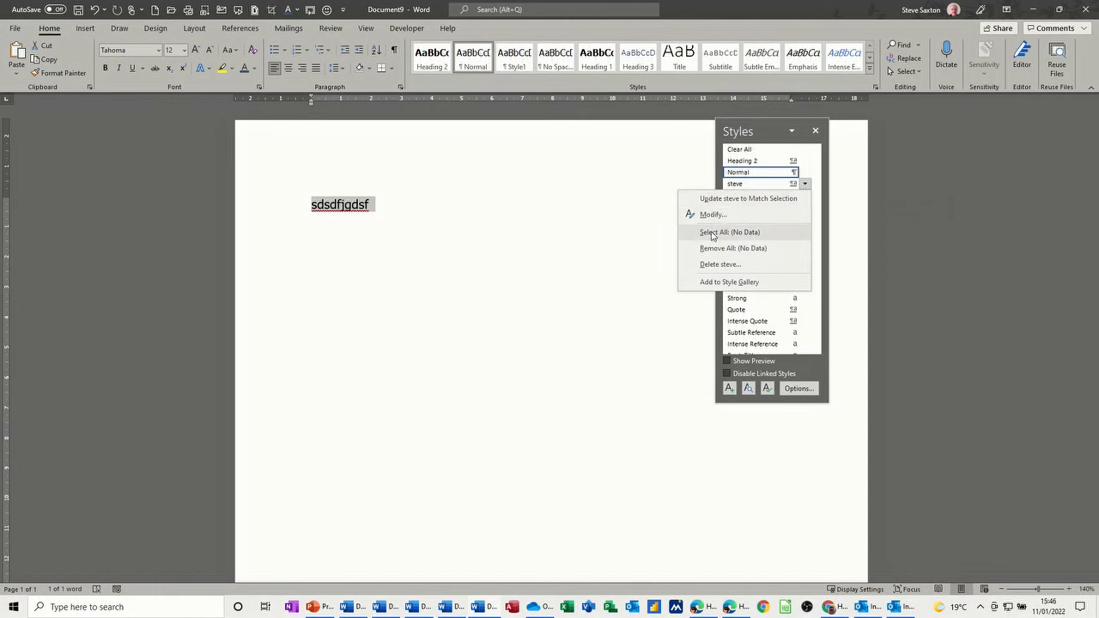
left_click(719, 264)
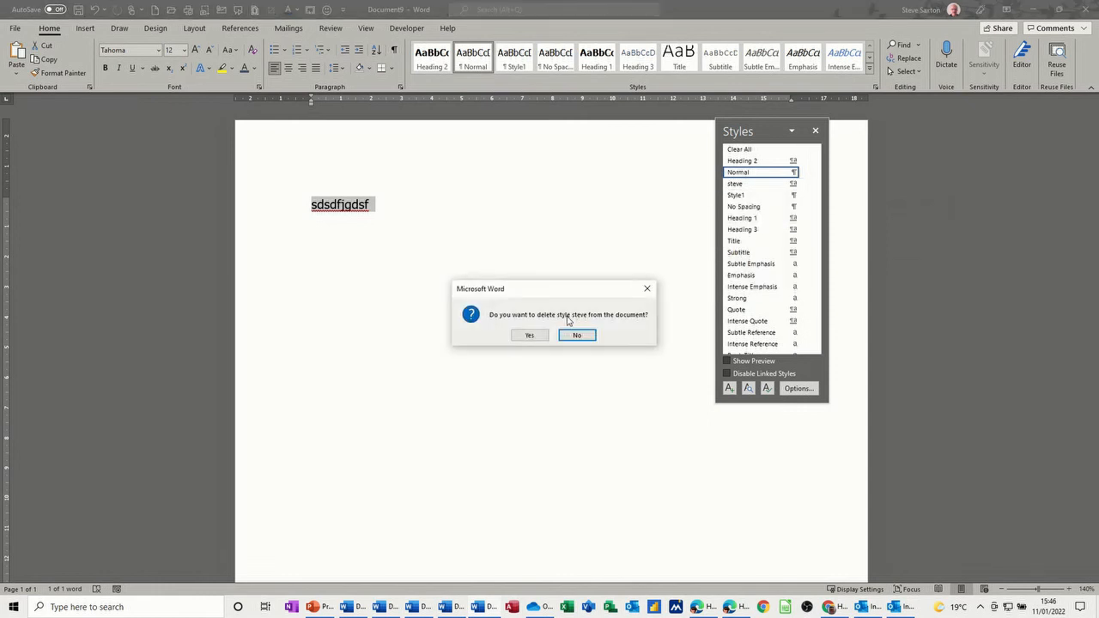
left_click(528, 335)
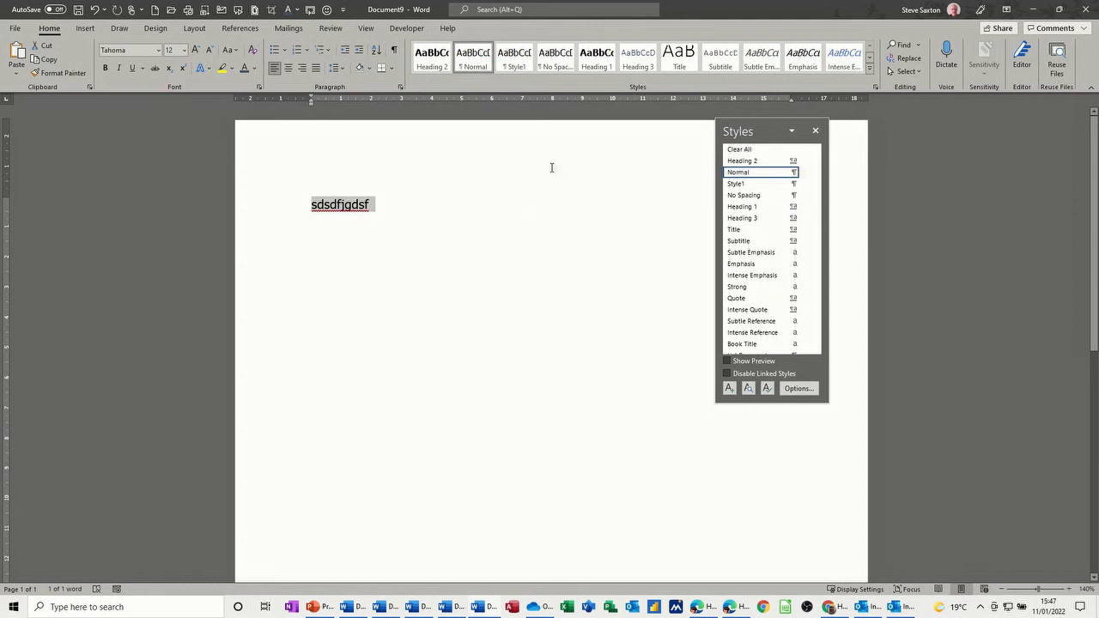
mouse_move(770, 211)
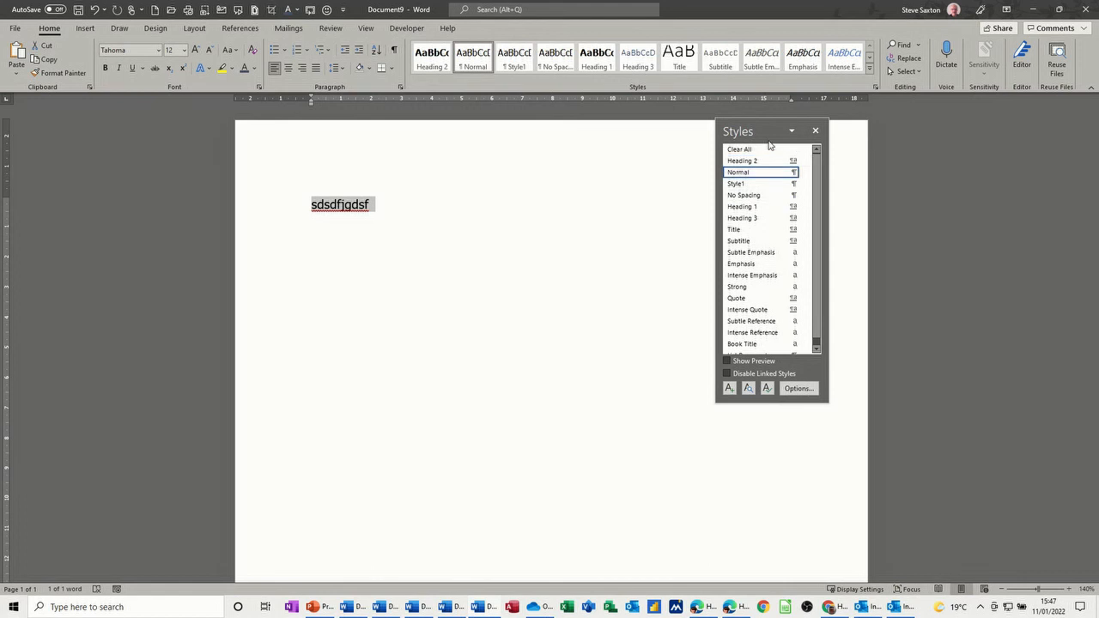
mouse_move(767, 146)
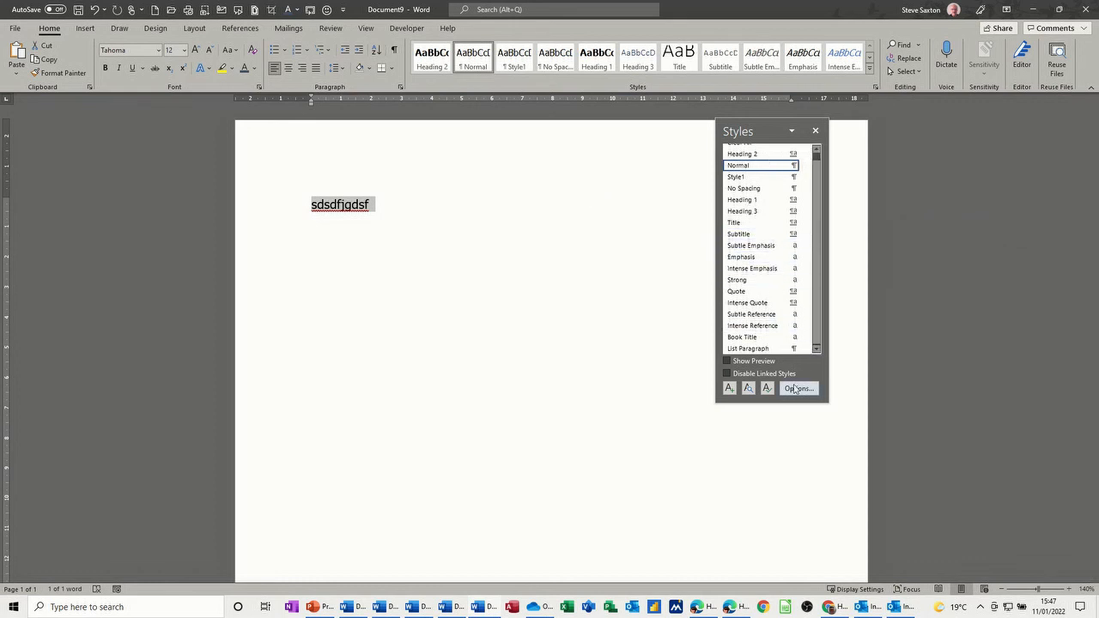
left_click(797, 388)
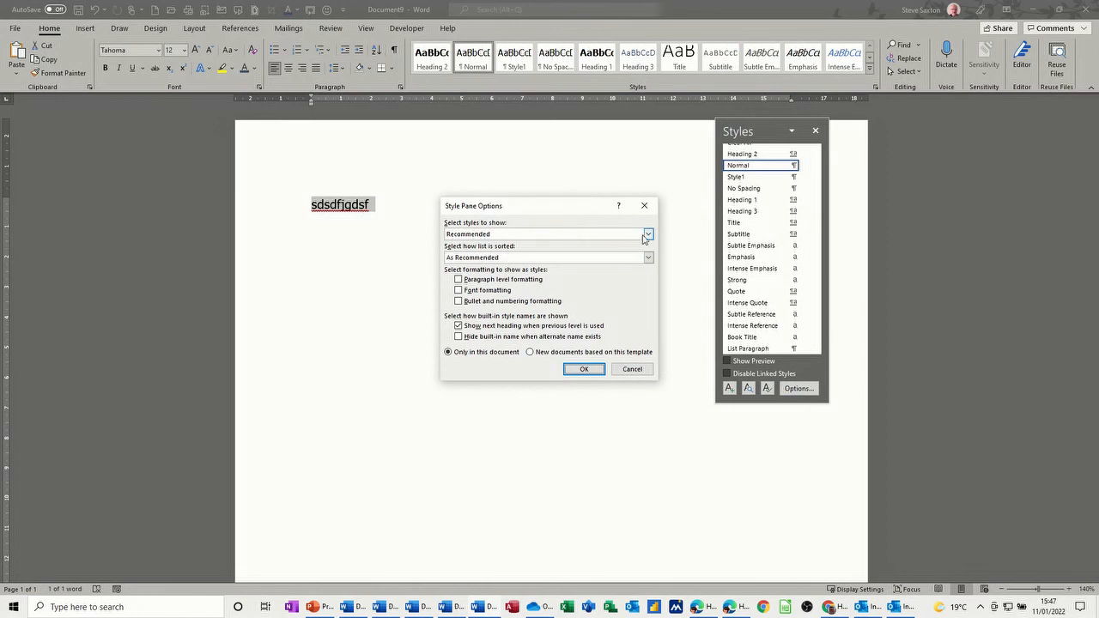
left_click(647, 234)
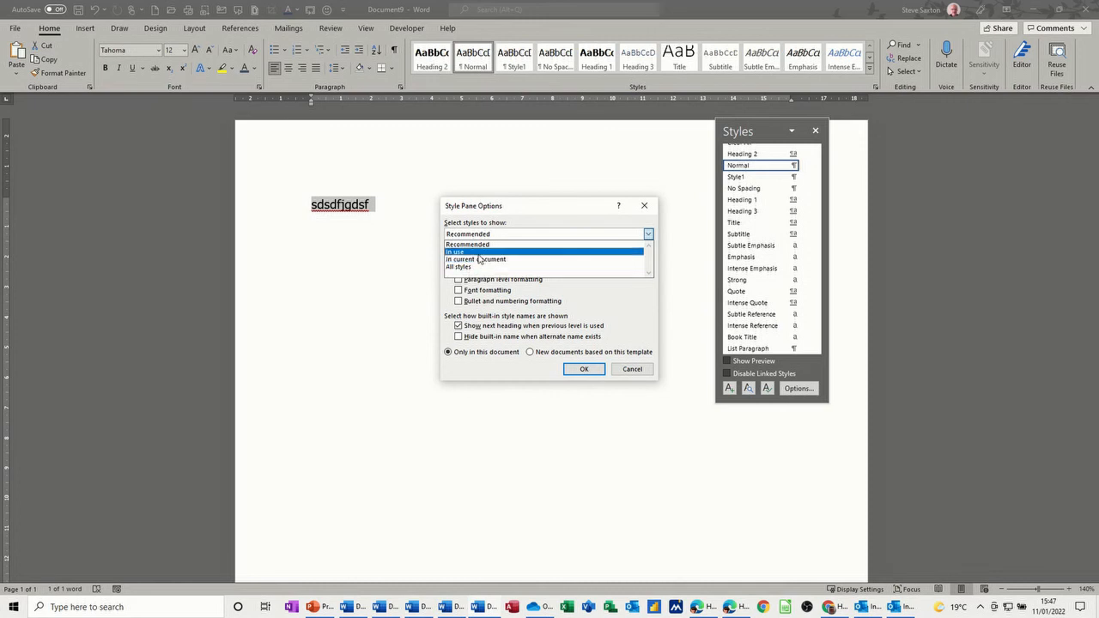
left_click(459, 267)
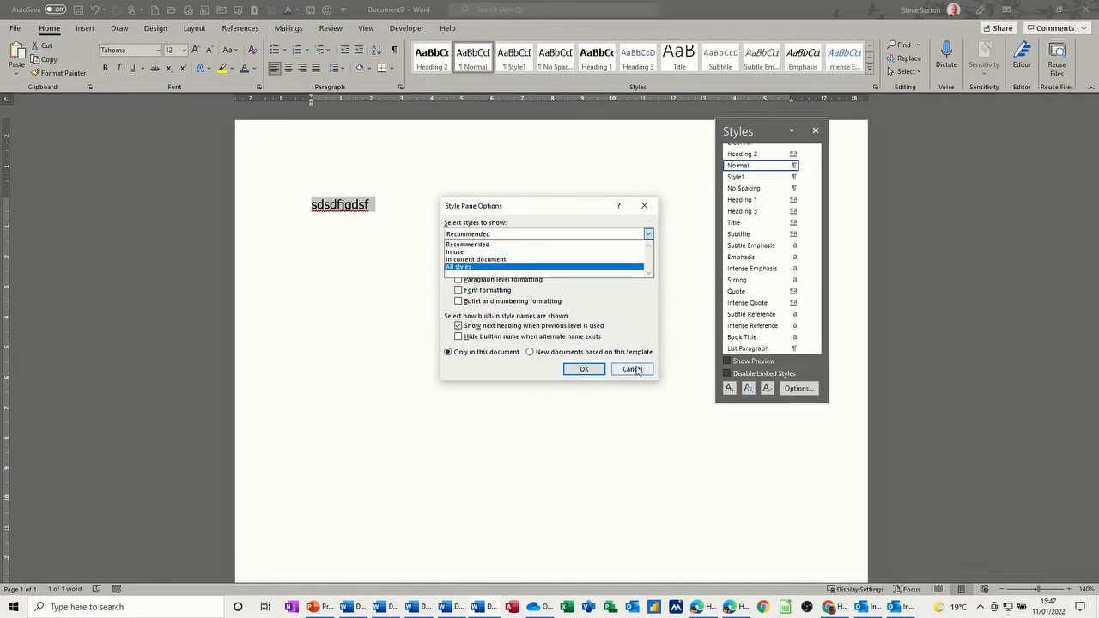
left_click(631, 368)
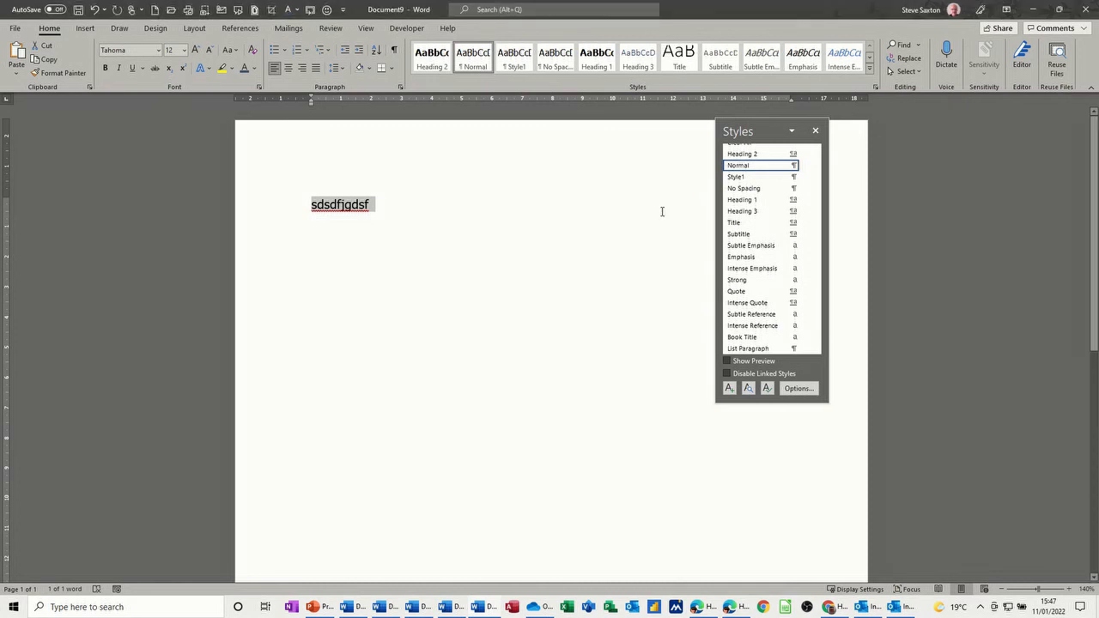